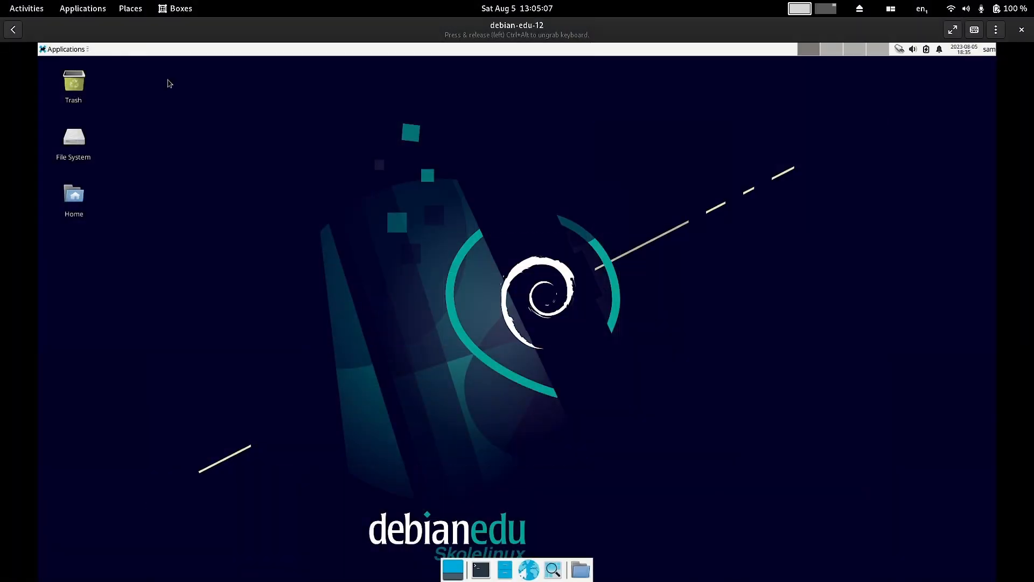
Bring up the Xfce applications menu to reach the Education chemistry programs.
click(66, 49)
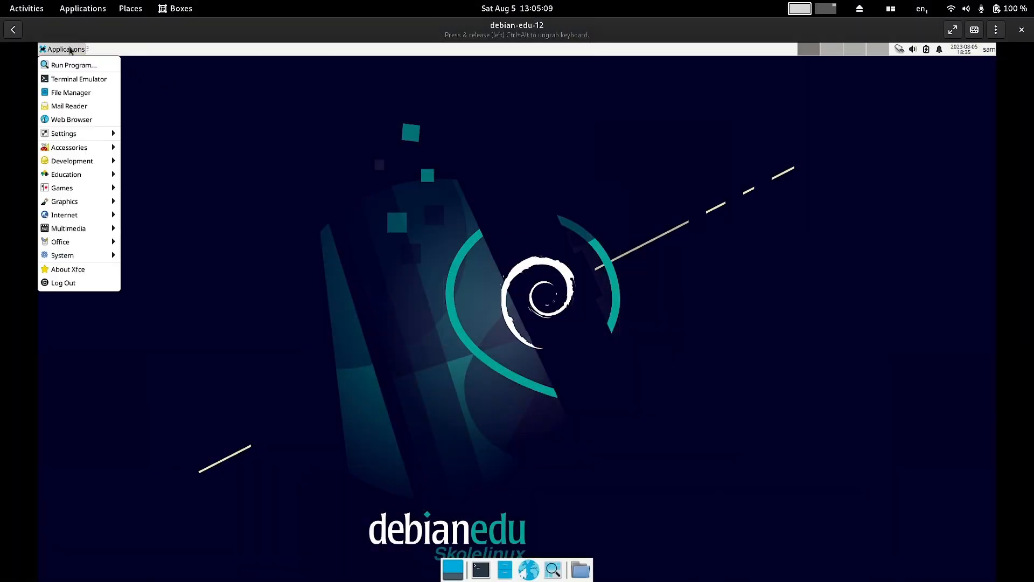
mouse_move(65, 174)
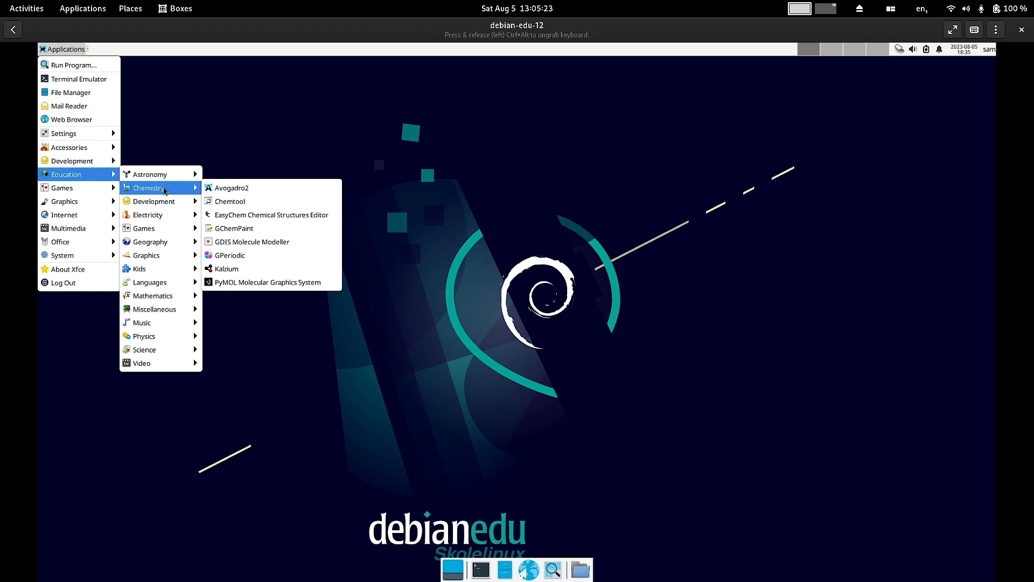
mouse_move(227, 186)
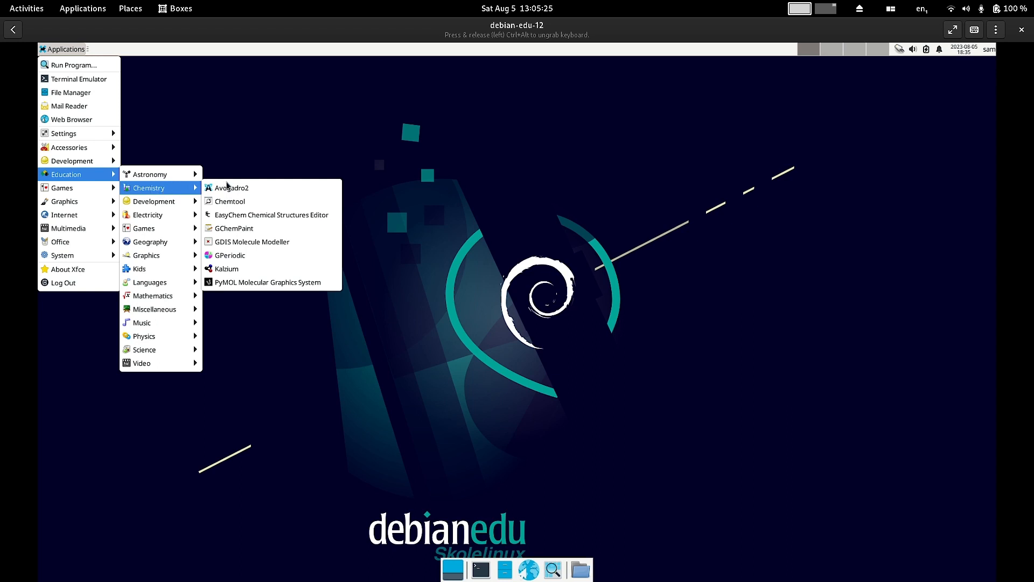
mouse_move(251, 190)
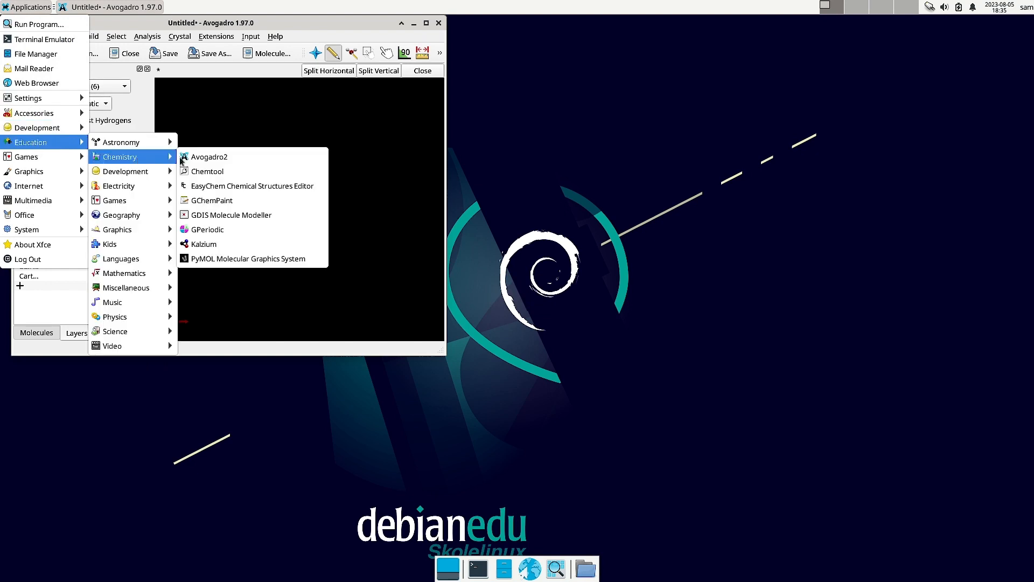
click(207, 171)
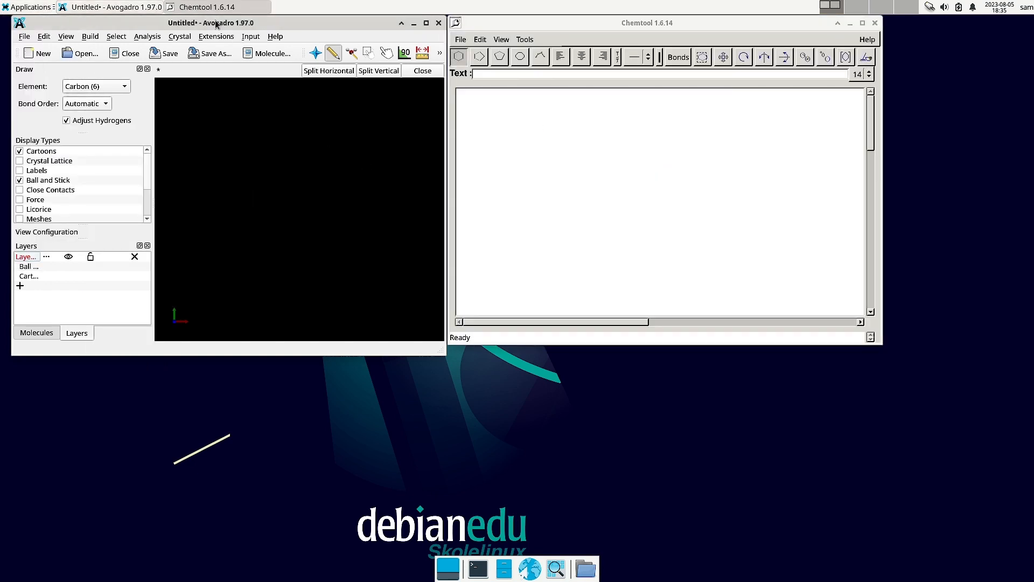
click(274, 37)
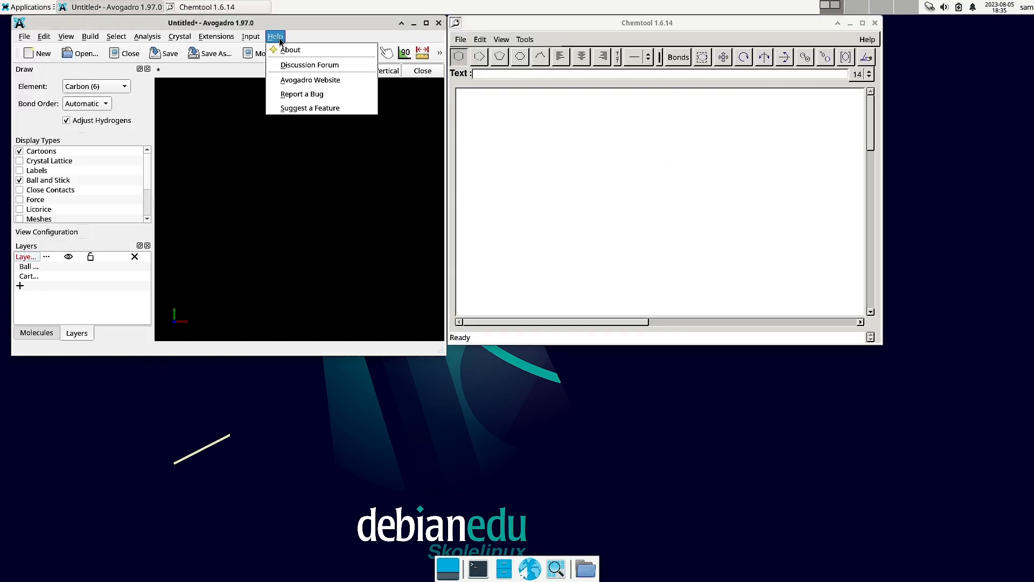
mouse_move(290, 49)
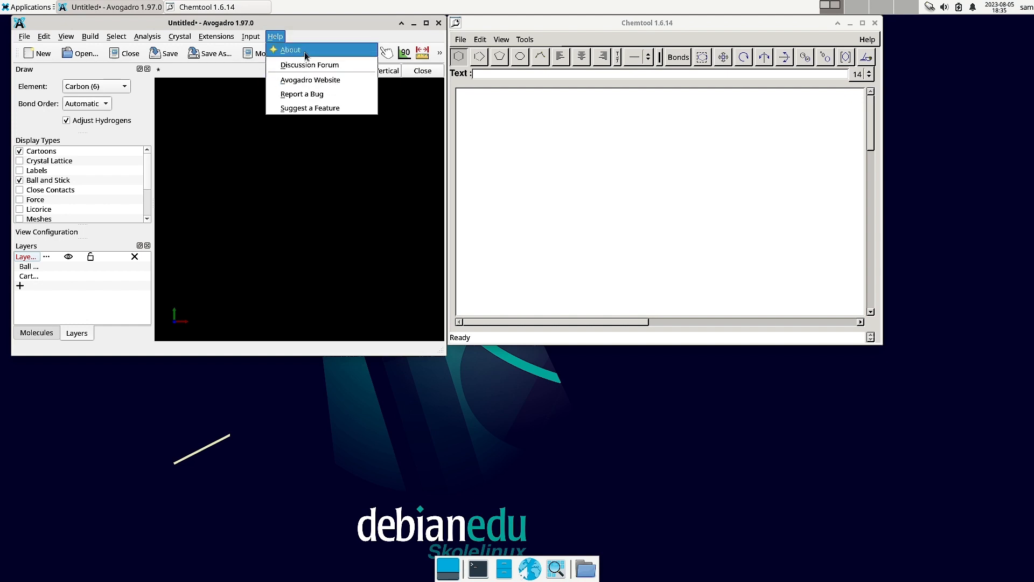
click(290, 49)
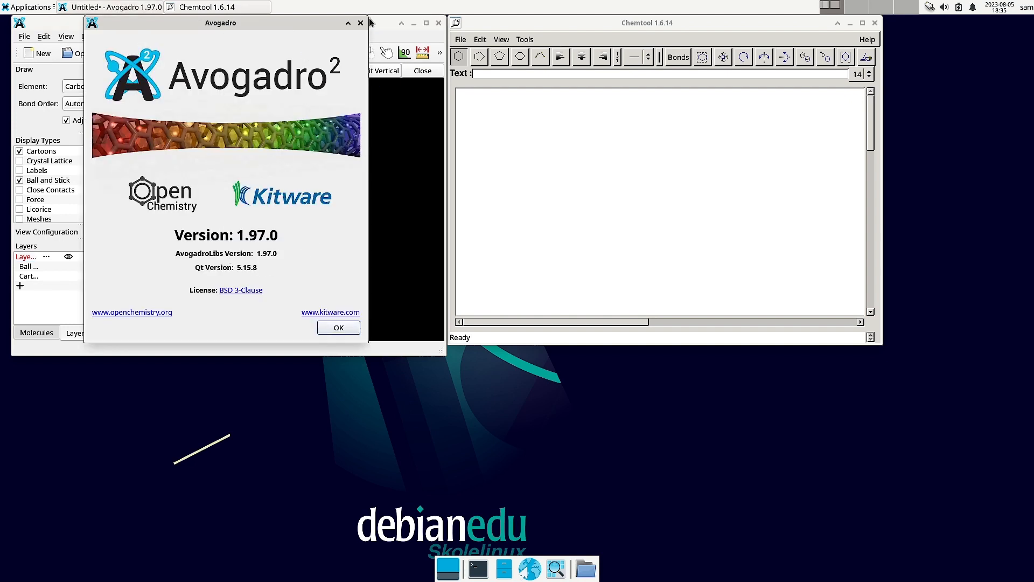
click(337, 327)
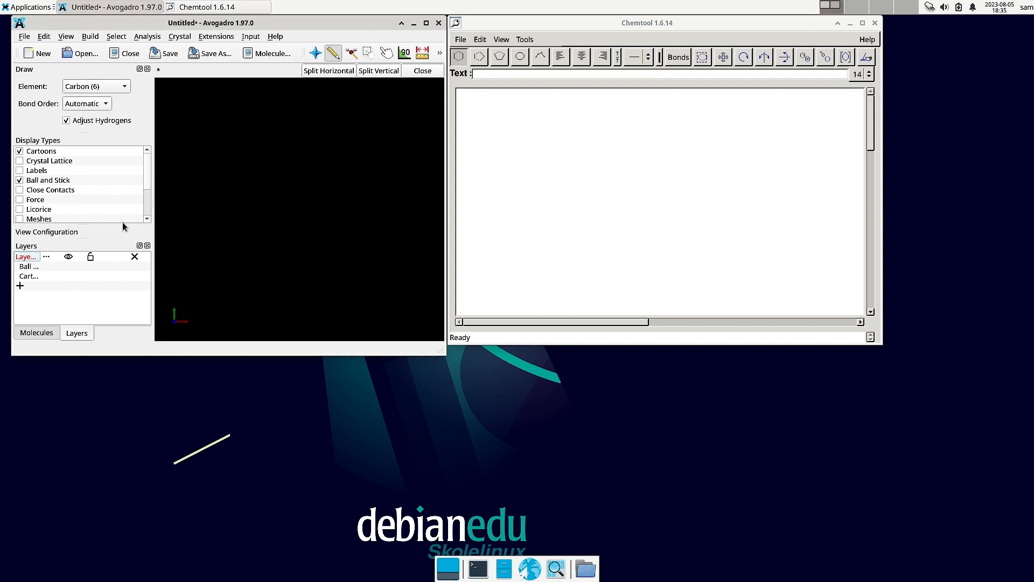
mouse_move(149, 174)
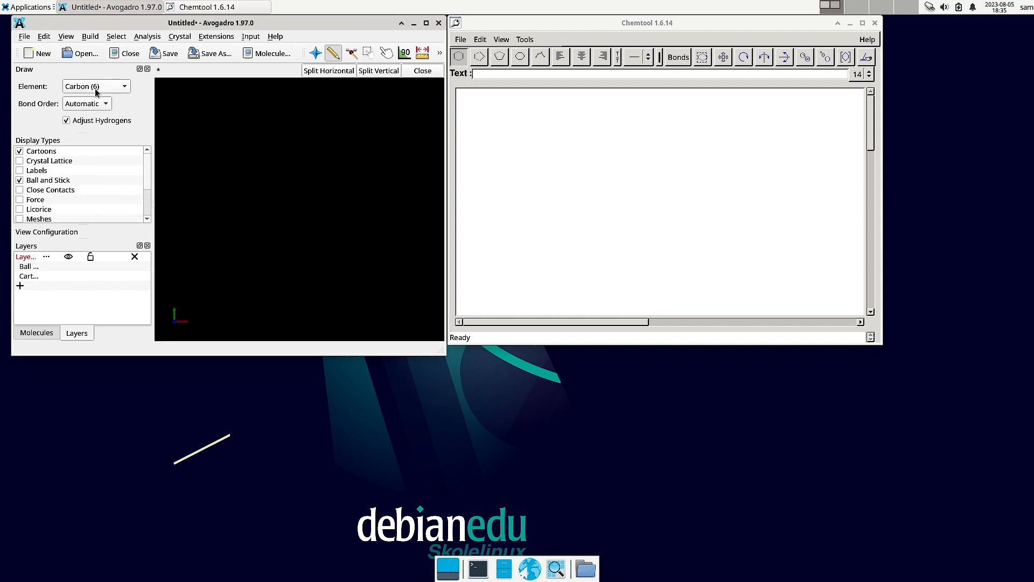
mouse_move(36, 114)
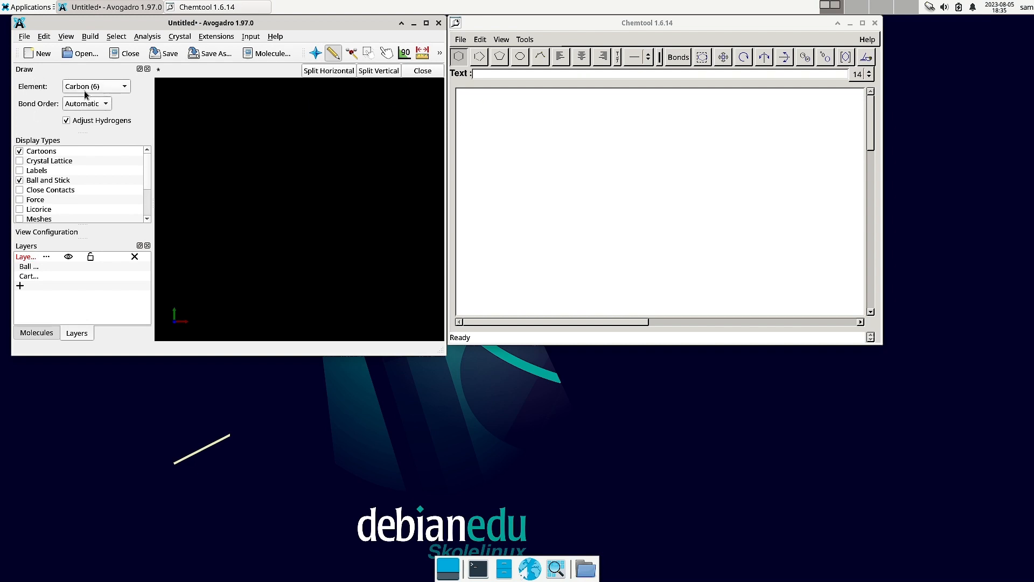
mouse_move(98, 95)
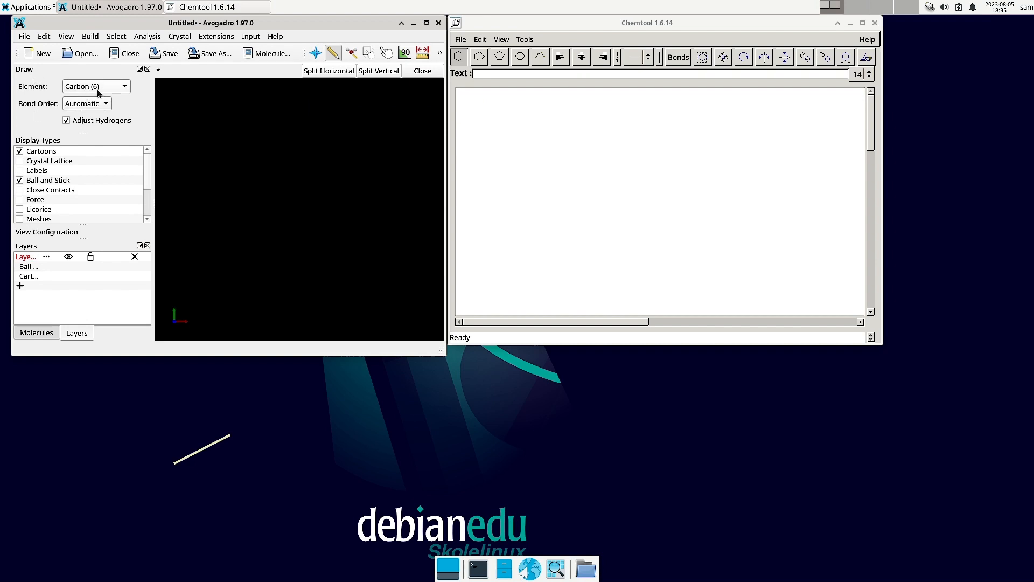
mouse_move(22, 186)
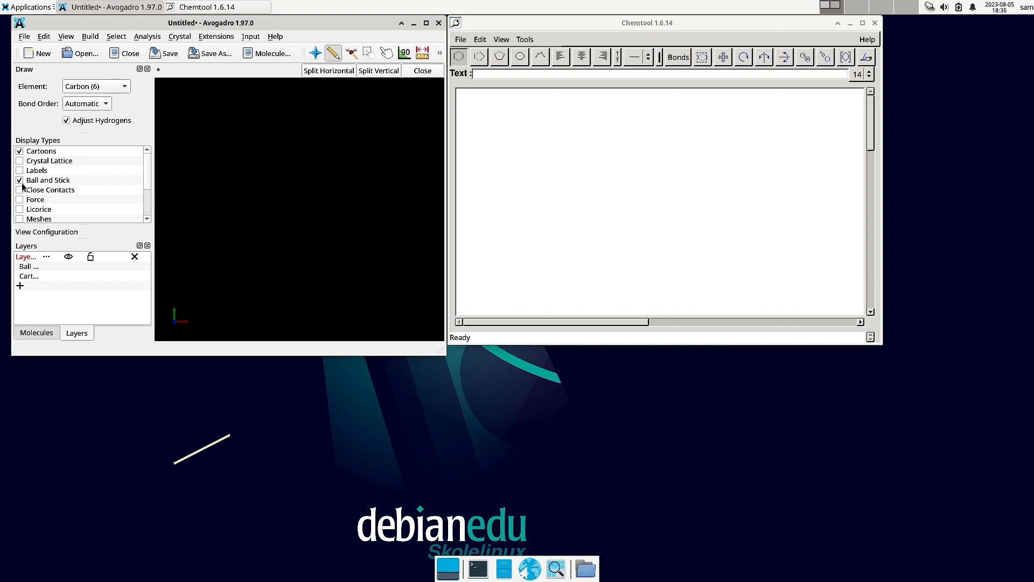
scroll(down, 3)
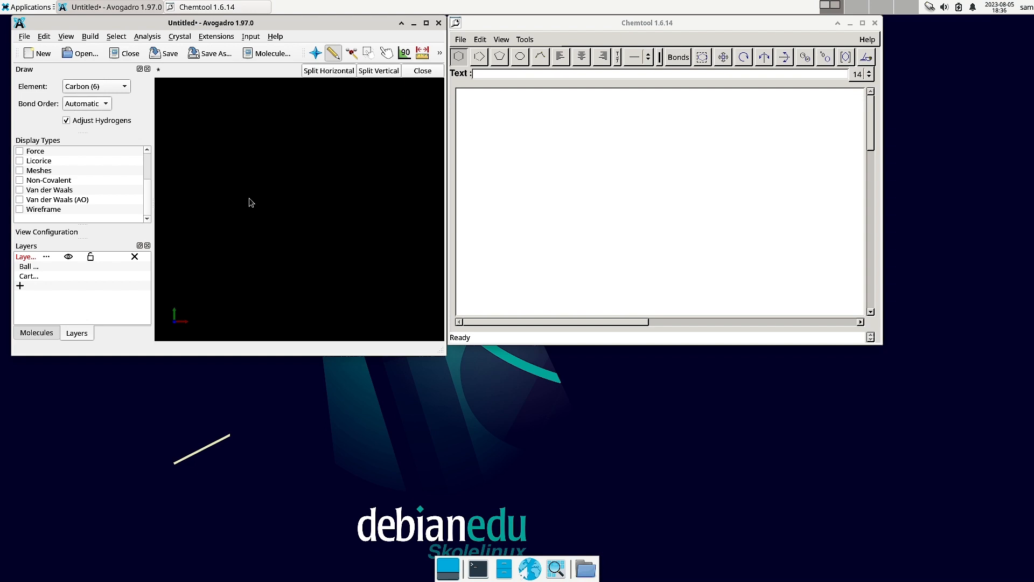
click(89, 37)
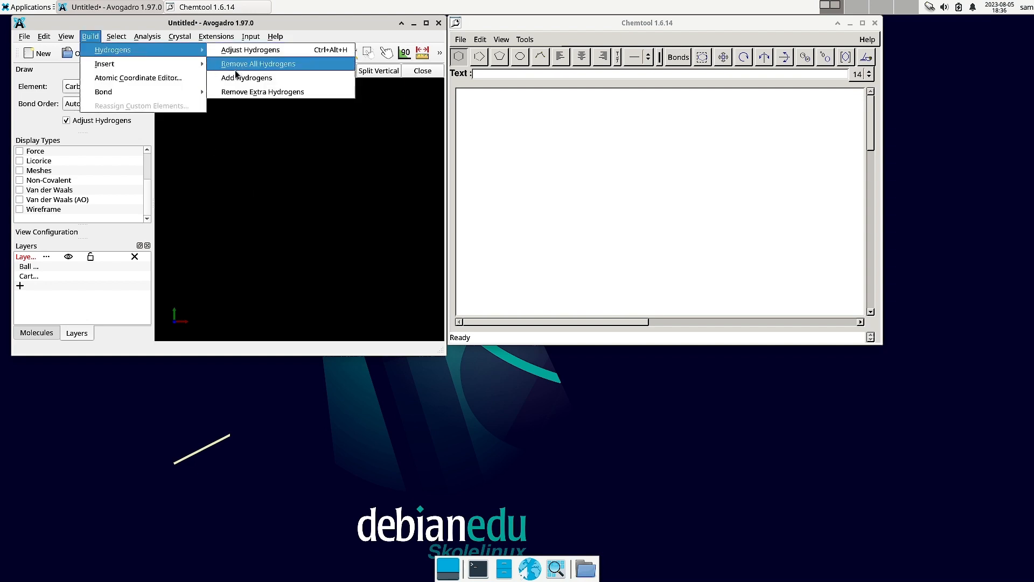
mouse_move(104, 64)
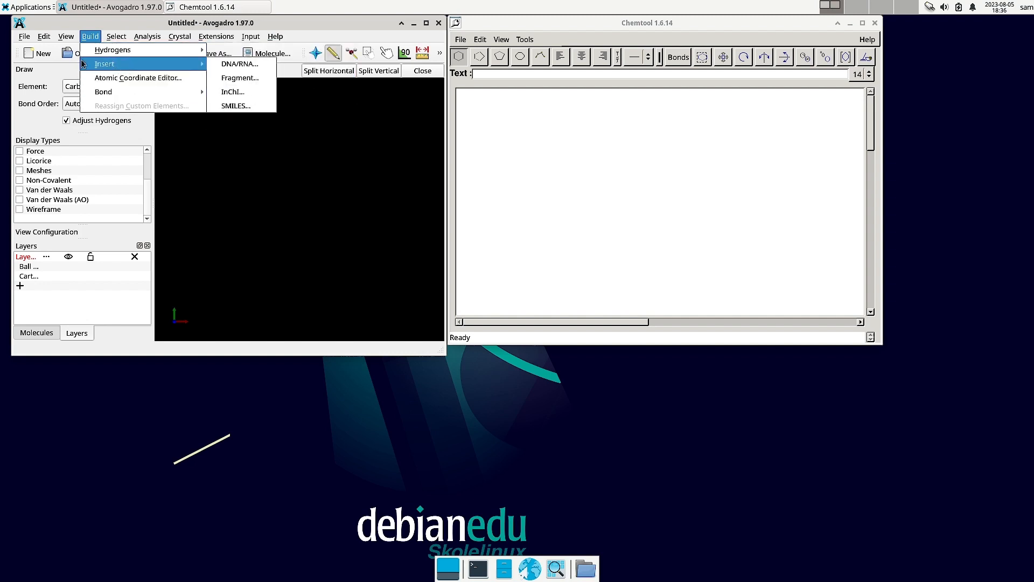
mouse_move(240, 63)
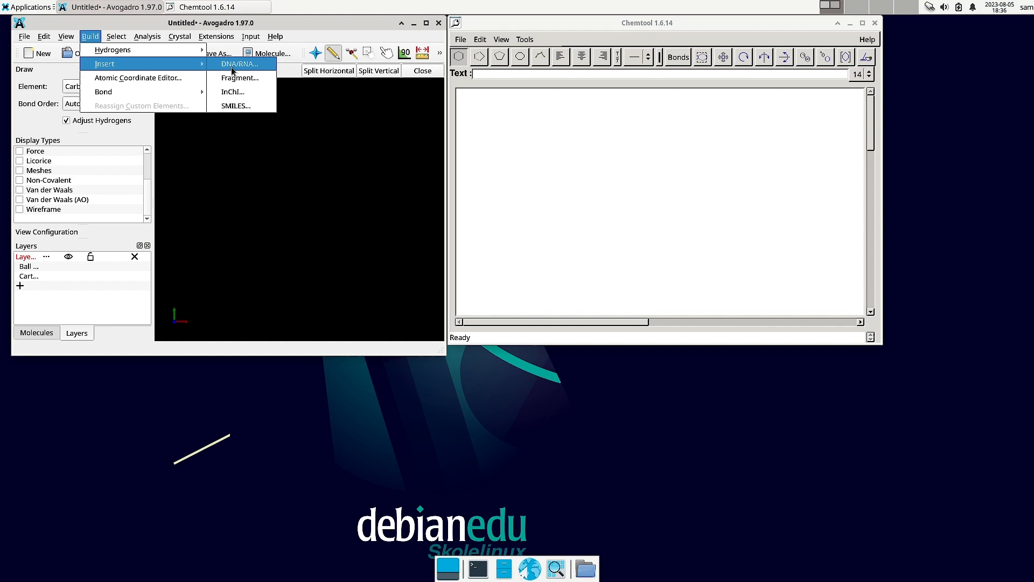
mouse_move(239, 78)
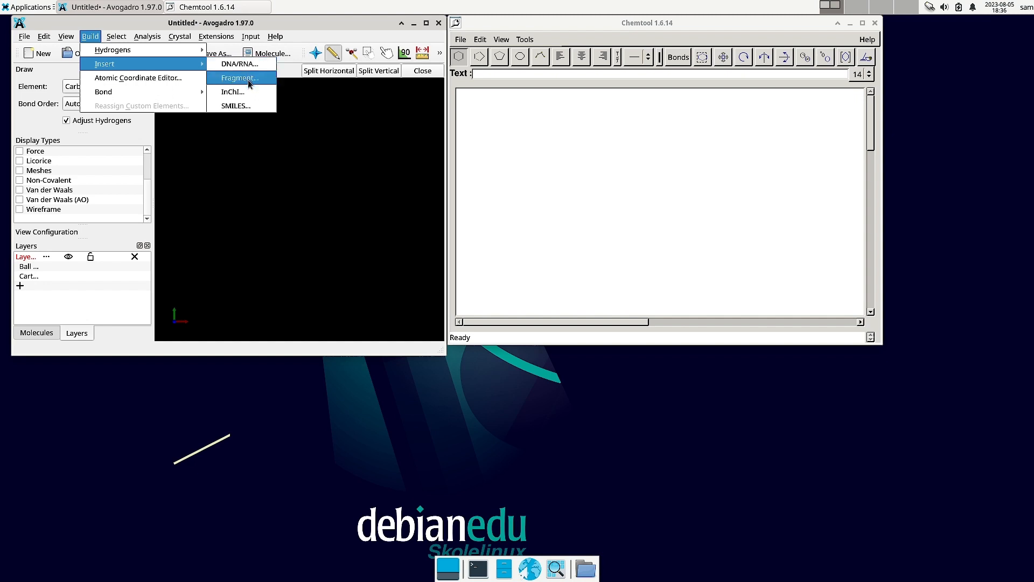
mouse_move(232, 90)
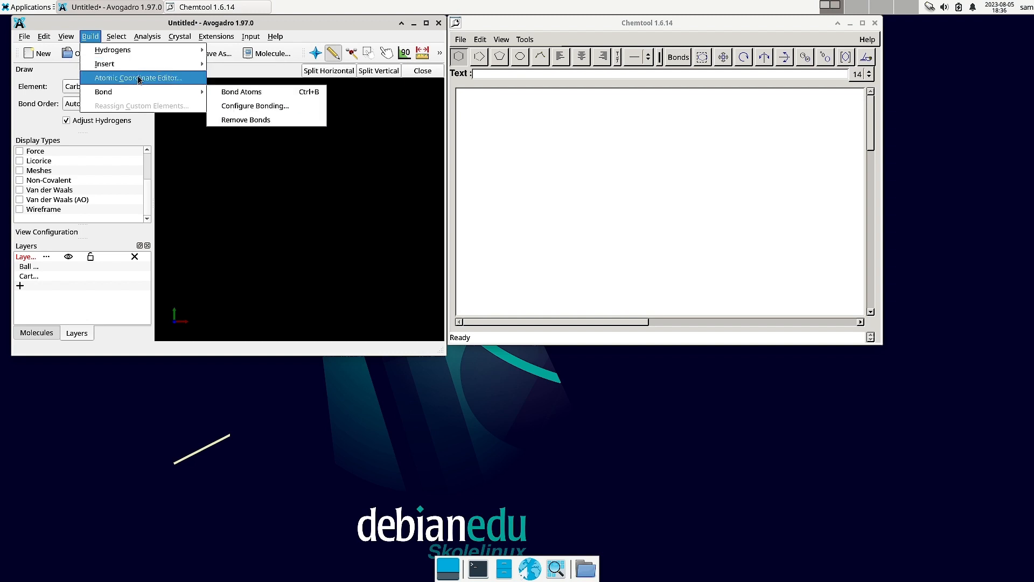
mouse_move(128, 83)
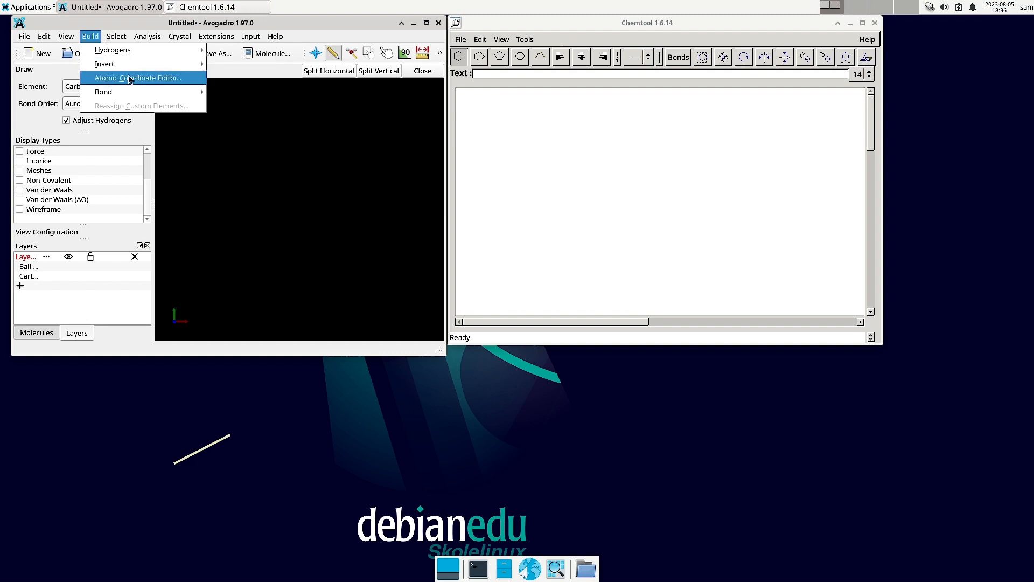
mouse_move(143, 84)
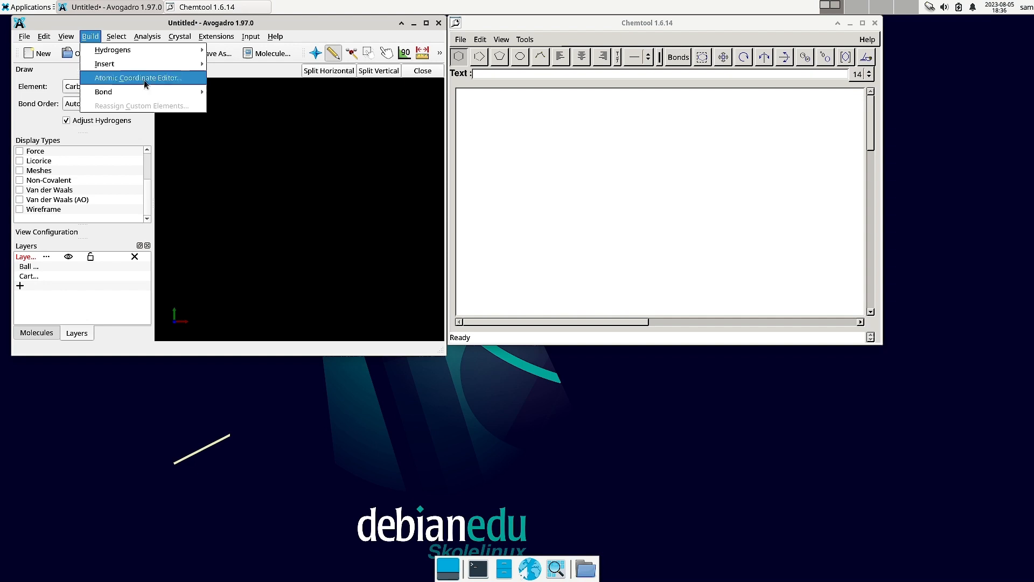
mouse_move(130, 84)
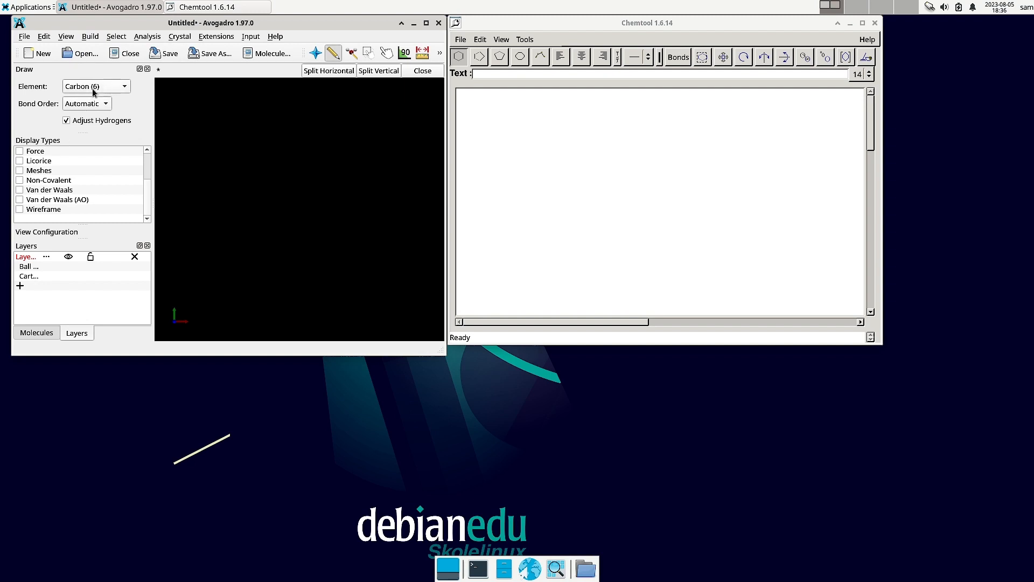
mouse_move(9, 182)
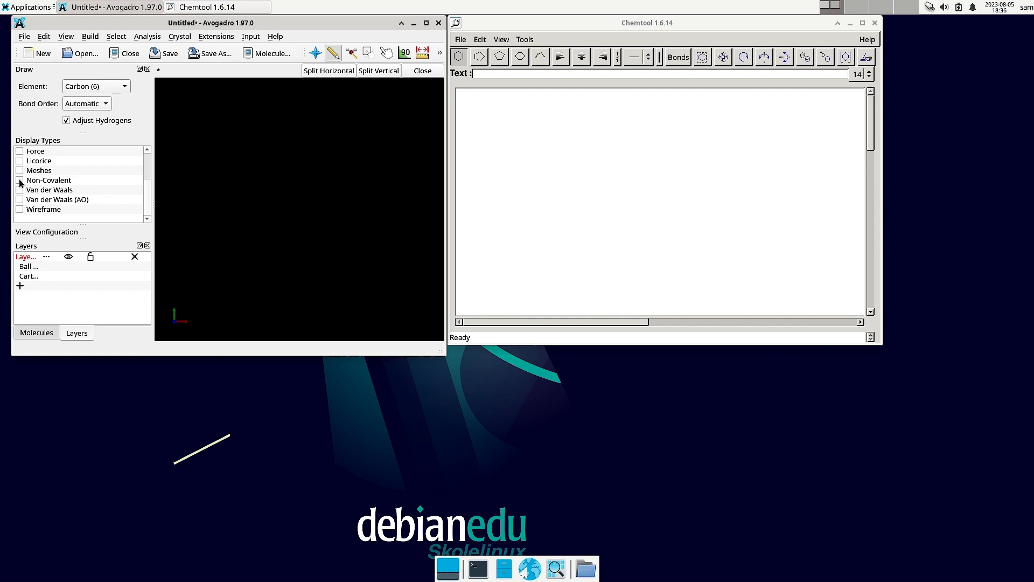
mouse_move(26, 217)
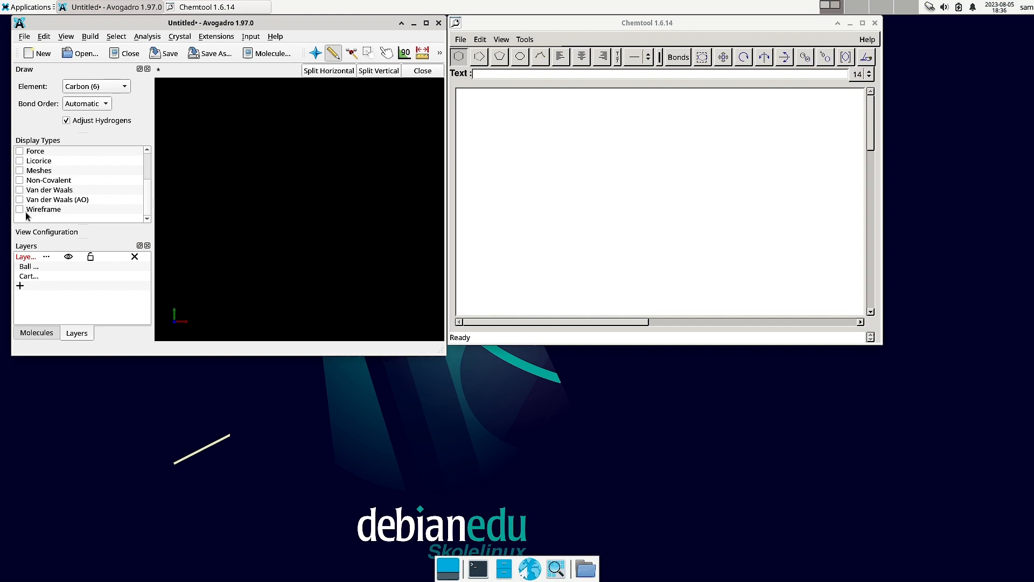
mouse_move(59, 217)
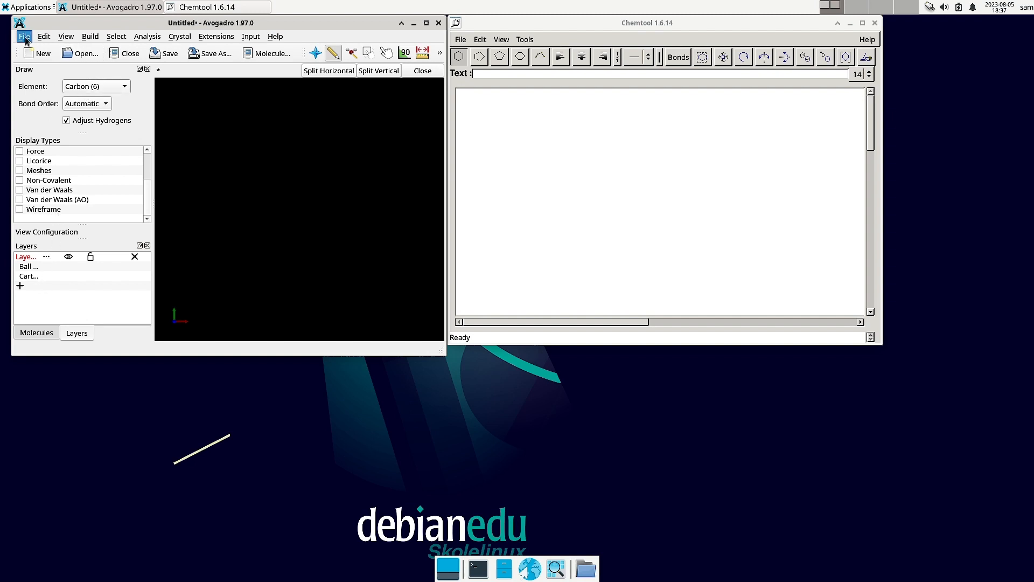
click(43, 37)
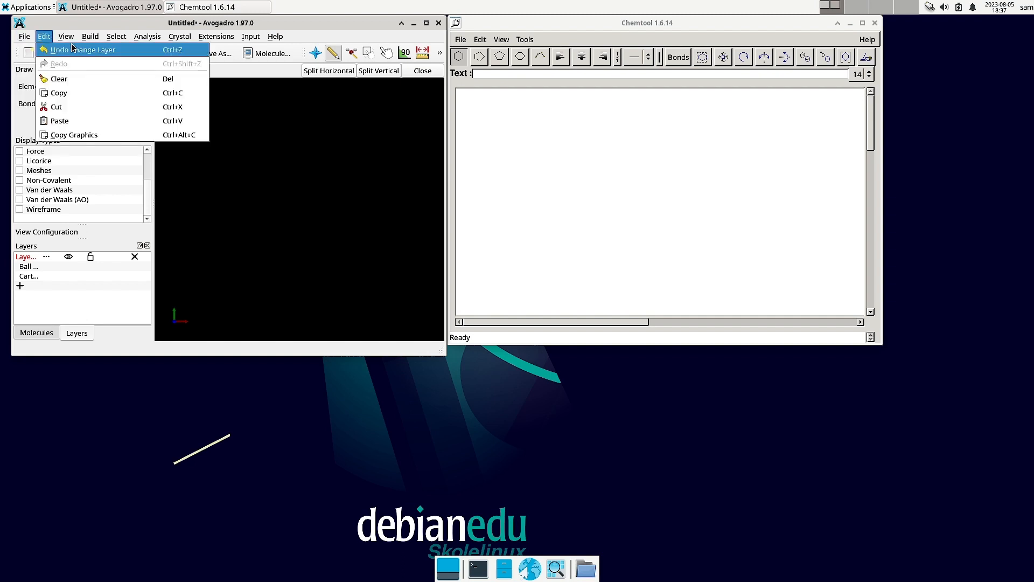
click(116, 37)
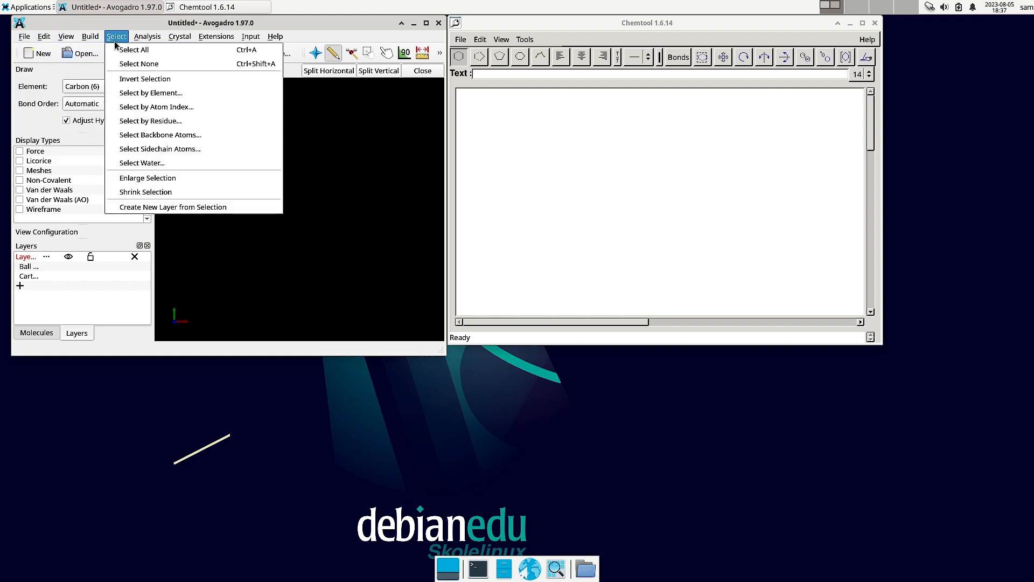
mouse_move(151, 93)
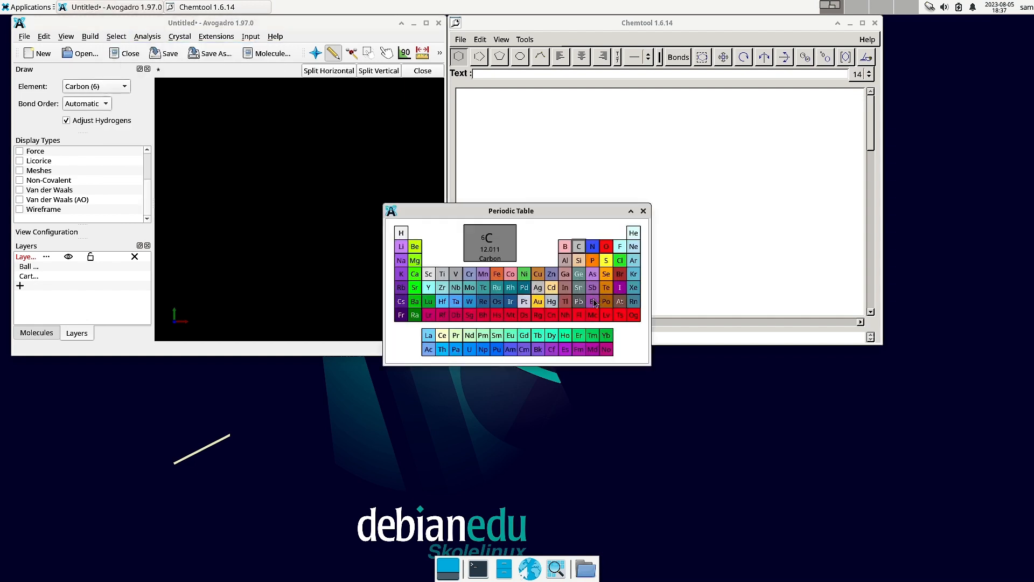
mouse_move(692, 202)
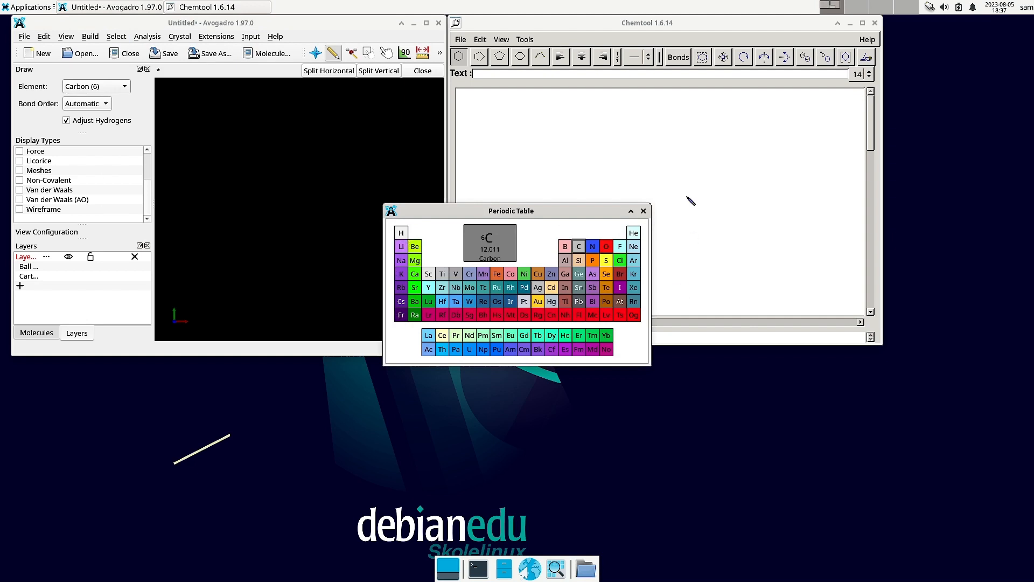
mouse_move(392, 304)
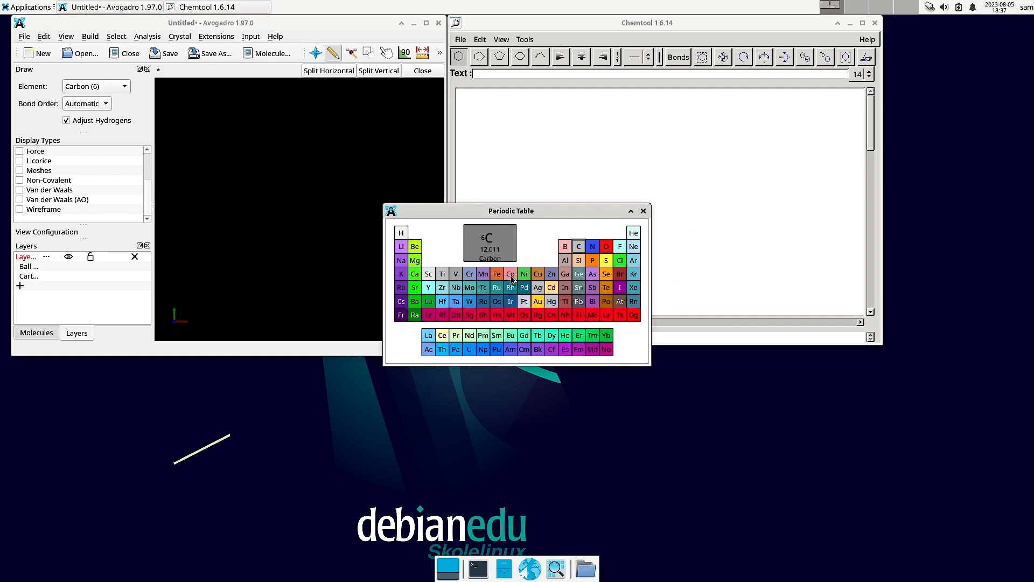
mouse_move(221, 141)
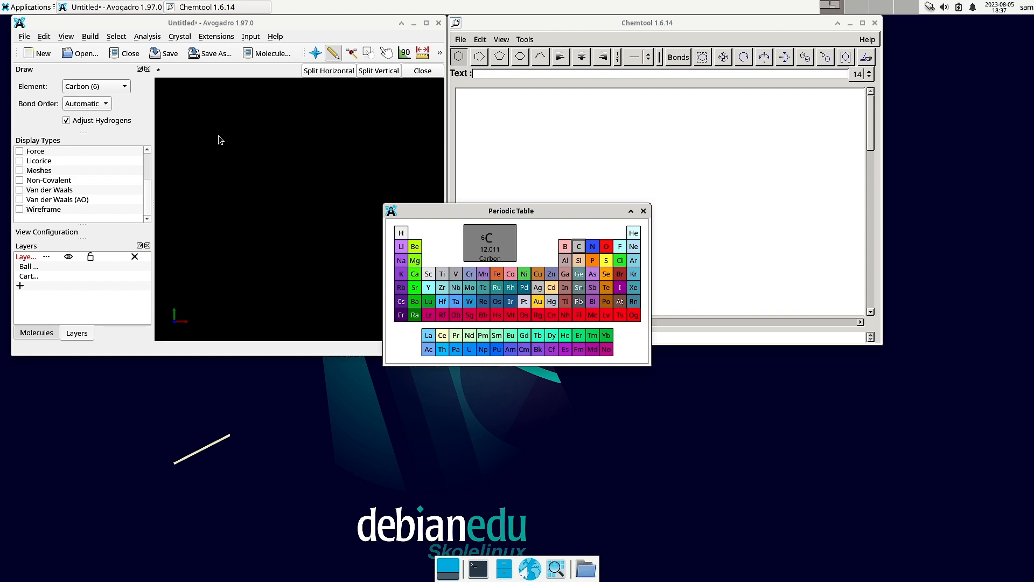
mouse_move(312, 295)
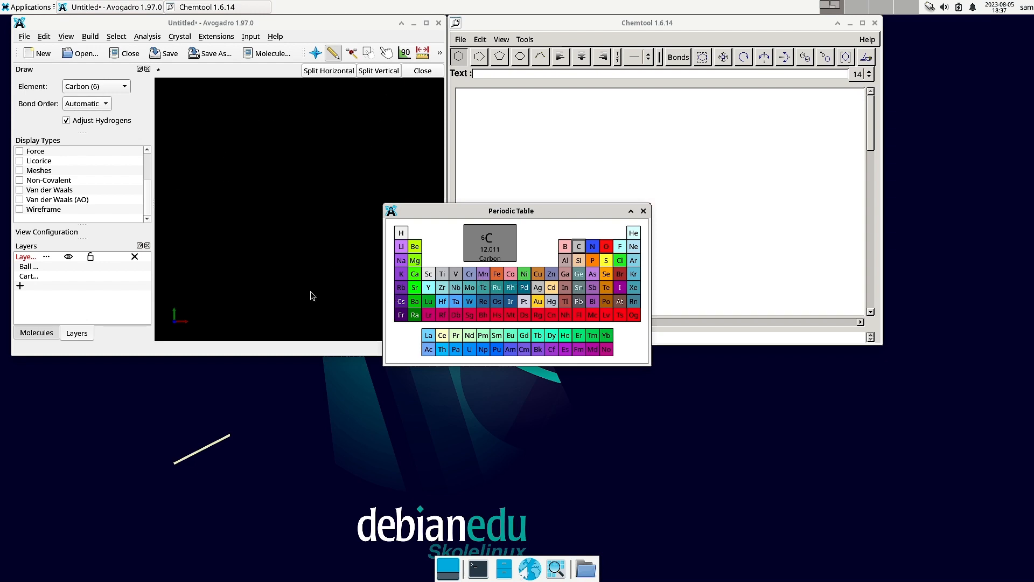
mouse_move(265, 297)
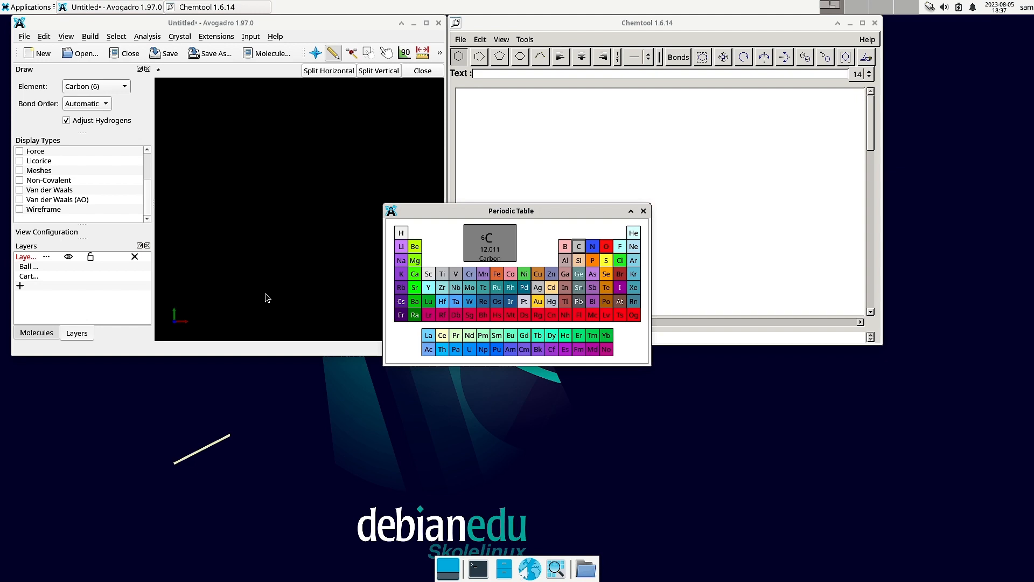
mouse_move(177, 197)
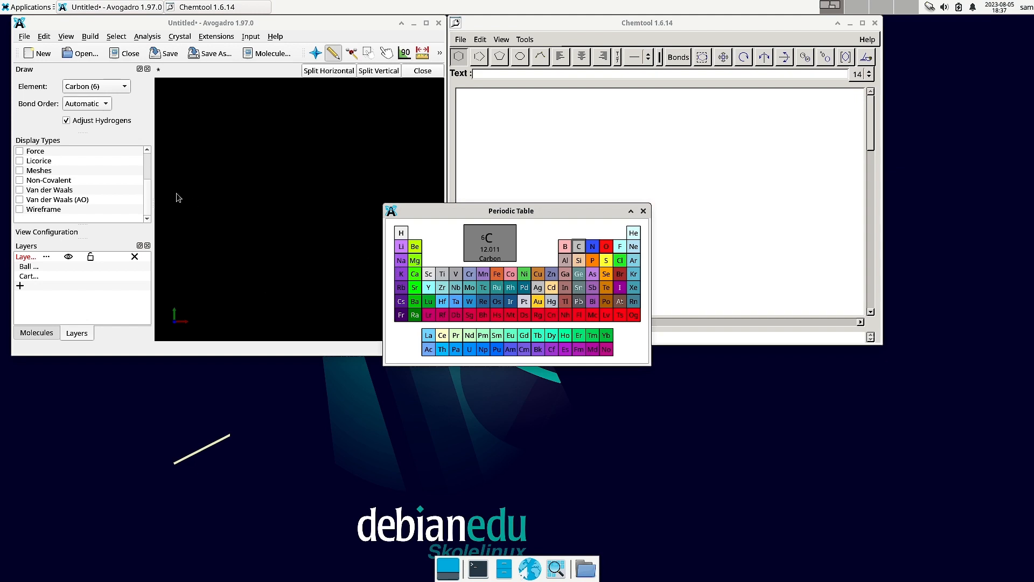
mouse_move(293, 239)
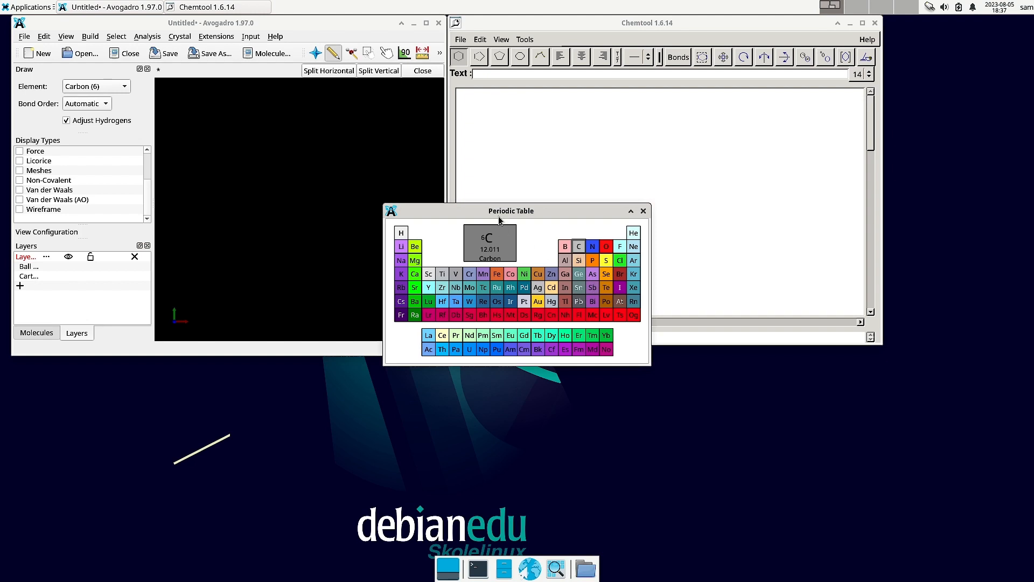
click(642, 210)
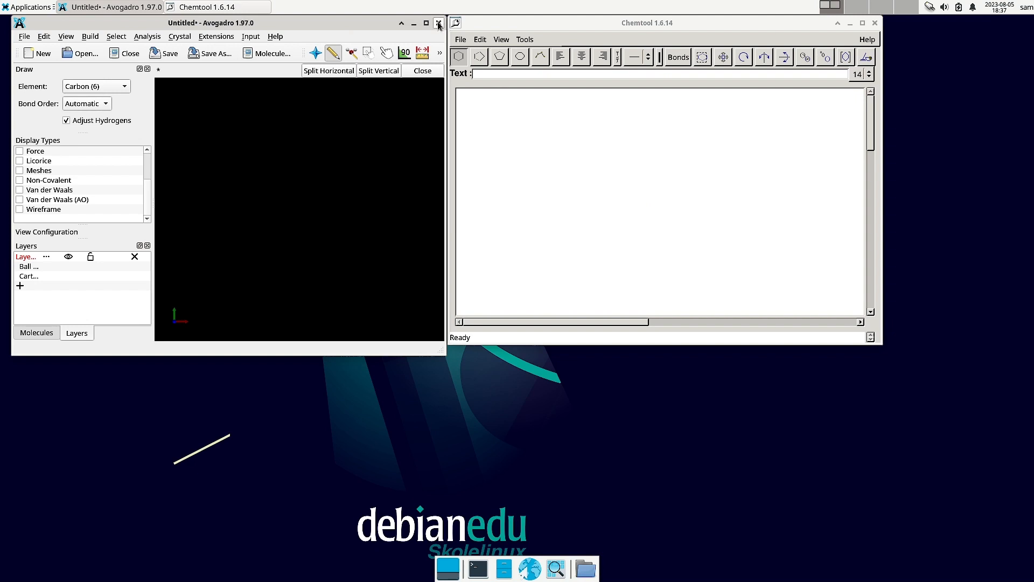
Close Avogadro discarding the unsaved molecule, then show Chemtool's carbocycle templates palette.
click(438, 22)
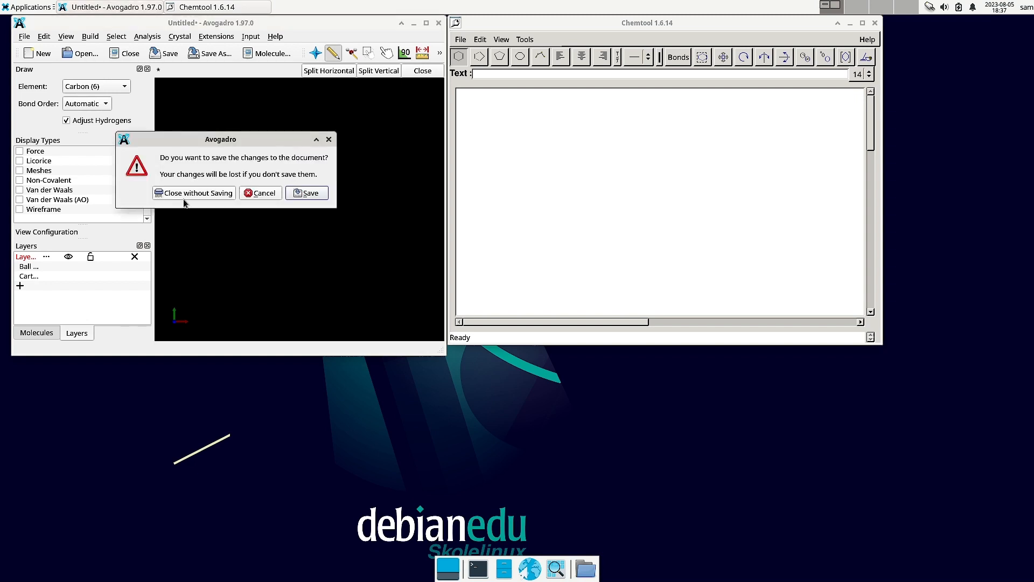
click(193, 193)
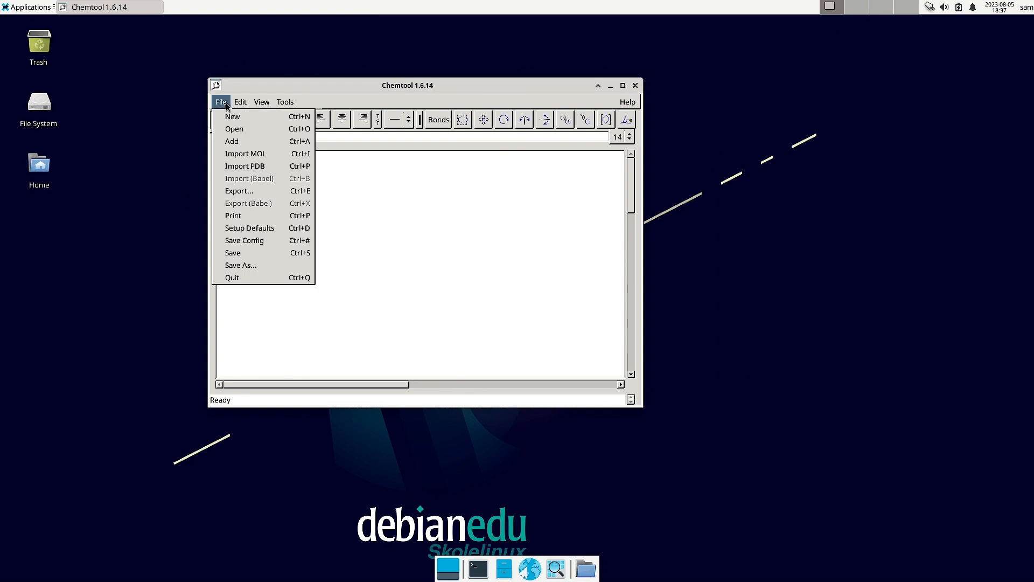
click(285, 101)
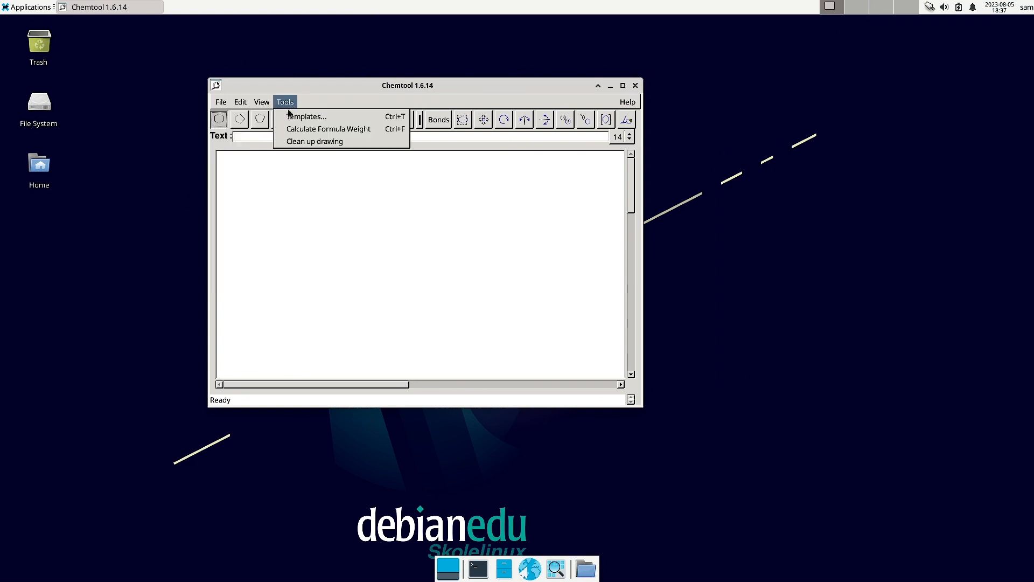
mouse_move(328, 128)
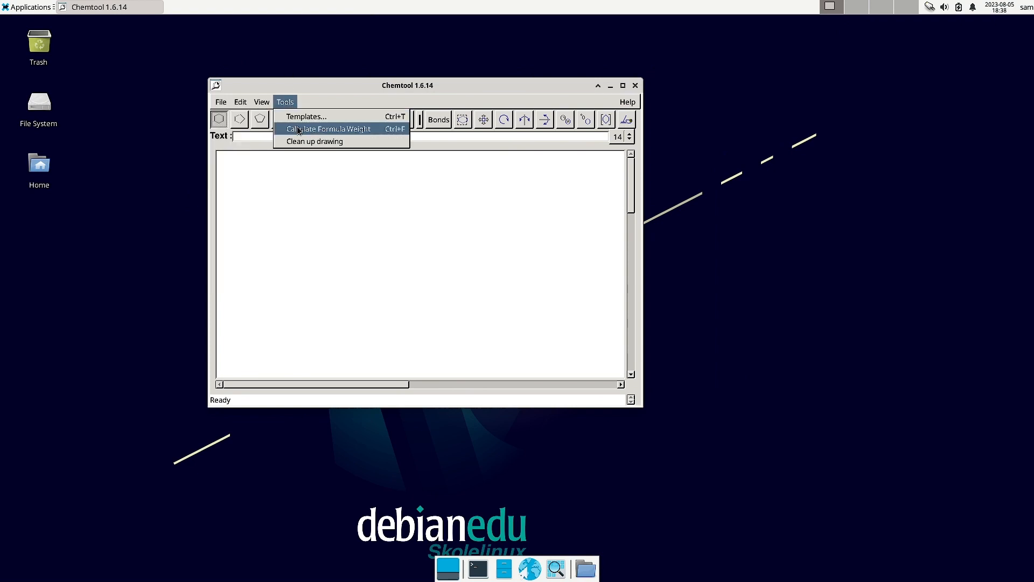
mouse_move(320, 141)
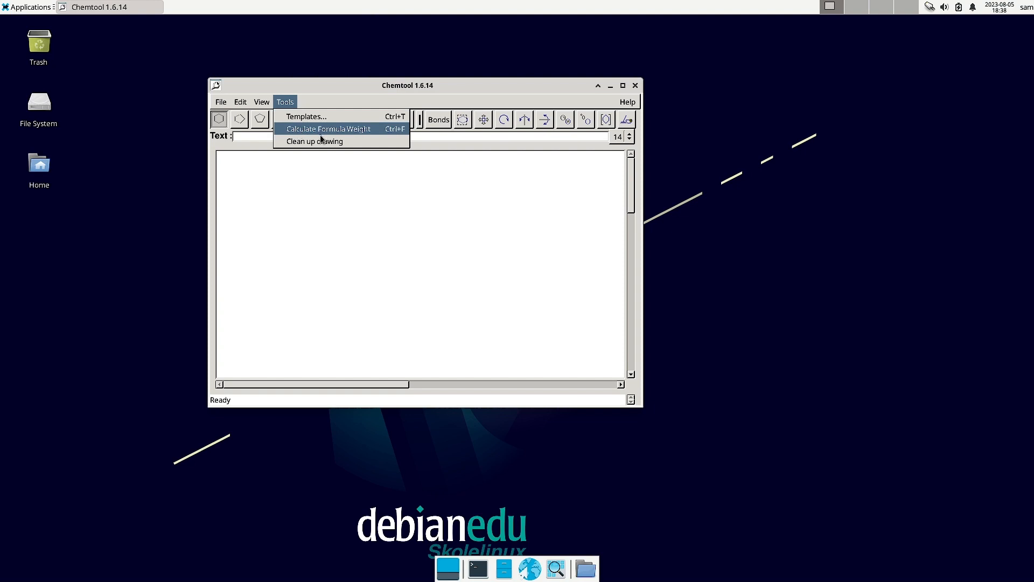
click(305, 117)
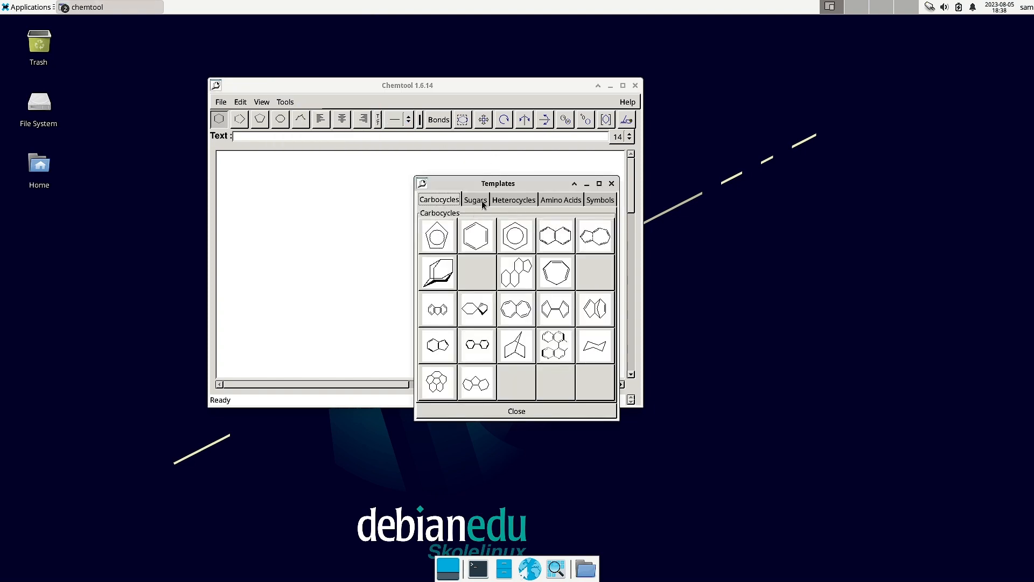
mouse_move(516, 235)
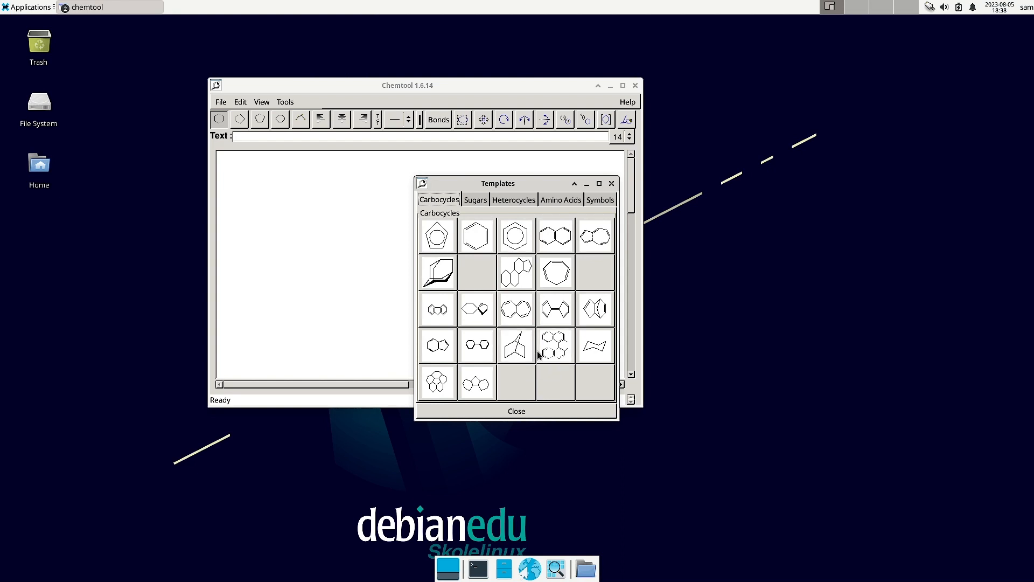
mouse_move(516, 281)
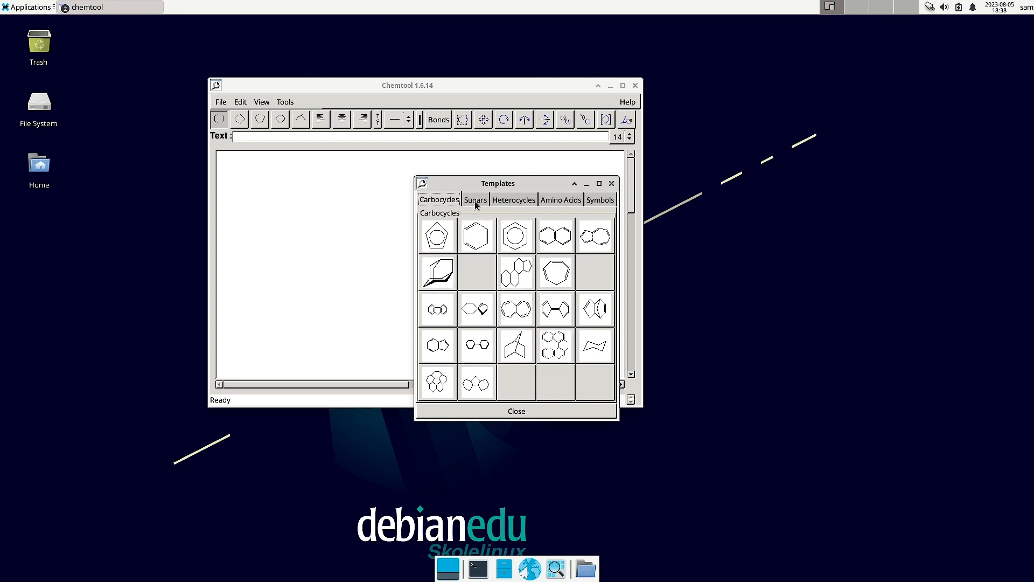
mouse_move(262, 101)
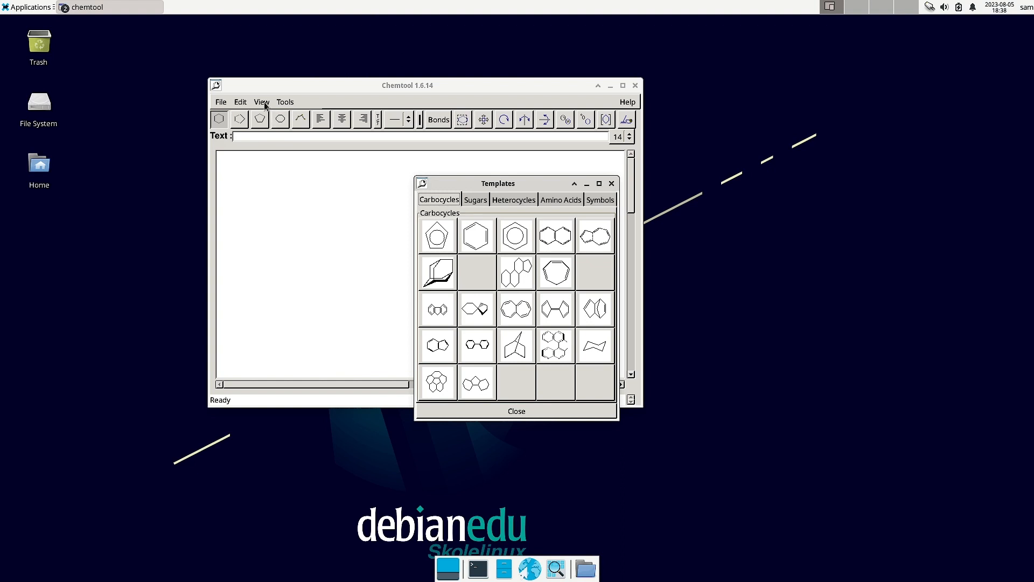
Browse Chemtool's File, View and Tools menus and bring the templates palette back up.
click(220, 101)
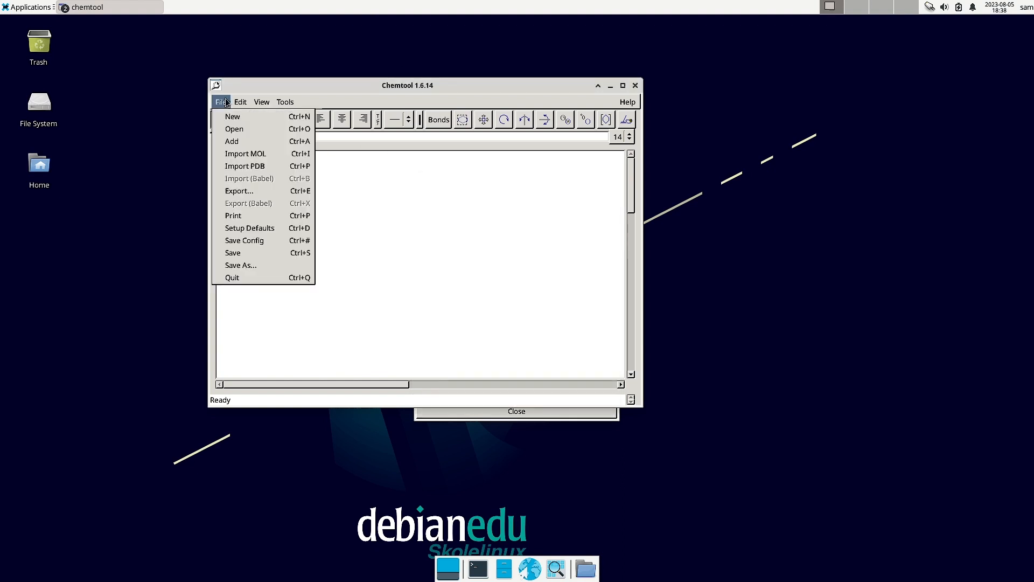
click(261, 102)
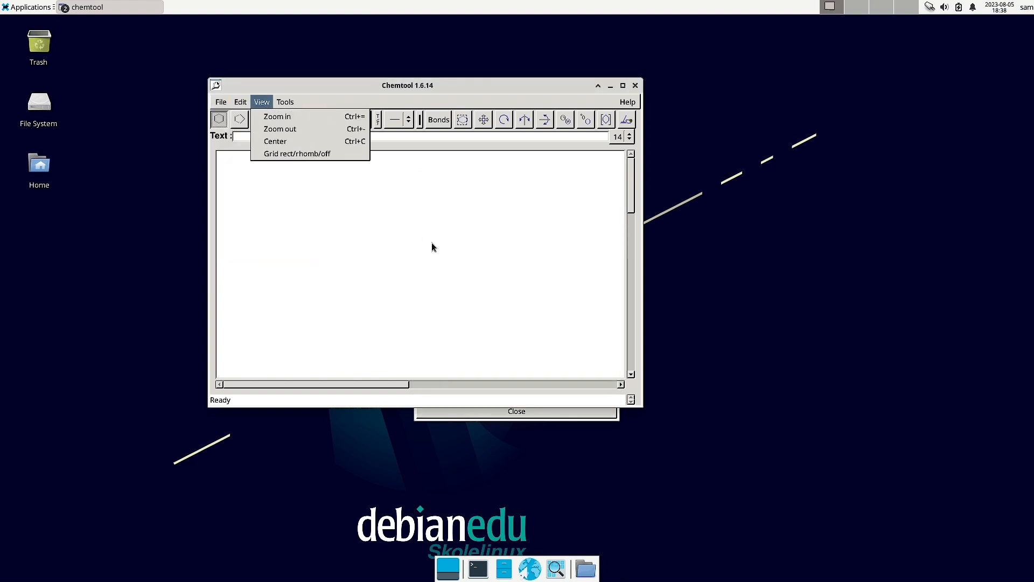
click(284, 102)
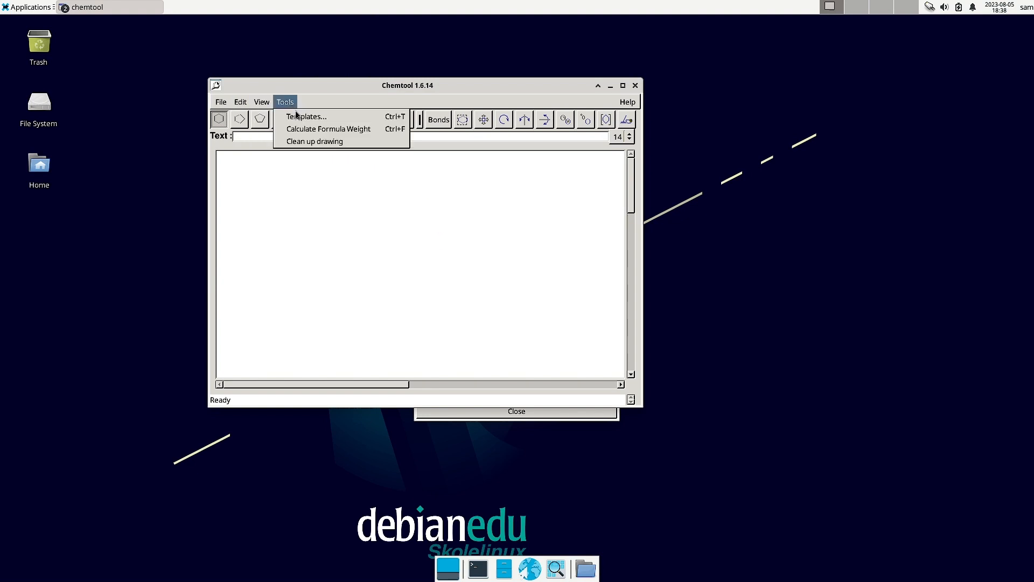
mouse_move(306, 117)
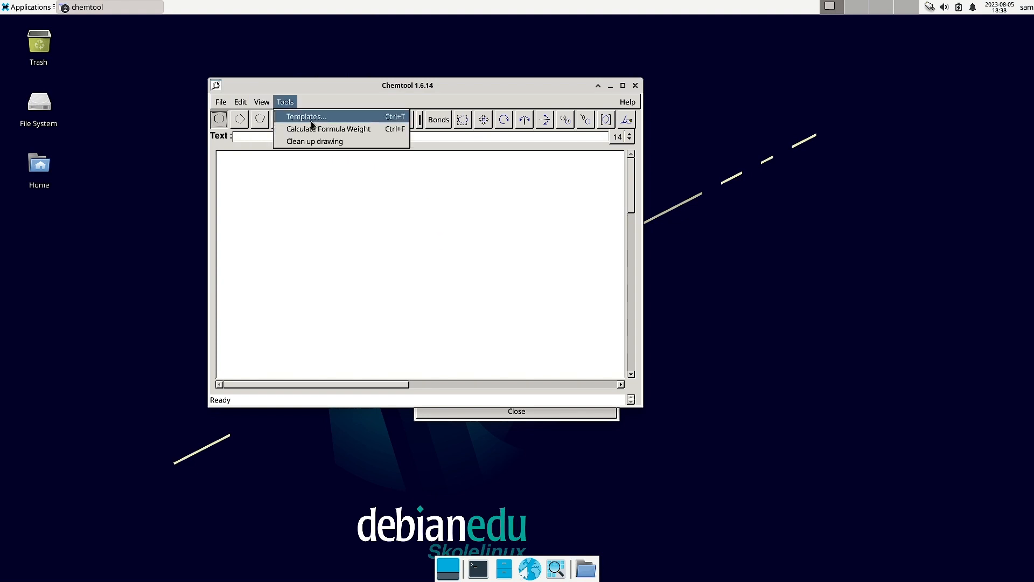
click(305, 117)
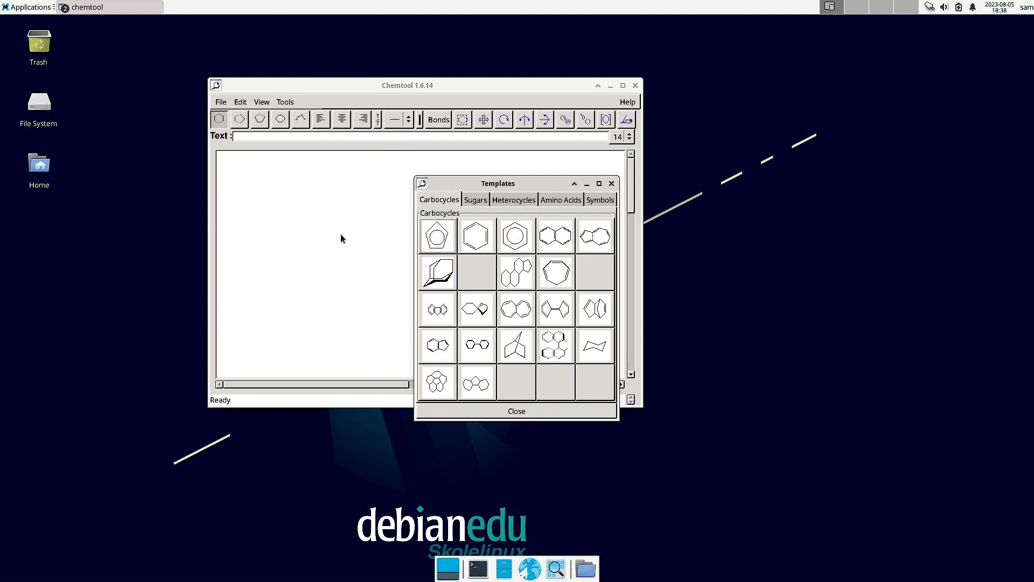
Place a five-membered ring from the templates and compute its formula weight C5H5 (65.094).
click(437, 235)
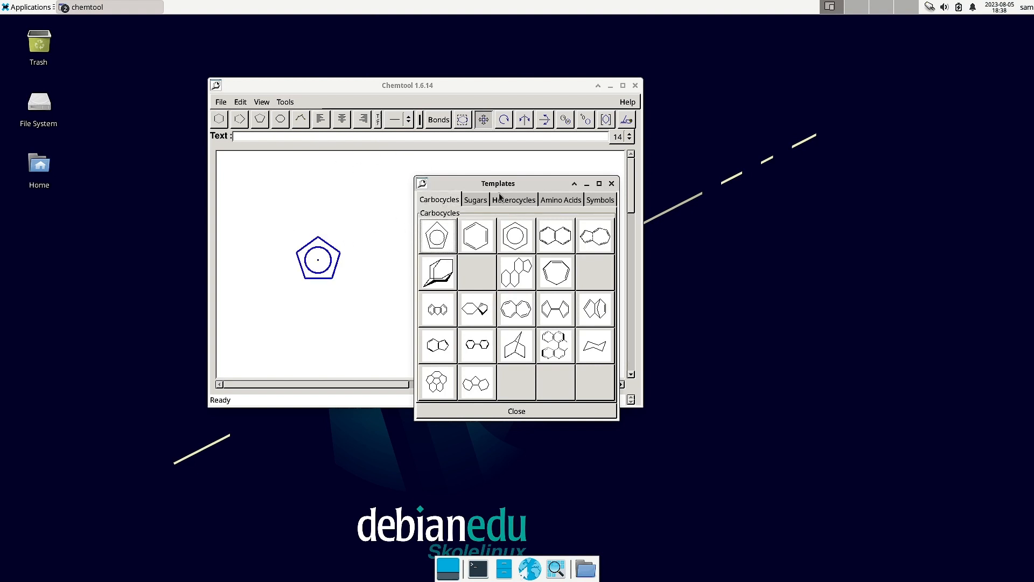
click(284, 101)
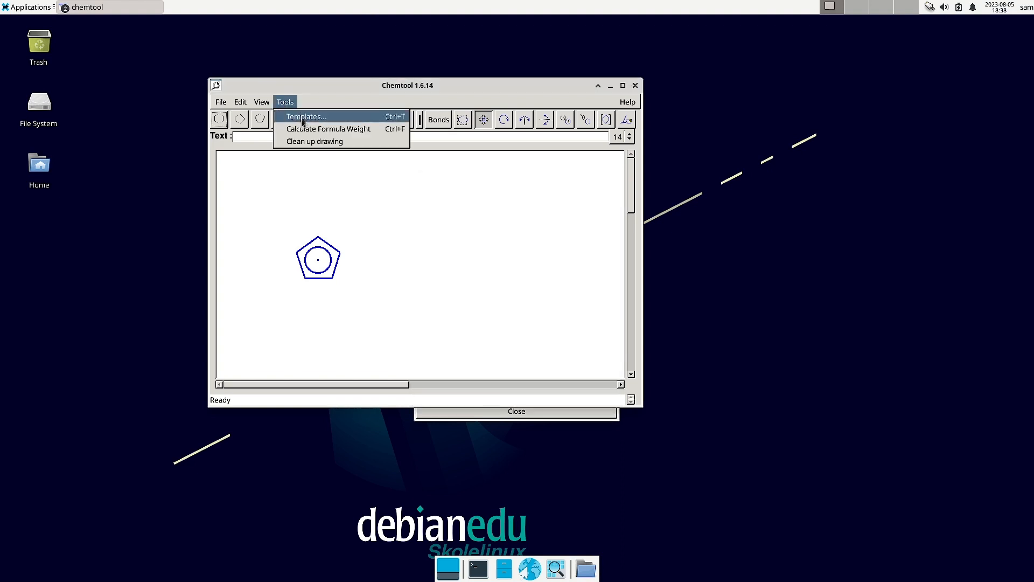
click(328, 128)
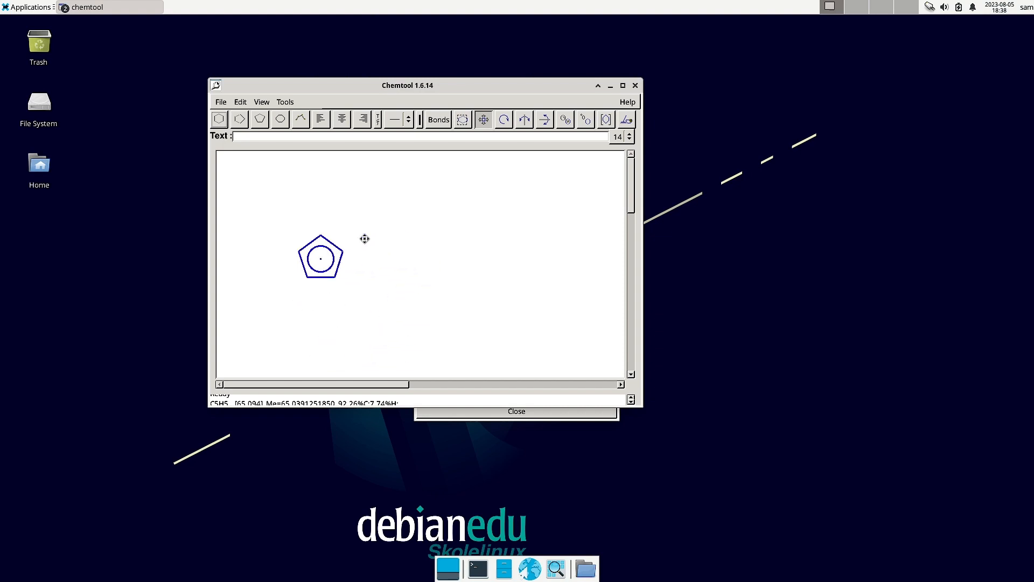
click(621, 85)
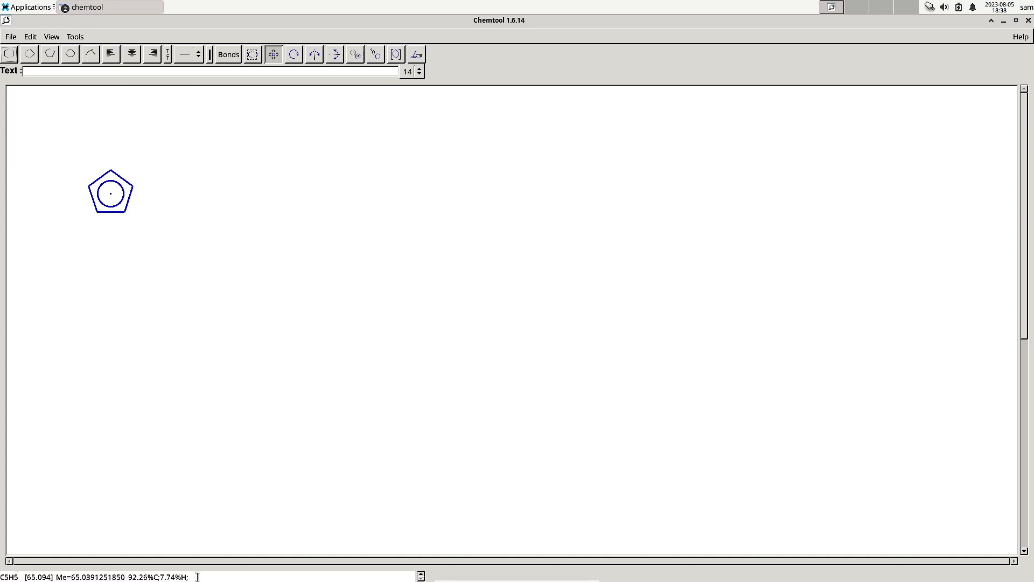
mouse_move(307, 380)
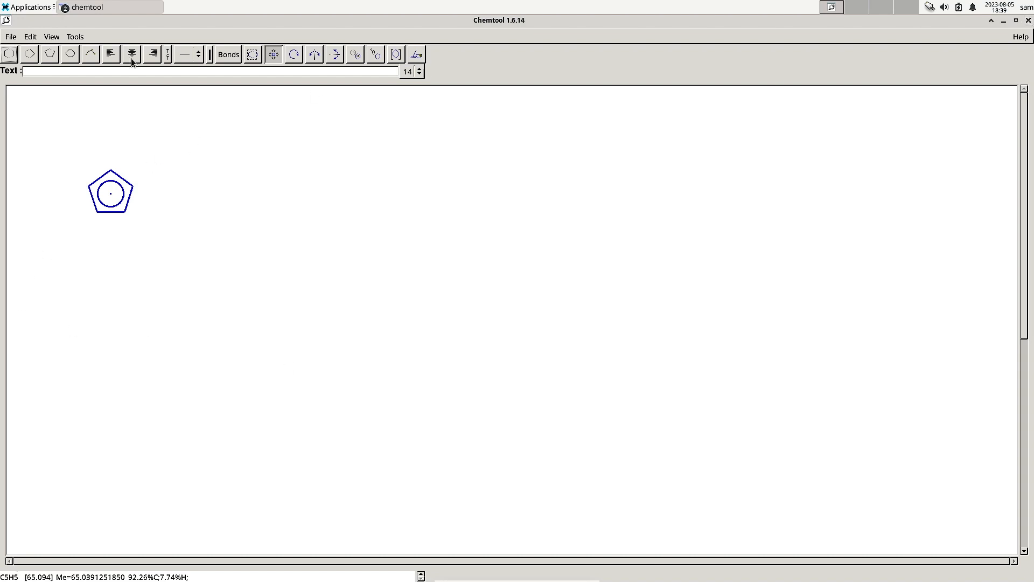
Tidy the pentagon ring with the Clean up drawing command.
click(74, 37)
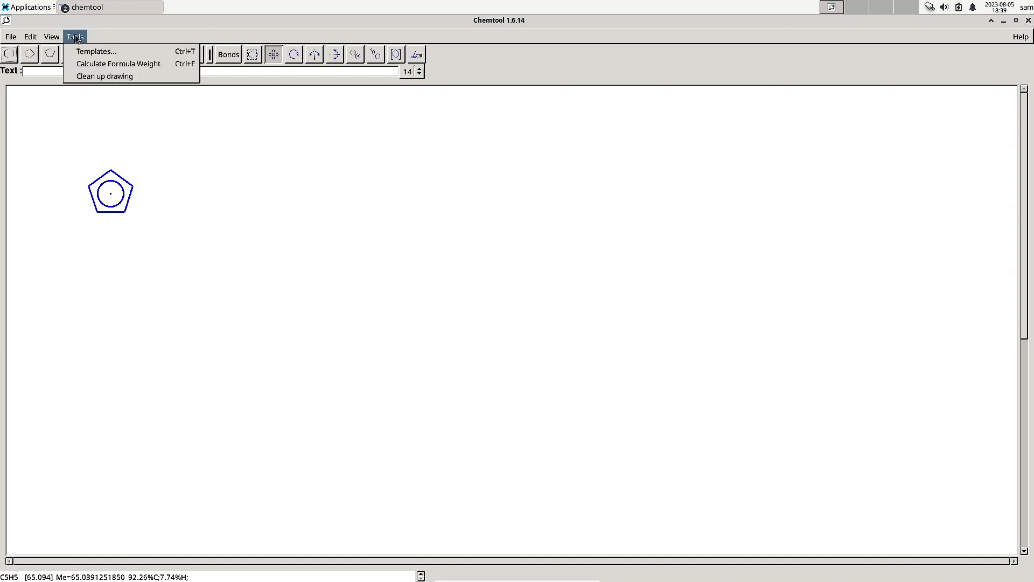
mouse_move(105, 76)
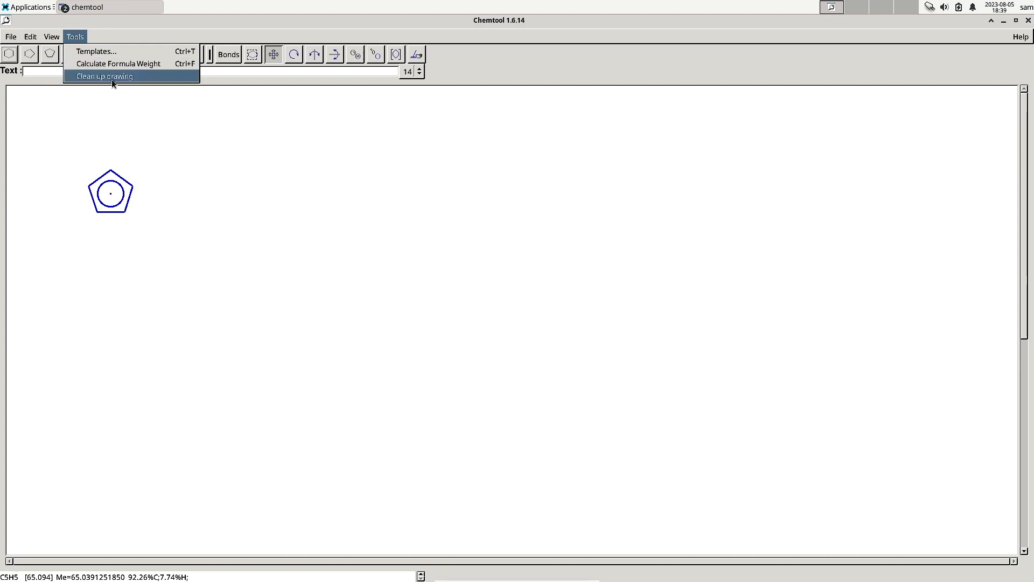
mouse_move(110, 229)
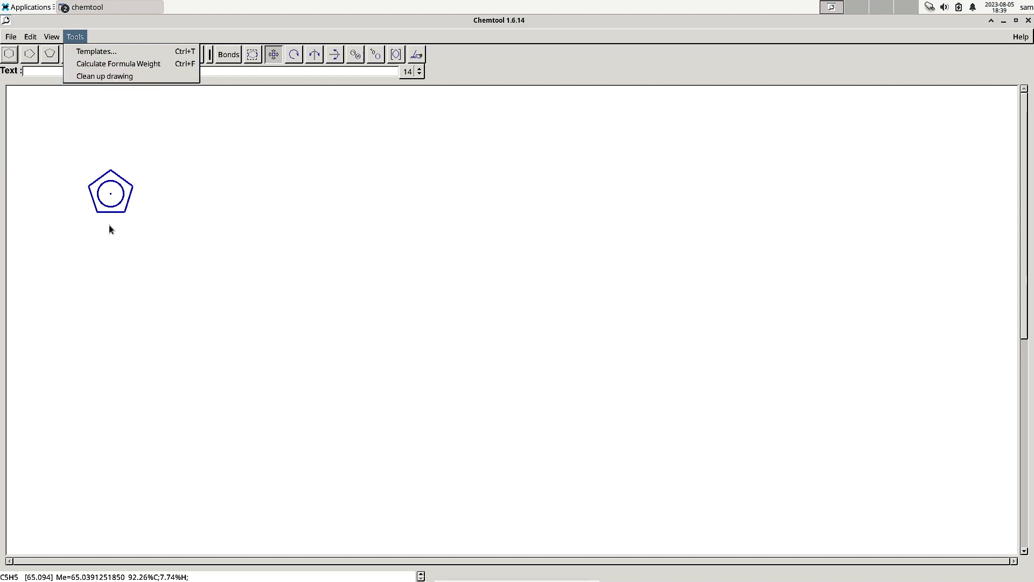
mouse_move(104, 75)
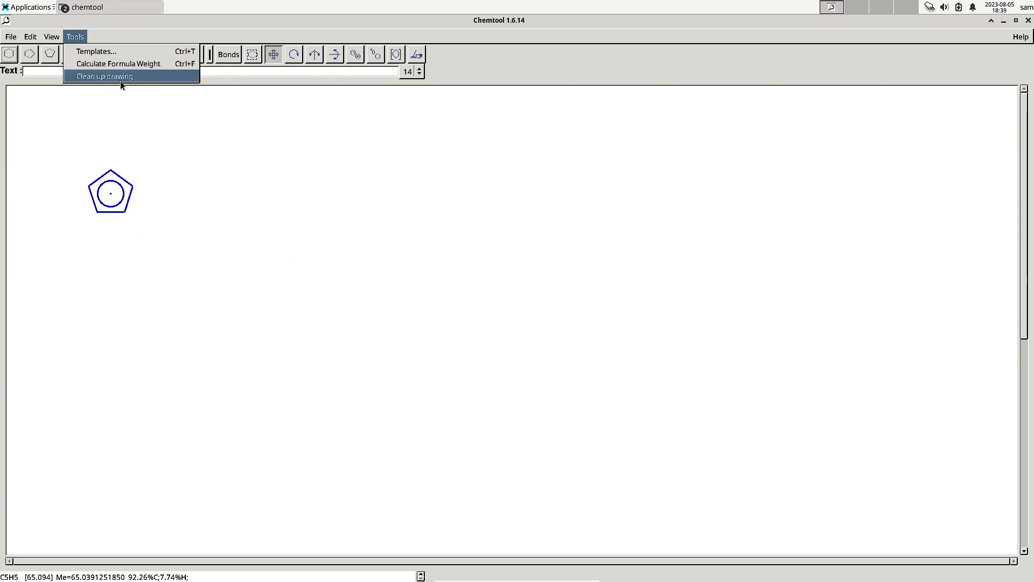
click(104, 76)
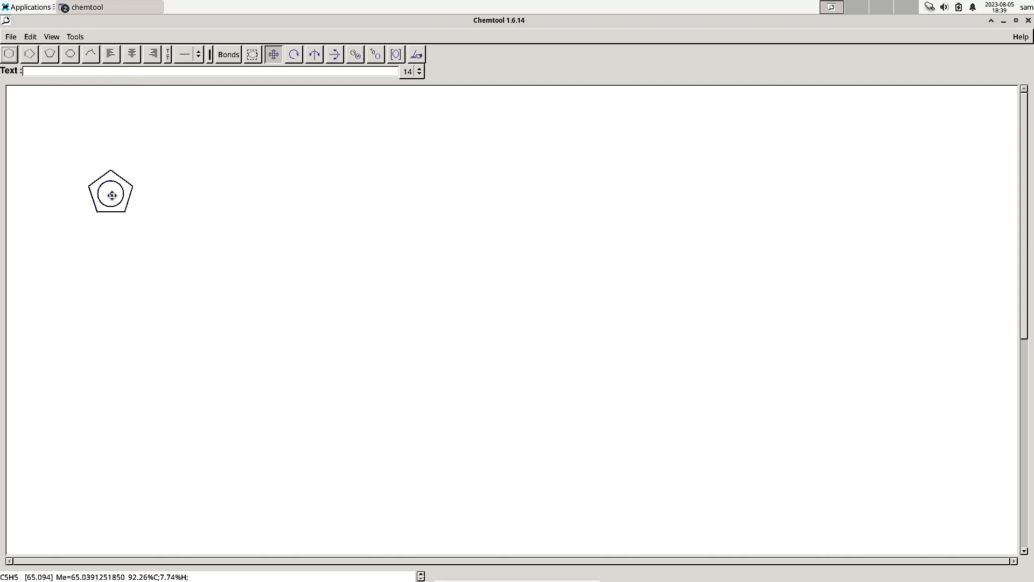
mouse_move(84, 162)
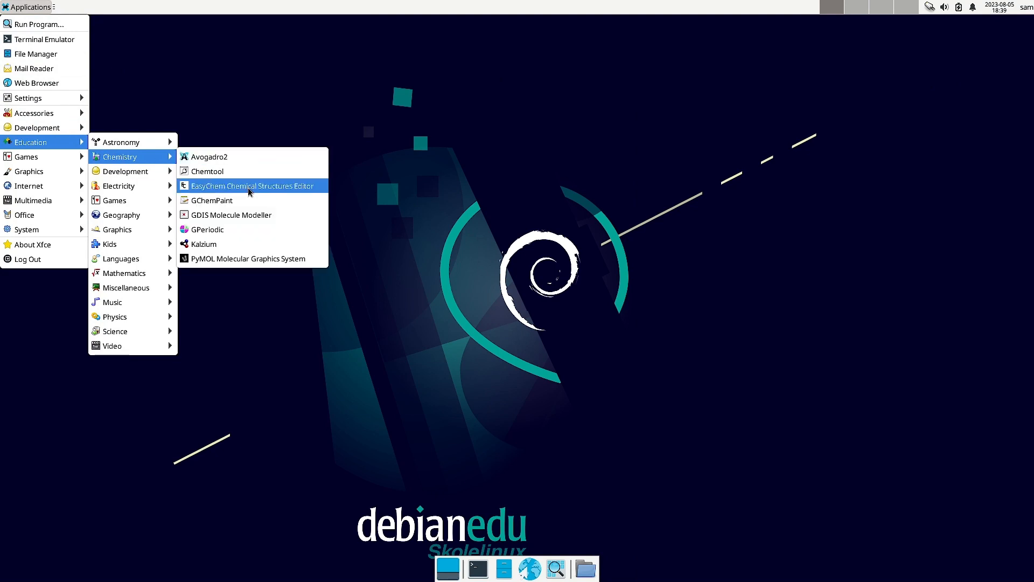
Launch EasyChem and browse its Transformations, Edit, Options and Help menus.
click(251, 185)
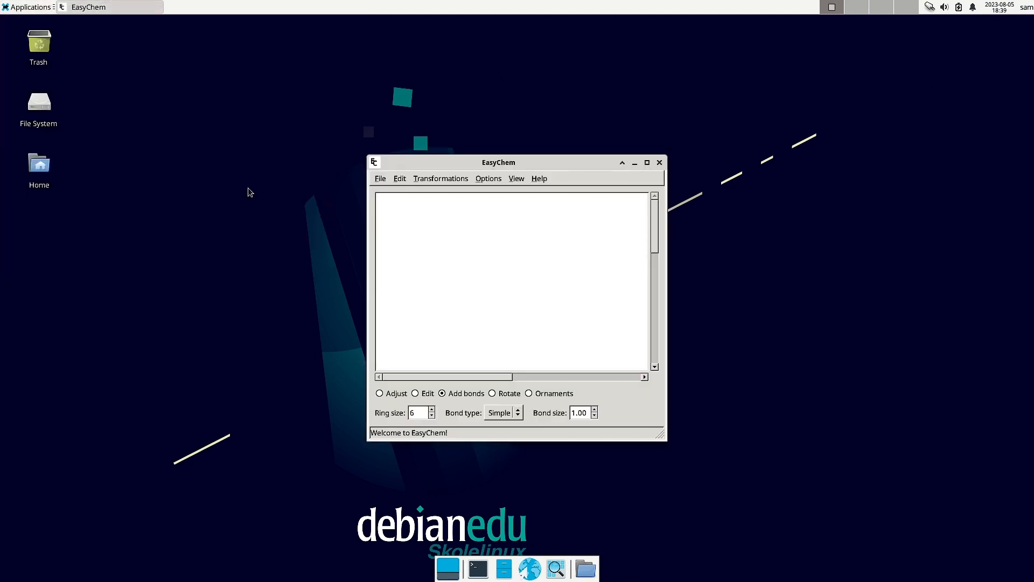
click(439, 178)
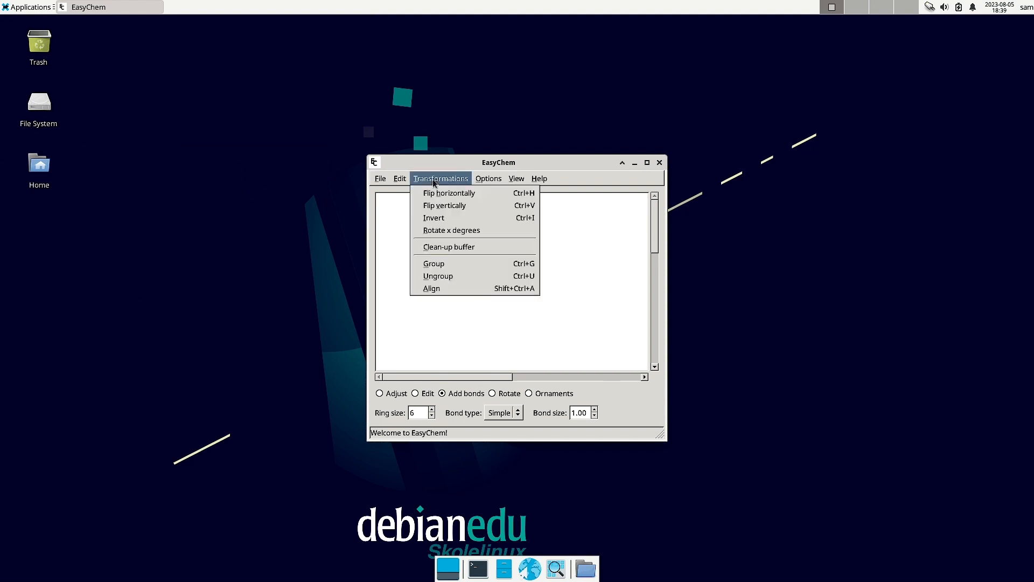
click(400, 178)
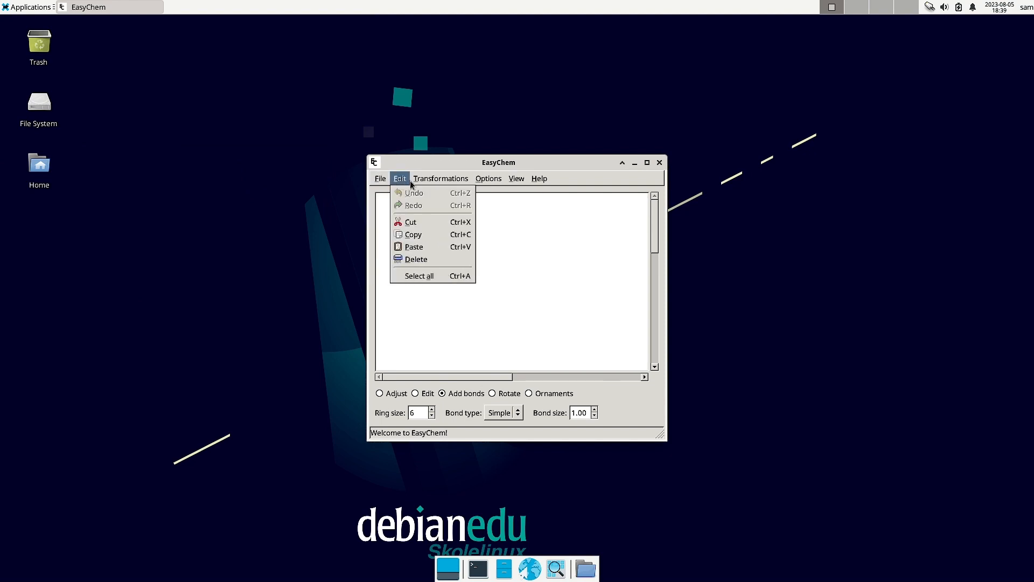
click(488, 177)
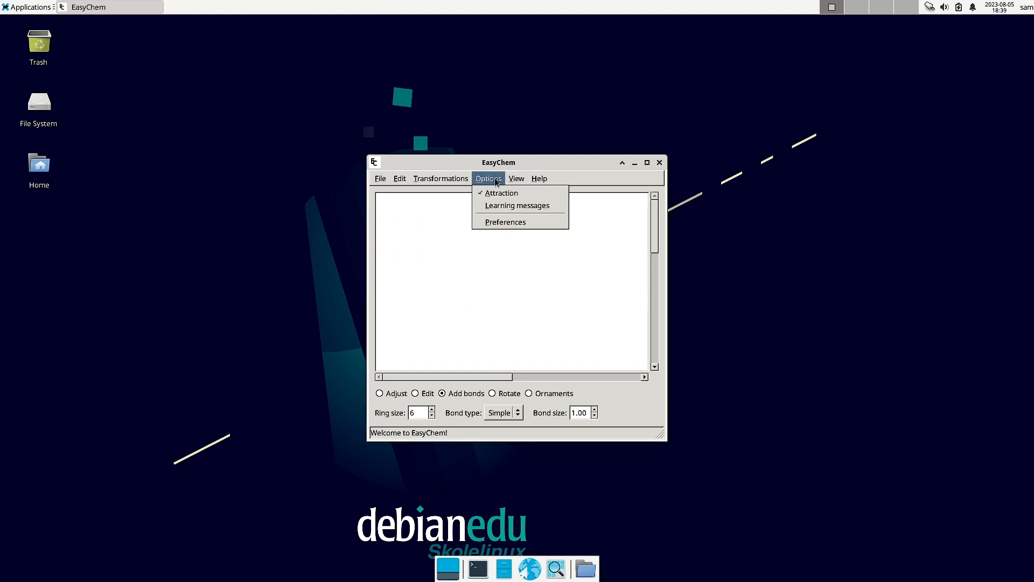
click(539, 178)
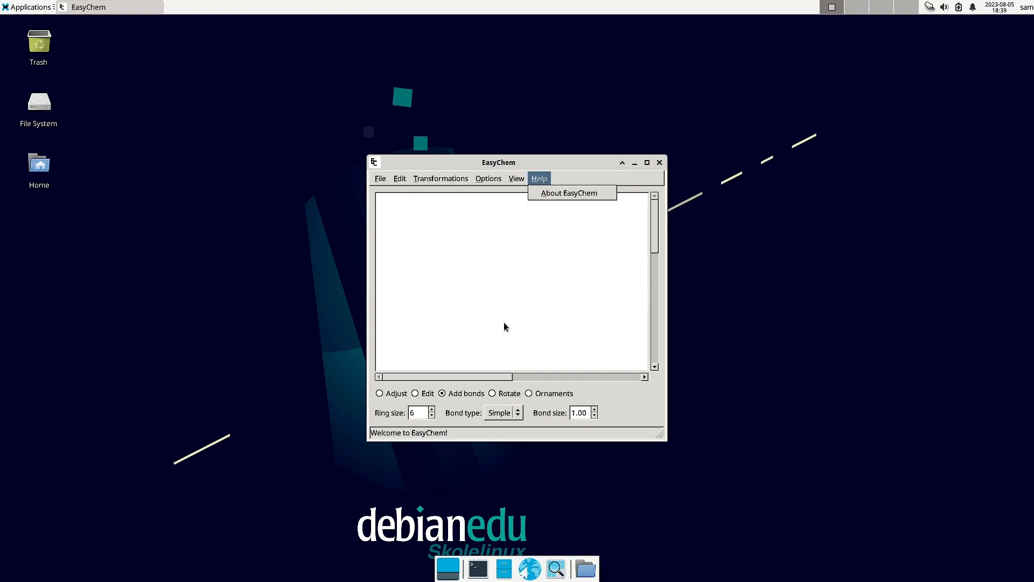
mouse_move(507, 400)
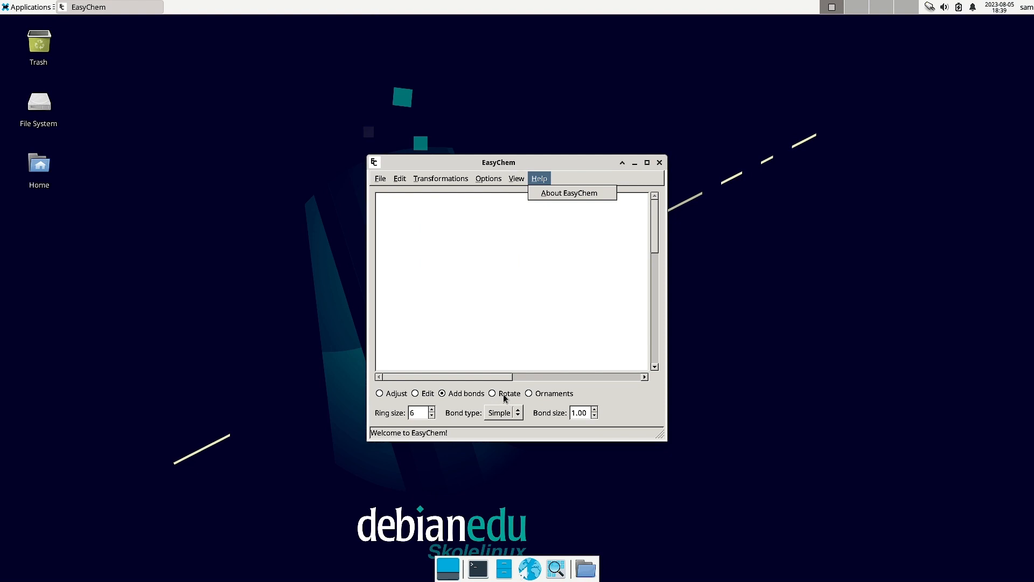
mouse_move(504, 397)
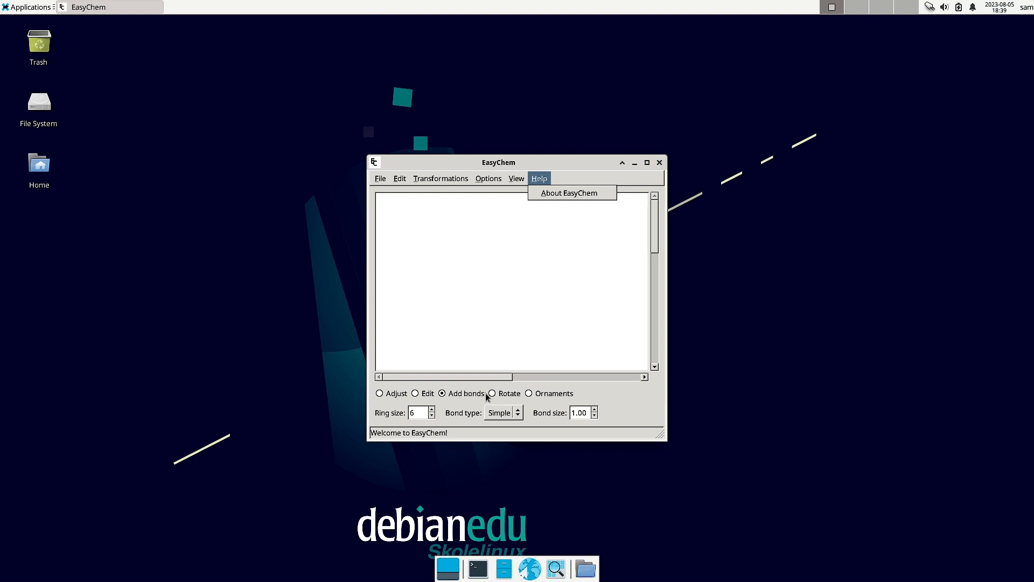
mouse_move(399, 406)
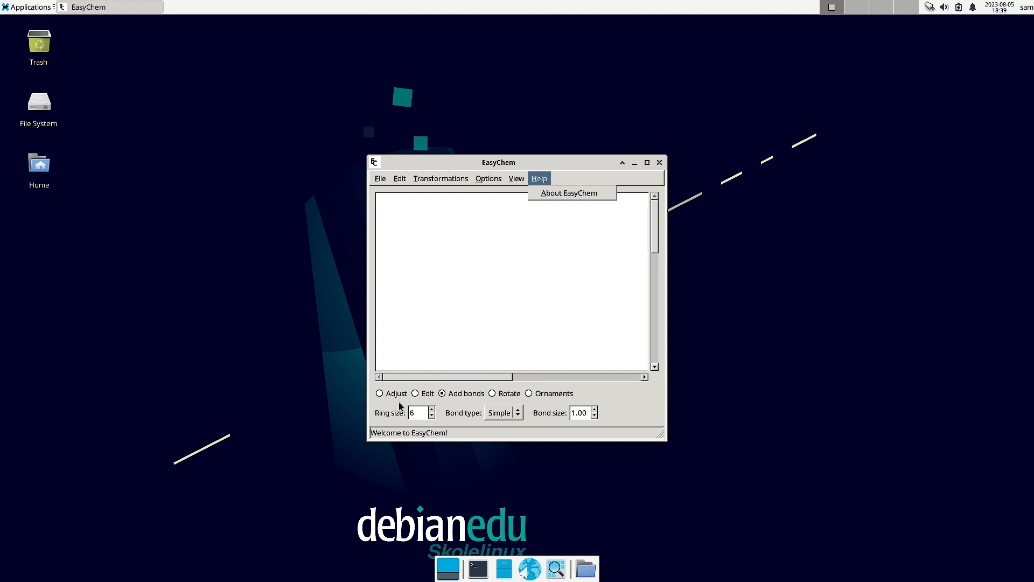
mouse_move(421, 446)
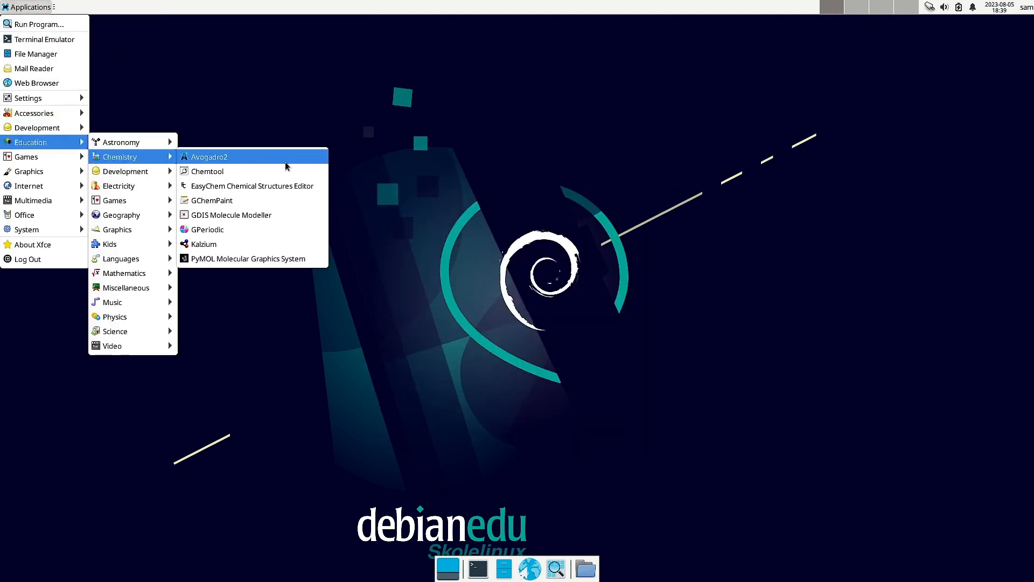
mouse_move(224, 200)
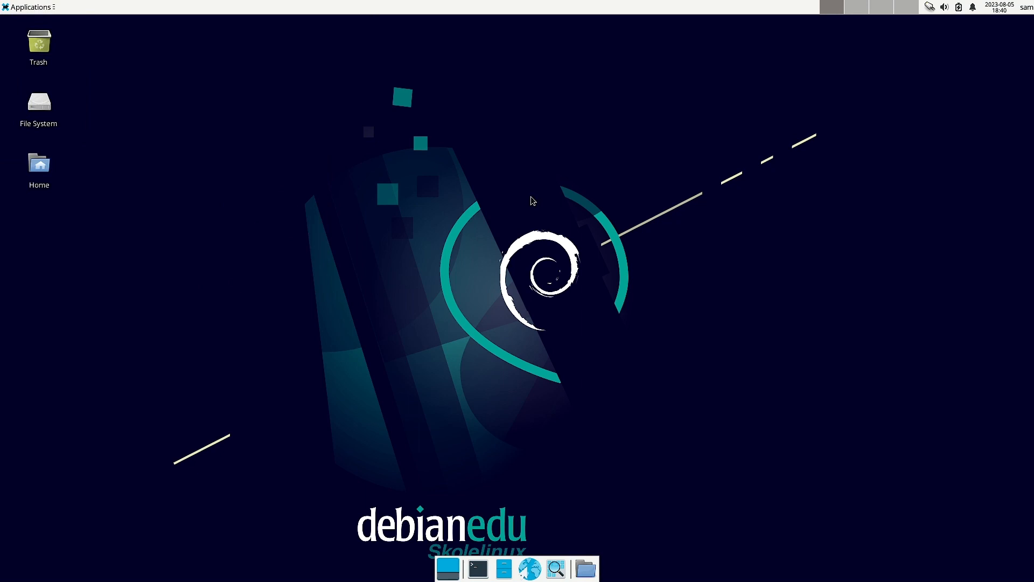
mouse_move(28, 81)
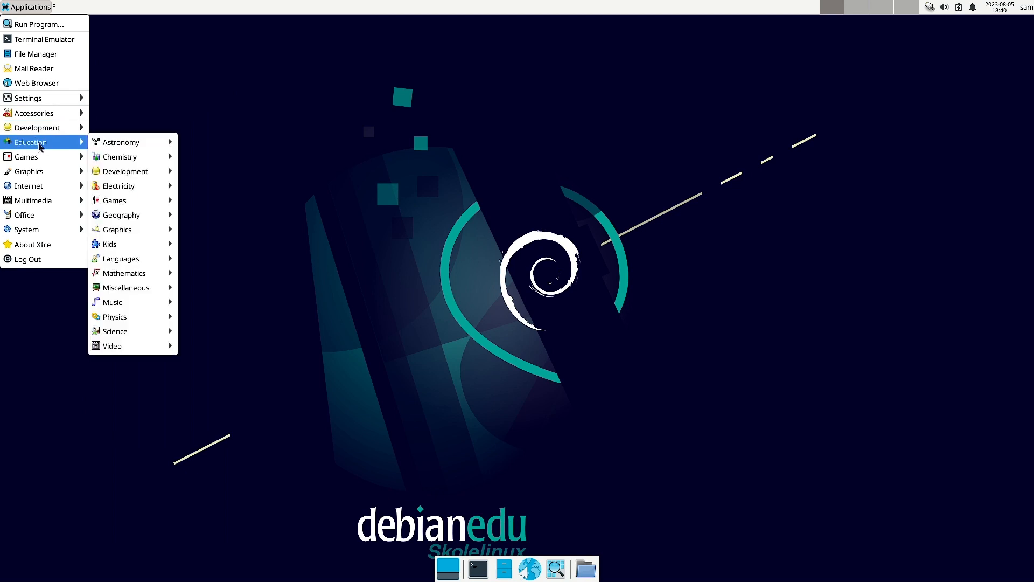
mouse_move(120, 156)
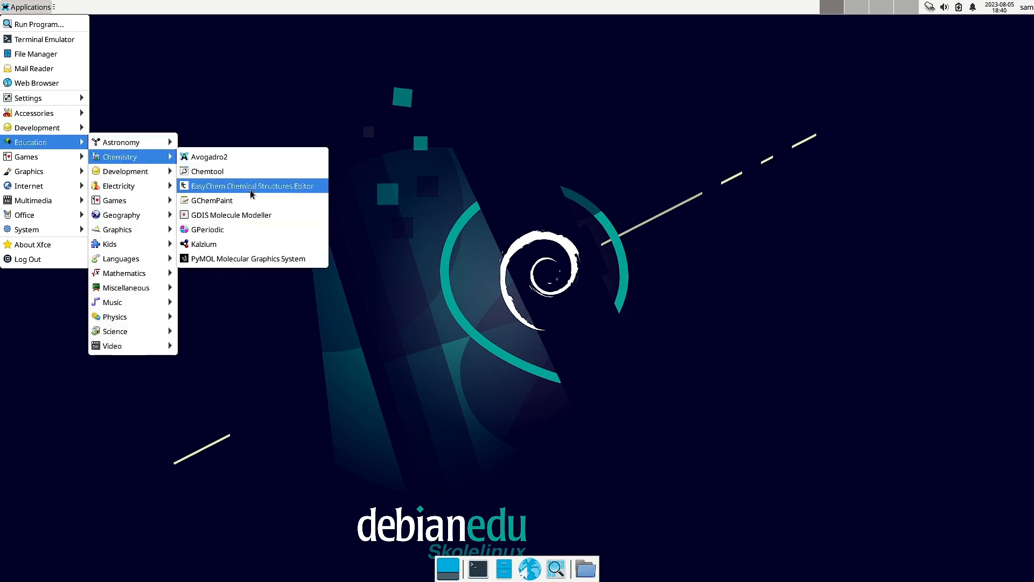
mouse_move(252, 214)
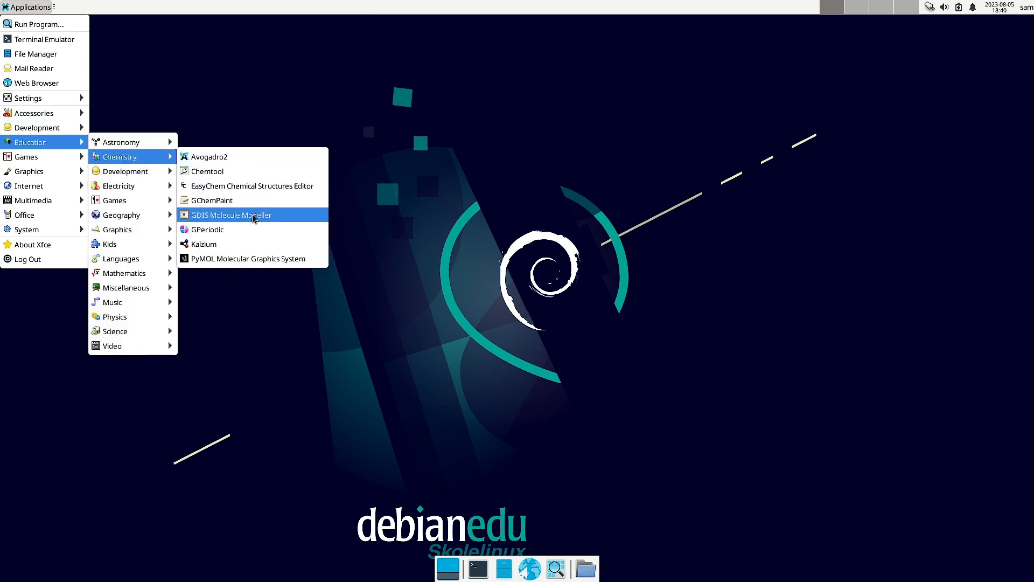
Launch GDIS and try its selection modes, switching to atom labels and then elements.
click(231, 214)
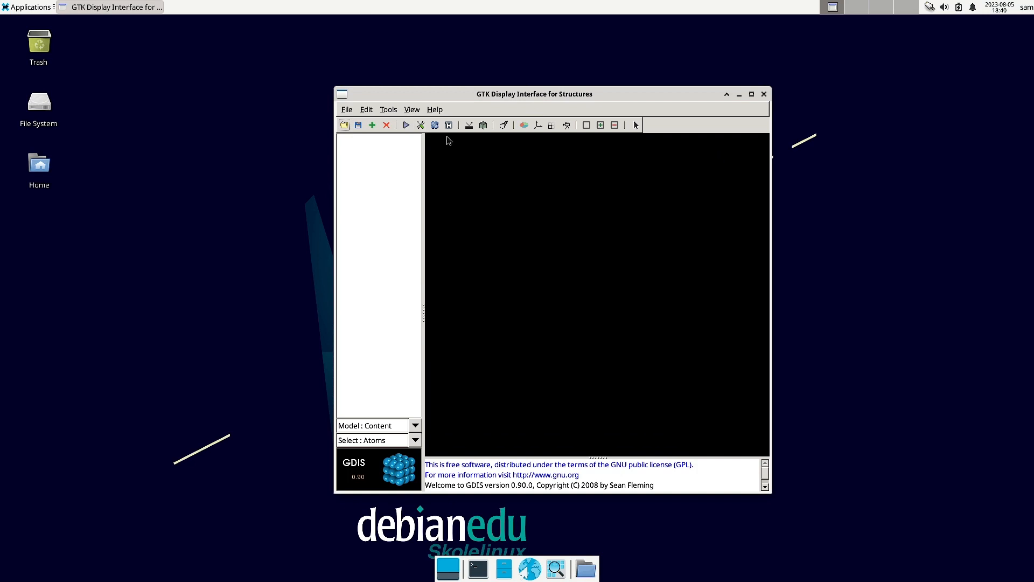
mouse_move(402, 411)
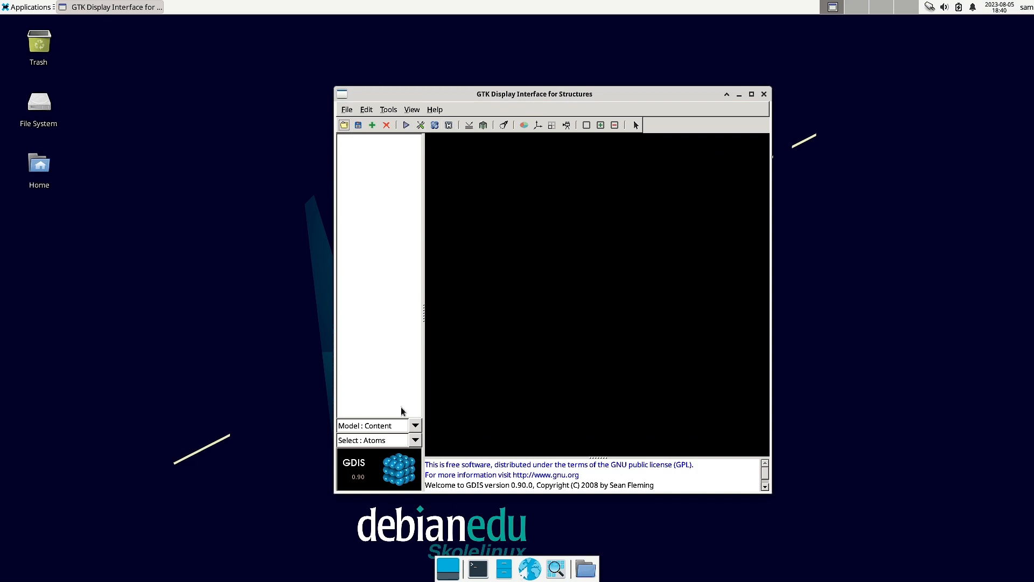
click(414, 426)
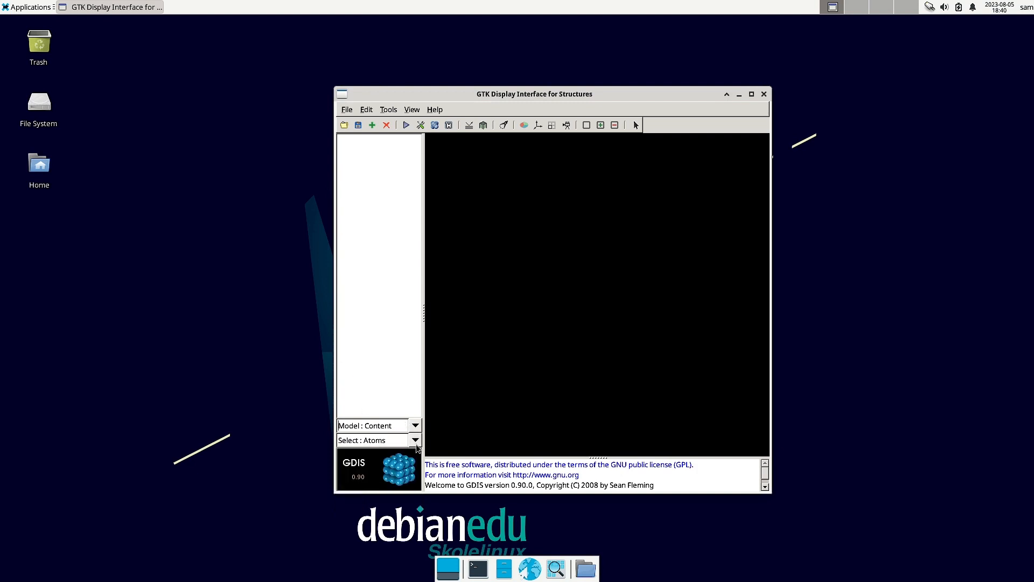
click(415, 440)
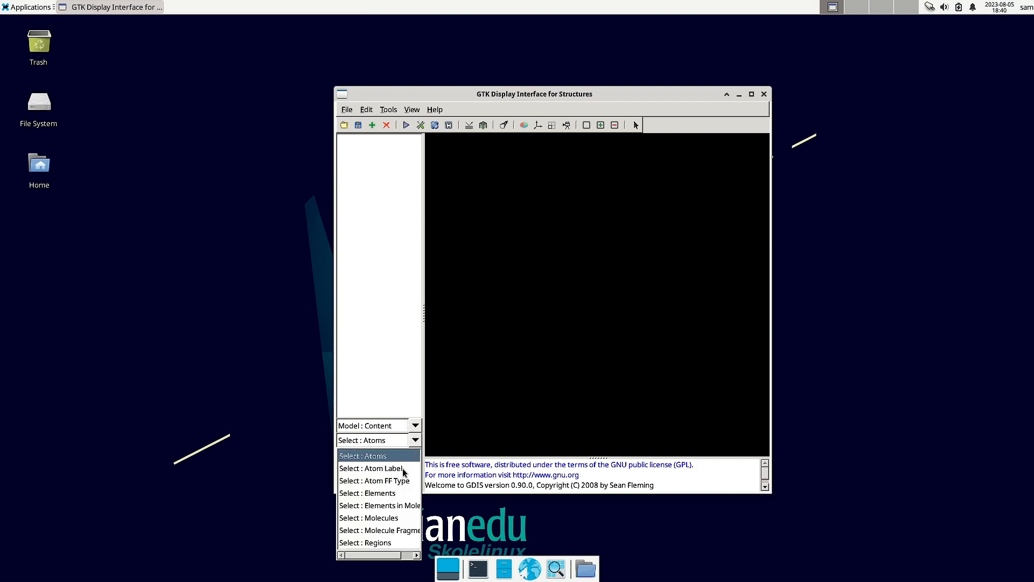
click(369, 468)
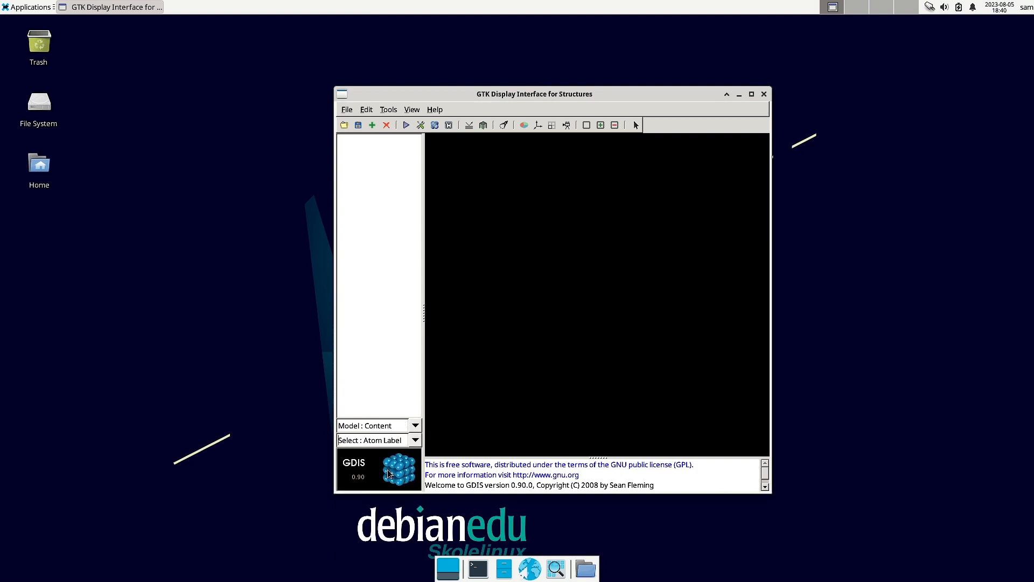
click(415, 440)
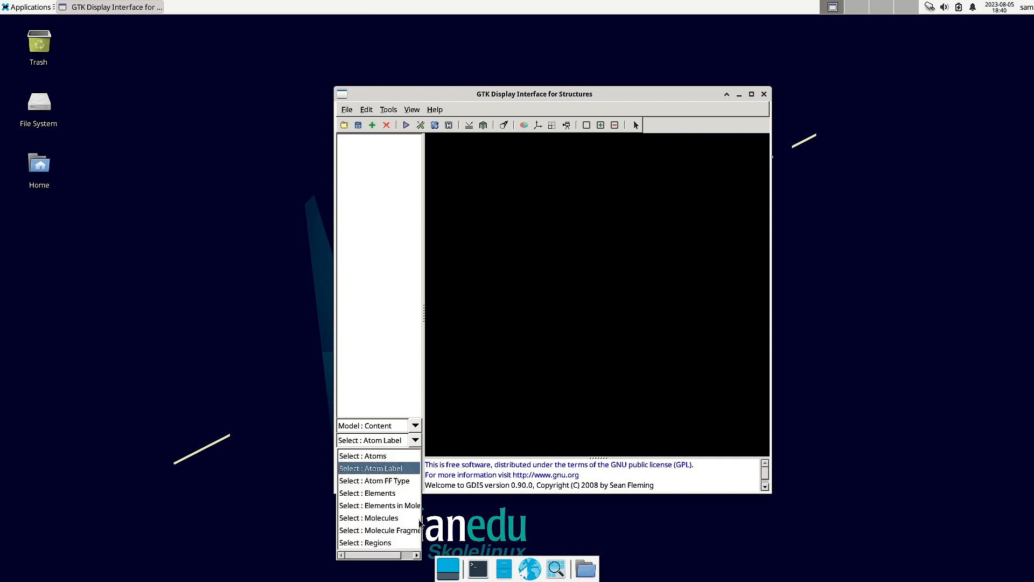
click(366, 492)
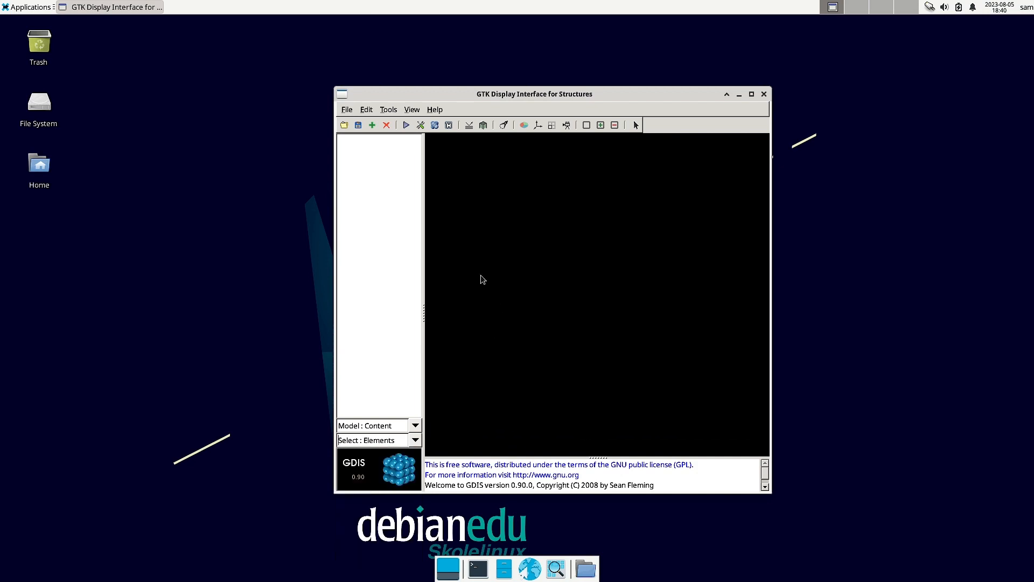
mouse_move(445, 340)
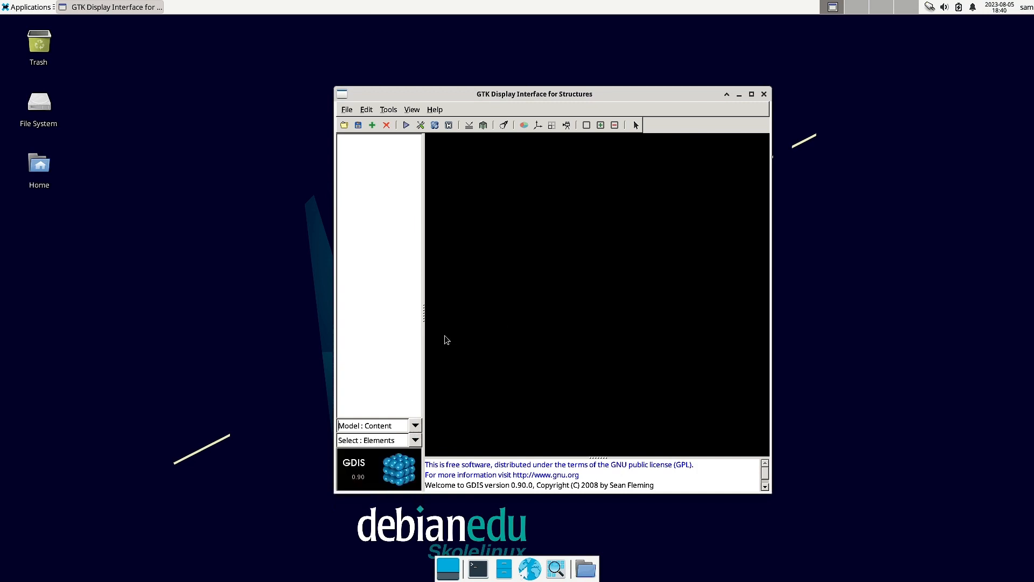
mouse_move(496, 386)
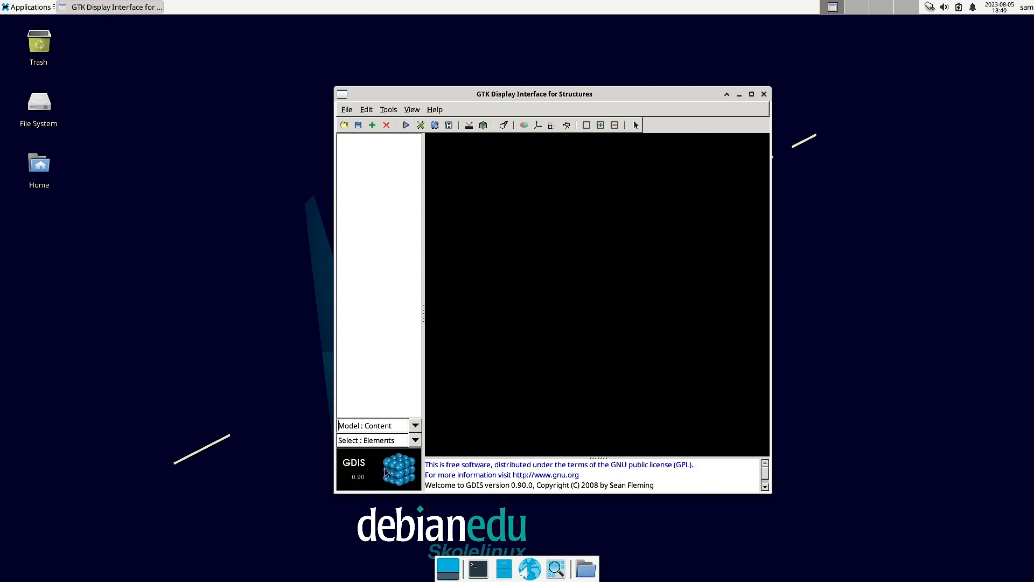
click(414, 439)
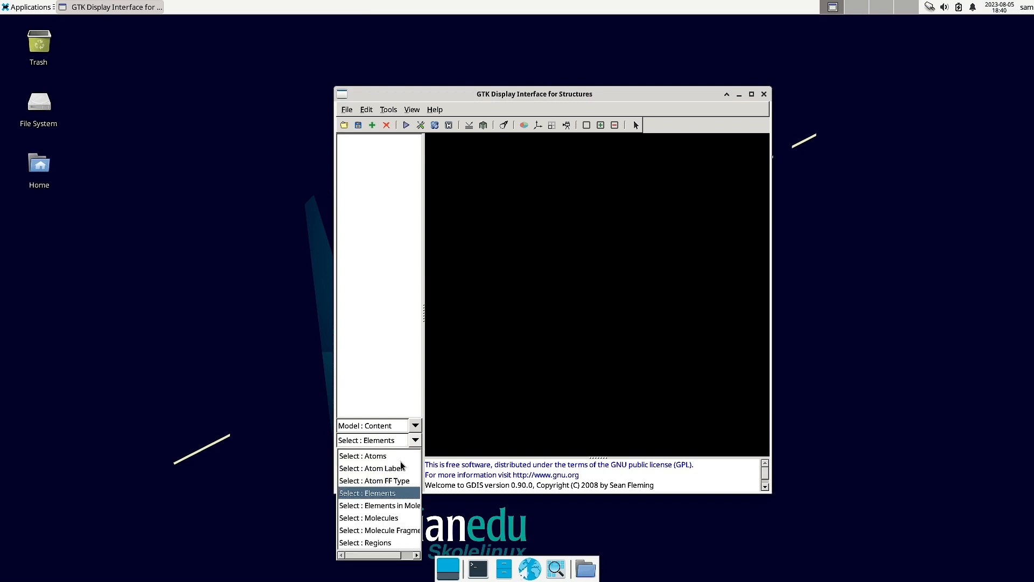
mouse_move(388, 520)
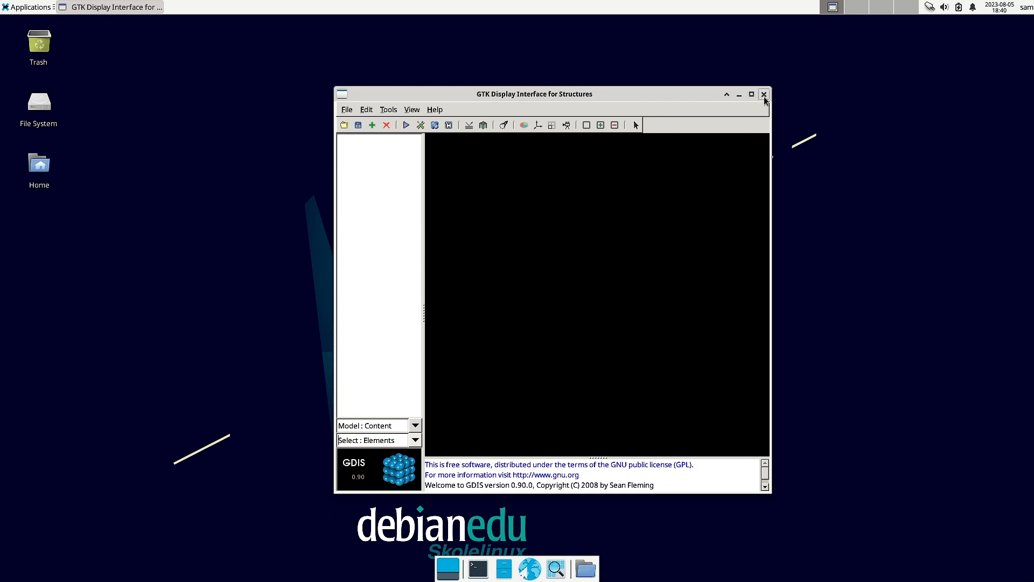
Quit GDIS, returning to the empty desktop.
click(764, 94)
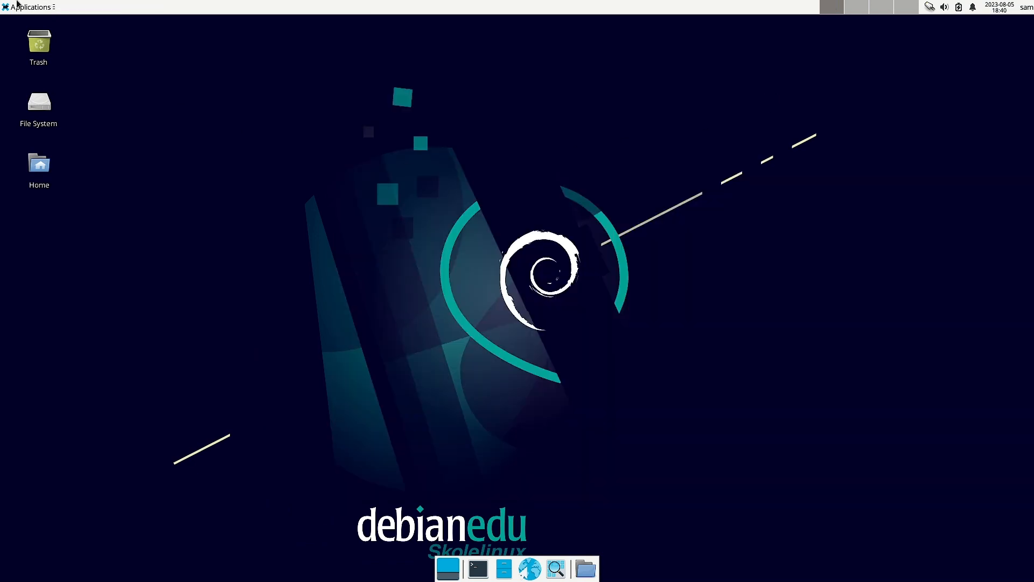
click(29, 7)
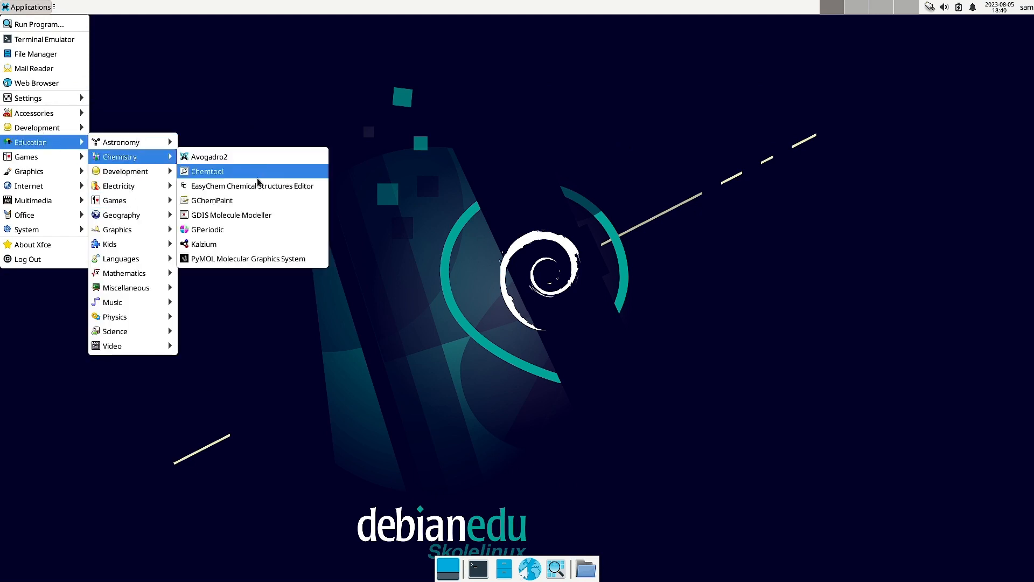
mouse_move(234, 204)
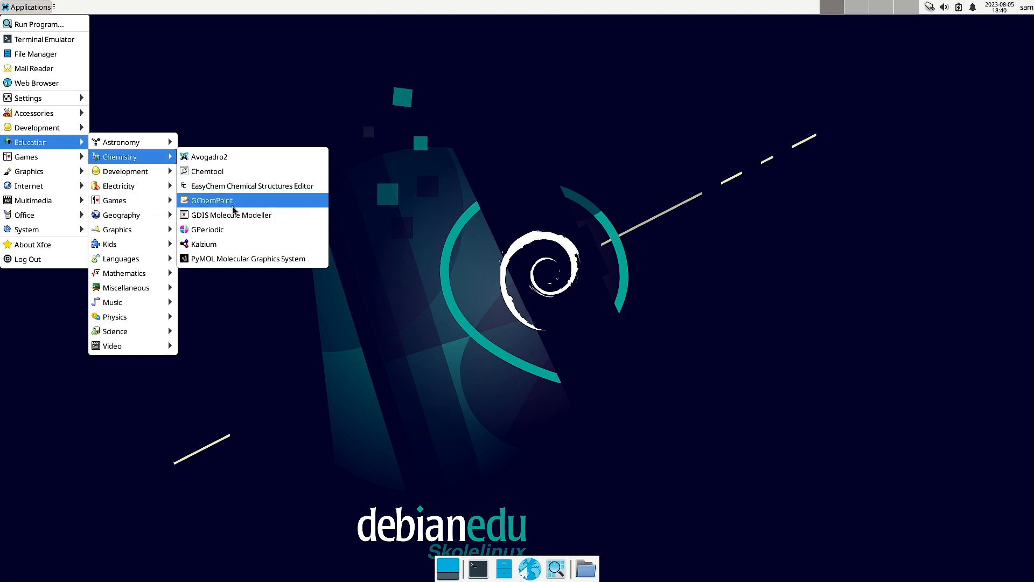
mouse_move(206, 228)
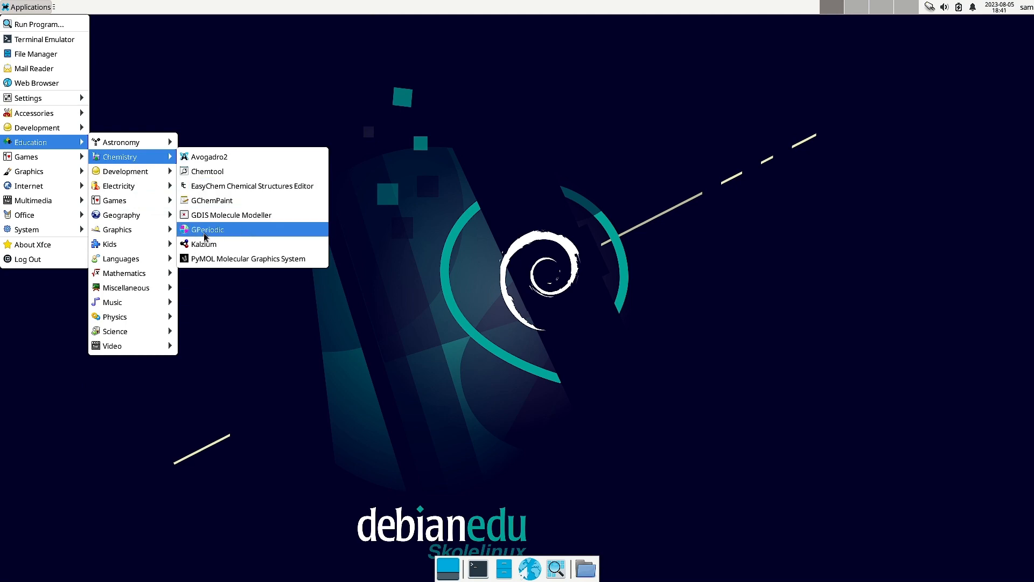
click(207, 228)
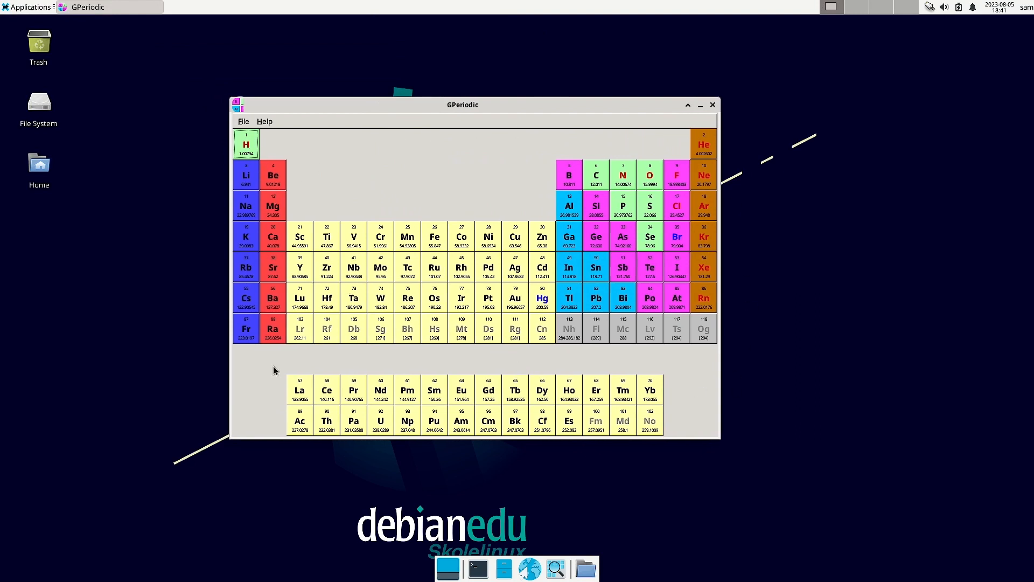
mouse_move(412, 407)
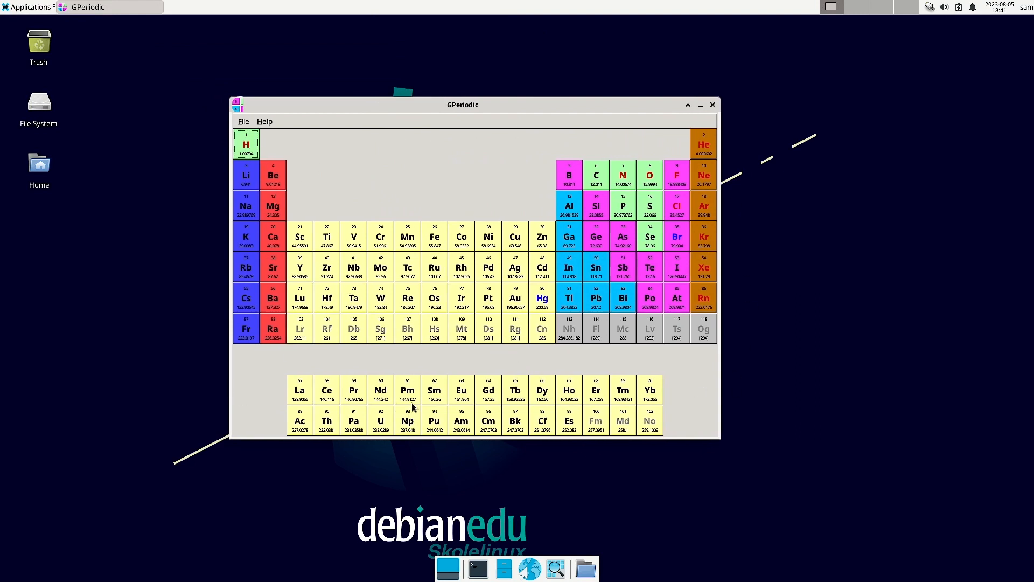
mouse_move(698, 358)
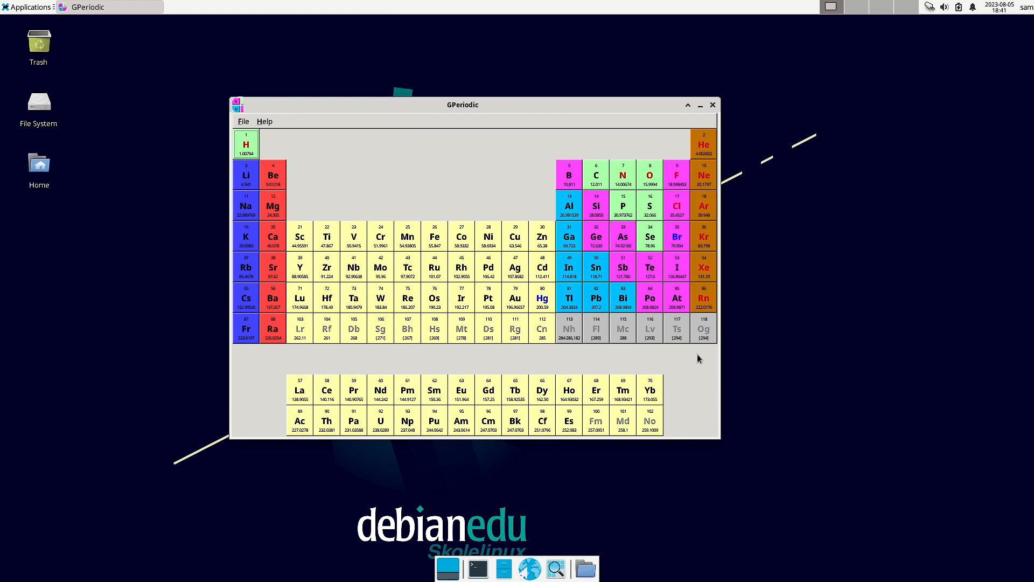
click(264, 122)
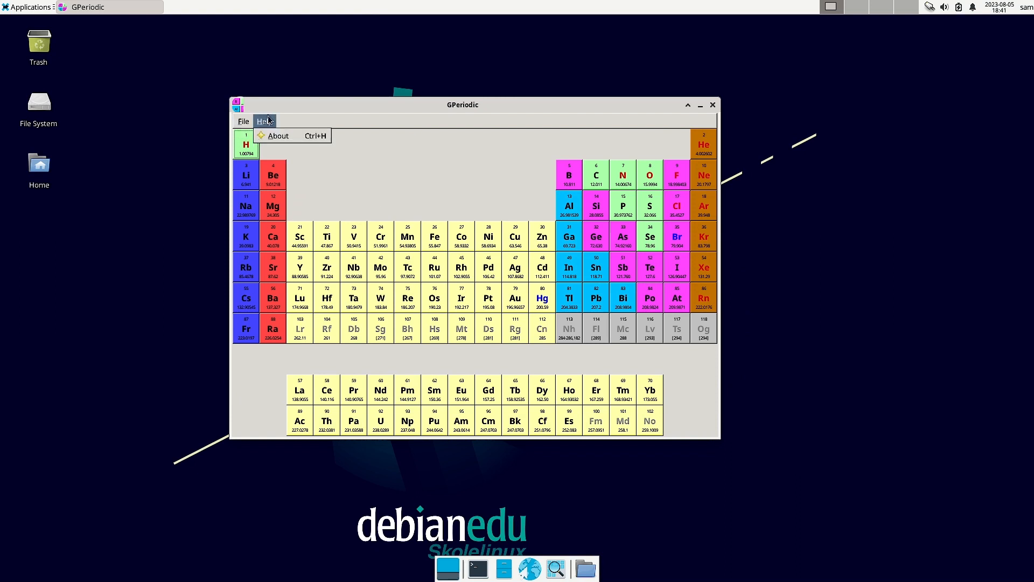
click(712, 104)
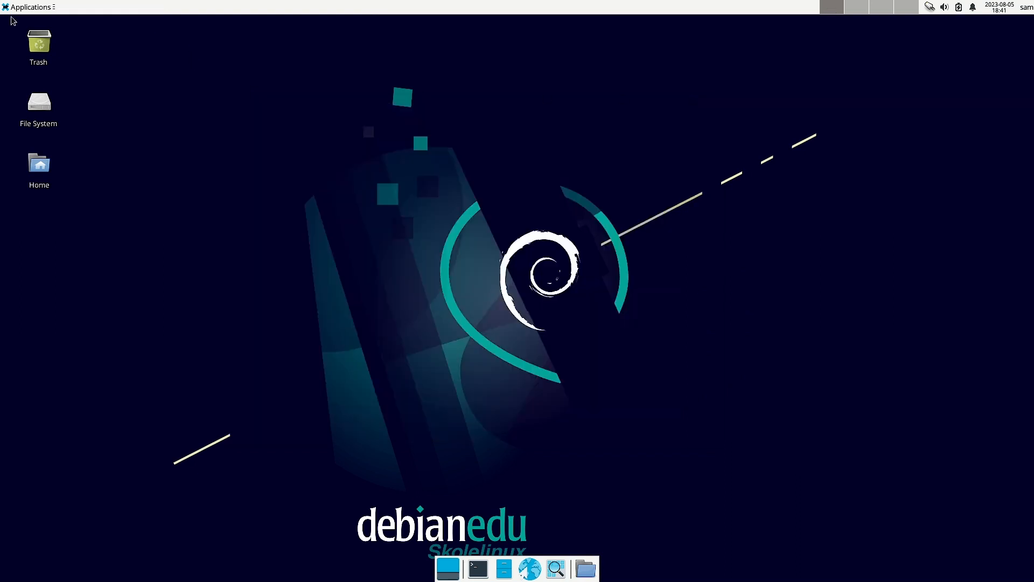
Launch Kalzium and show Hydrogen's data overview with melting point 14.01 K.
click(28, 7)
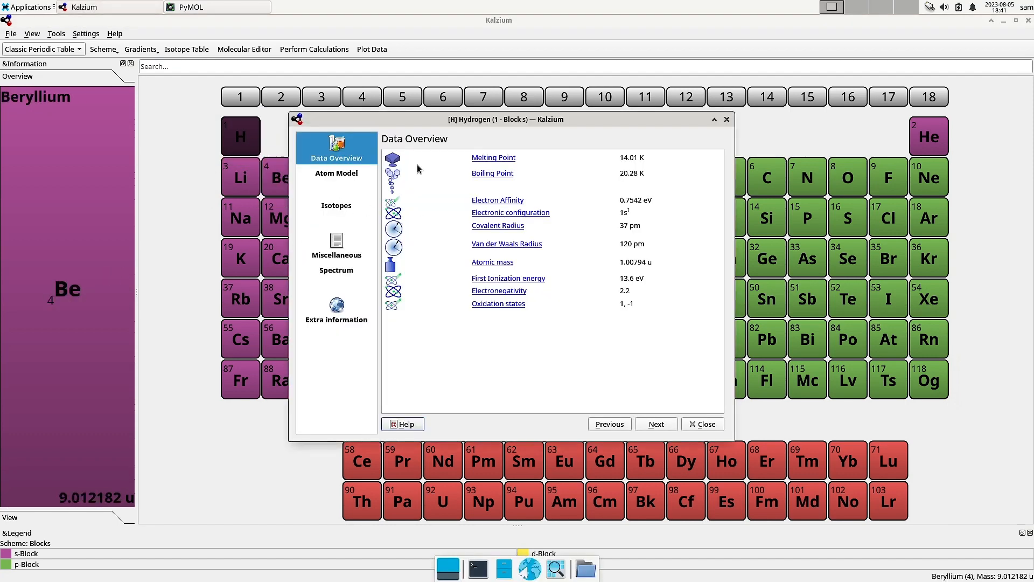
mouse_move(75, 320)
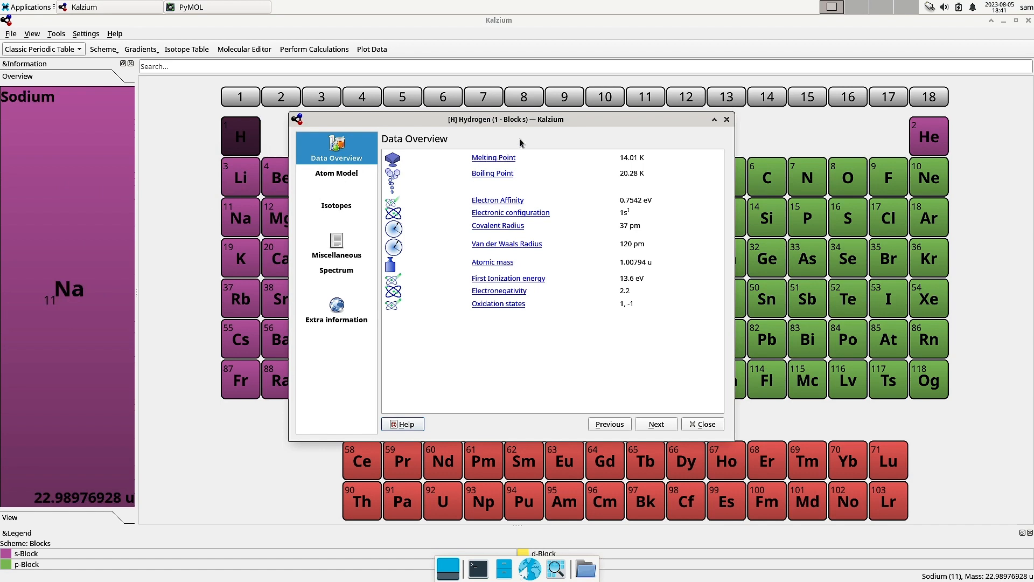
mouse_move(514, 155)
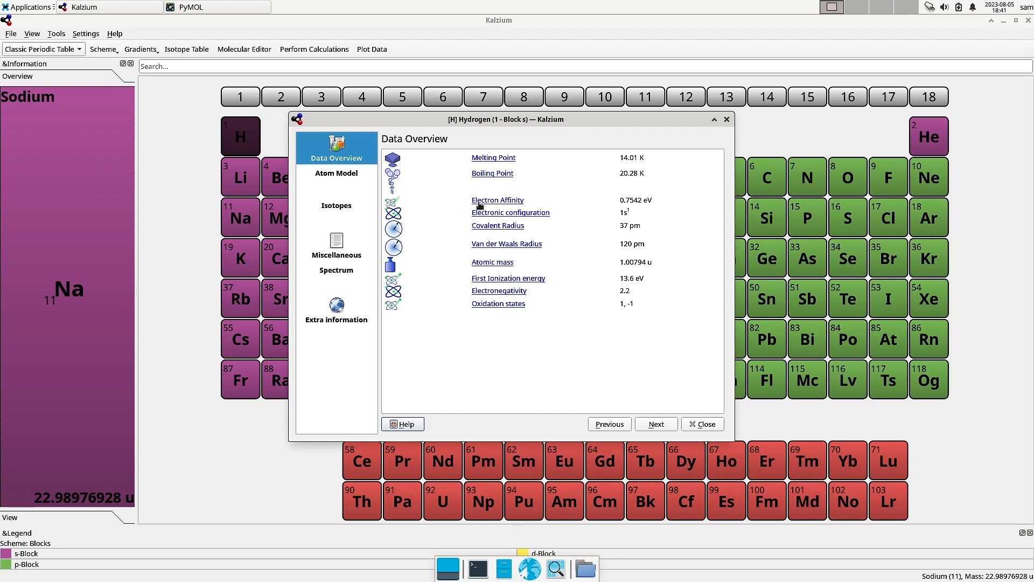
mouse_move(460, 234)
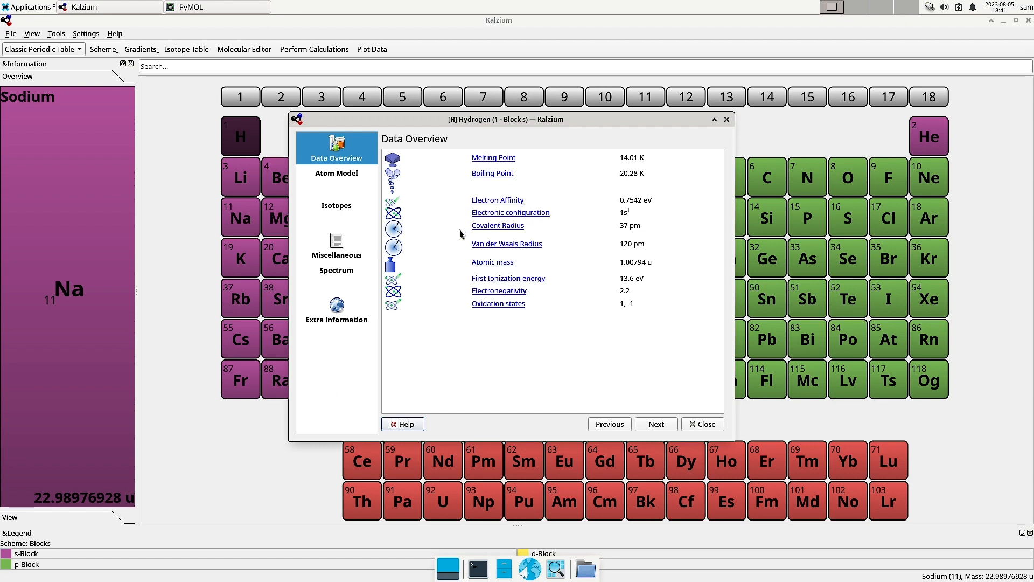
mouse_move(562, 249)
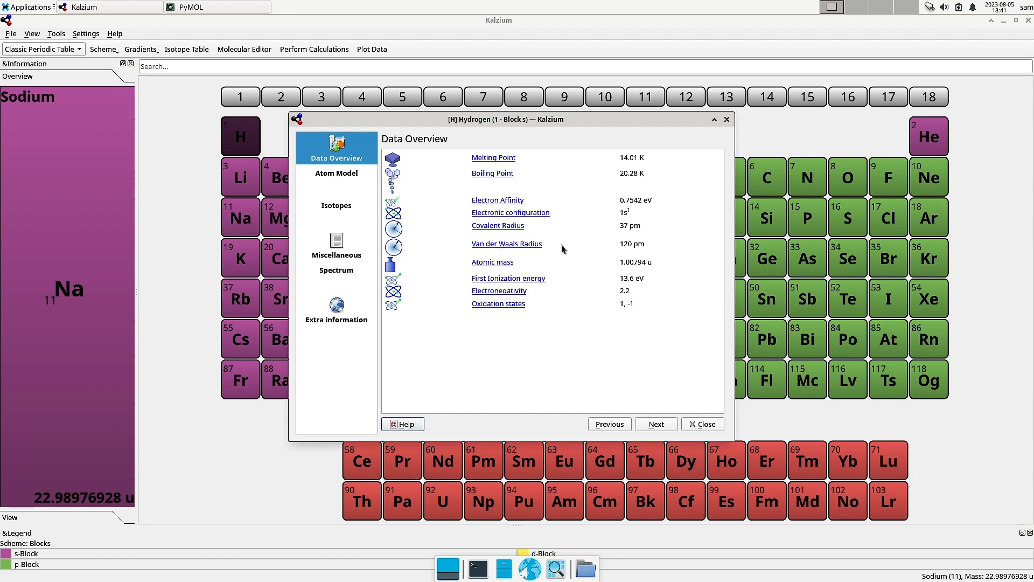
mouse_move(534, 267)
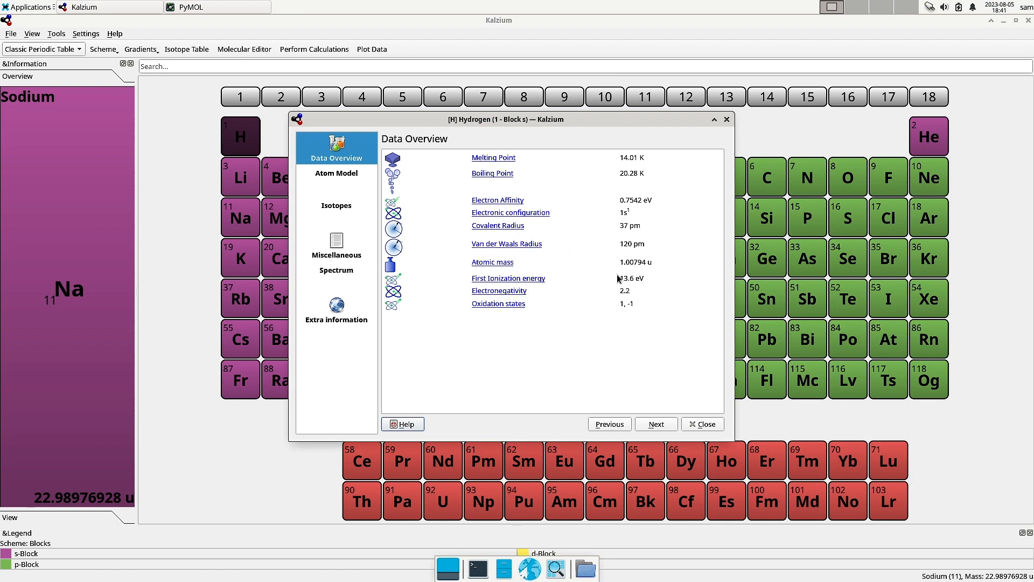
mouse_move(484, 309)
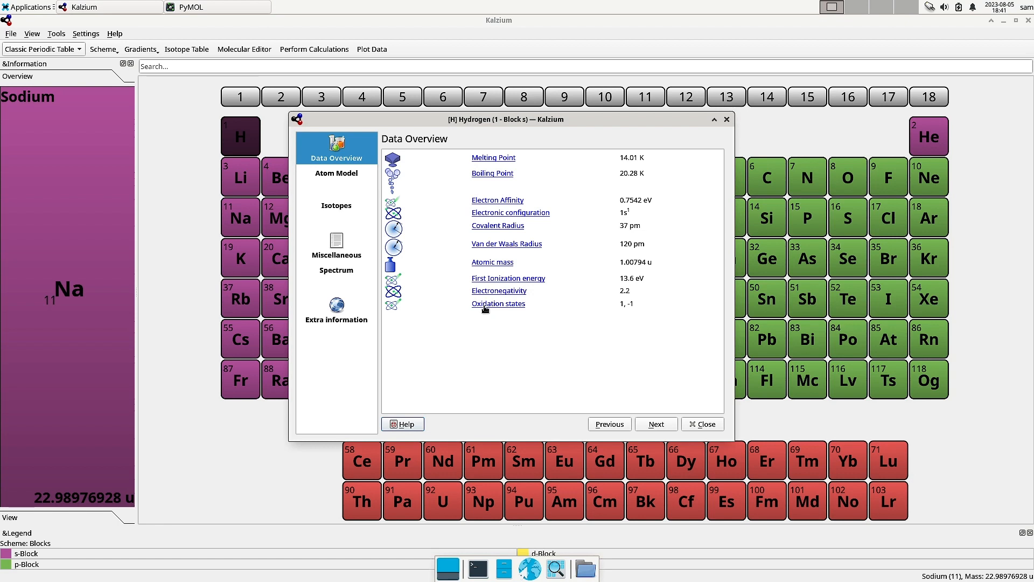
View Hydrogen's atom model, isotopes table and Miscellaneous page (discovered 1766 by Cavendish).
click(336, 172)
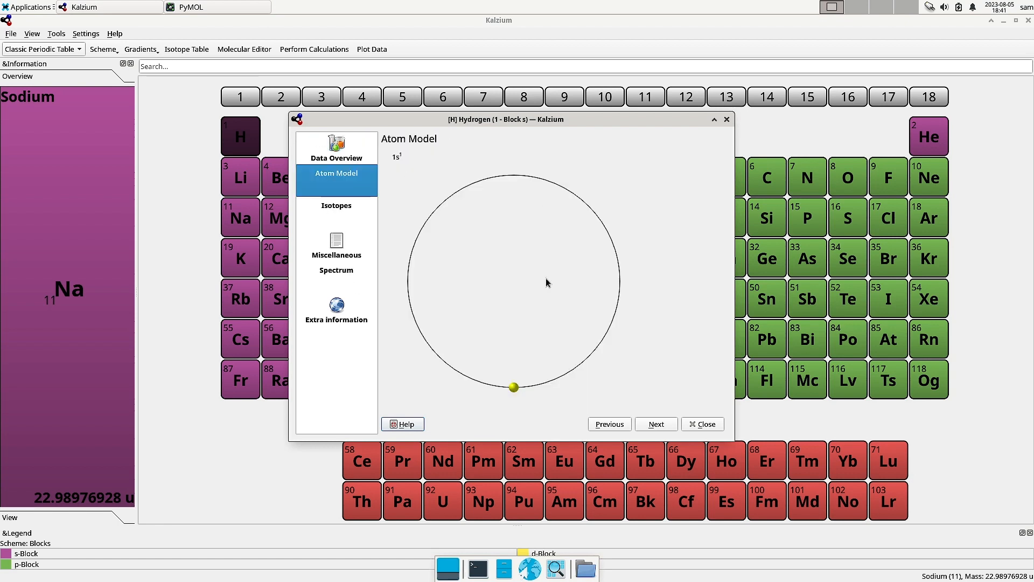
click(336, 205)
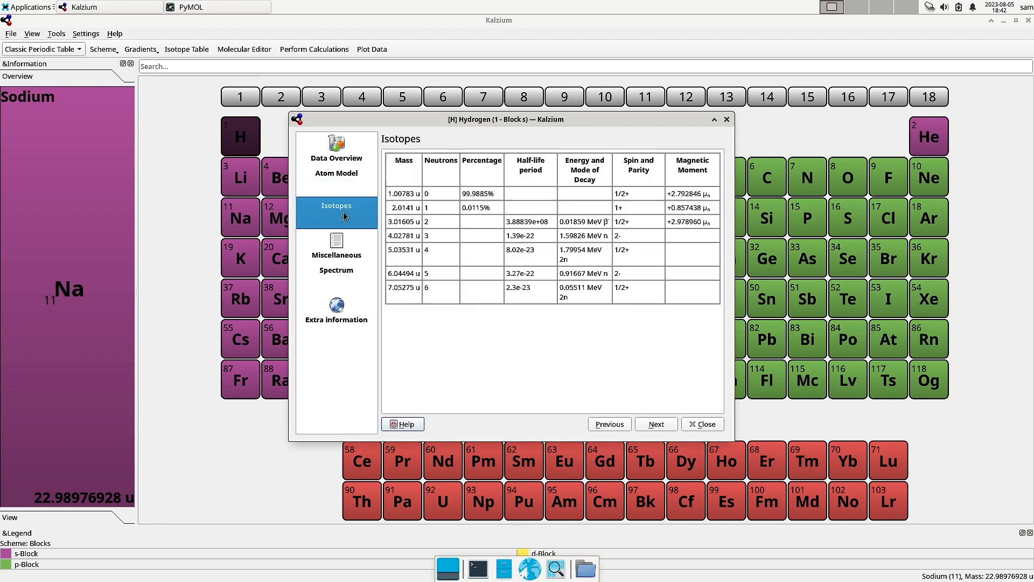
mouse_move(462, 339)
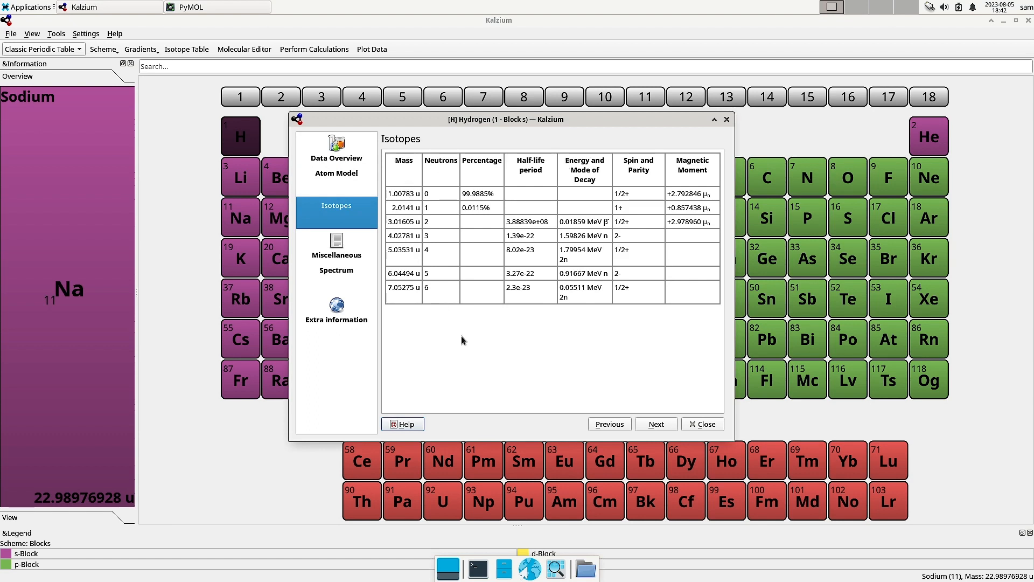
mouse_move(519, 161)
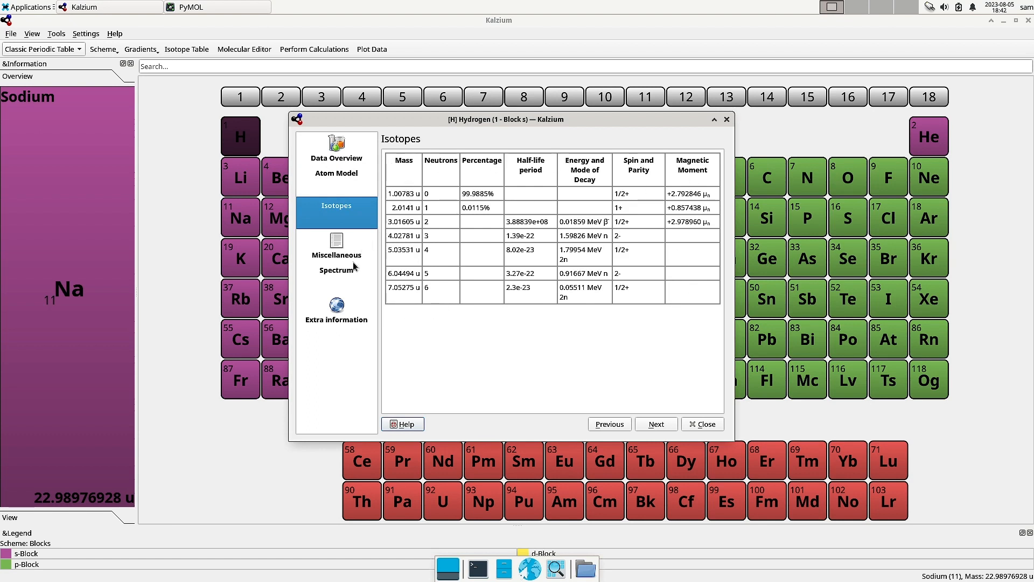
click(336, 245)
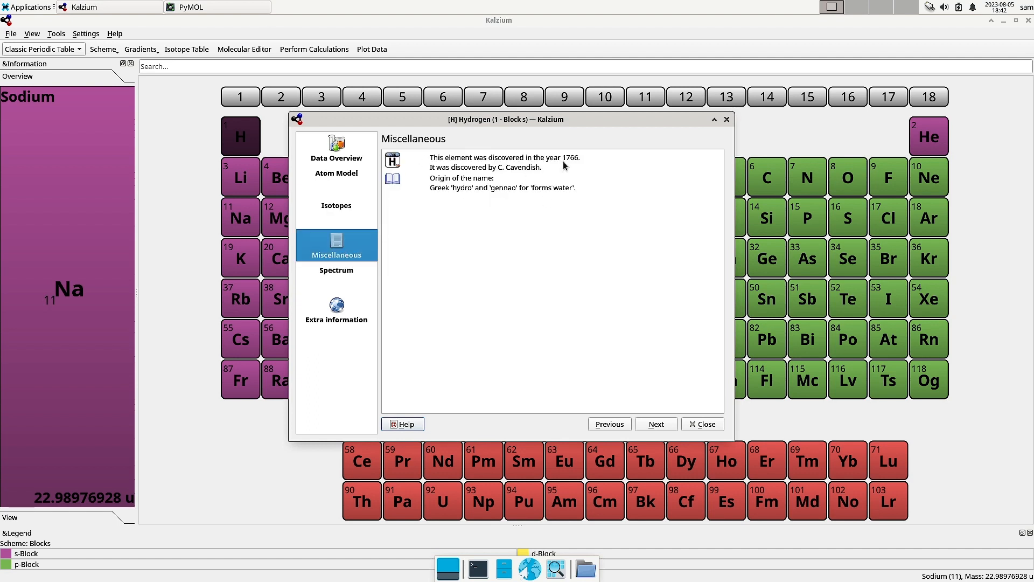
mouse_move(575, 210)
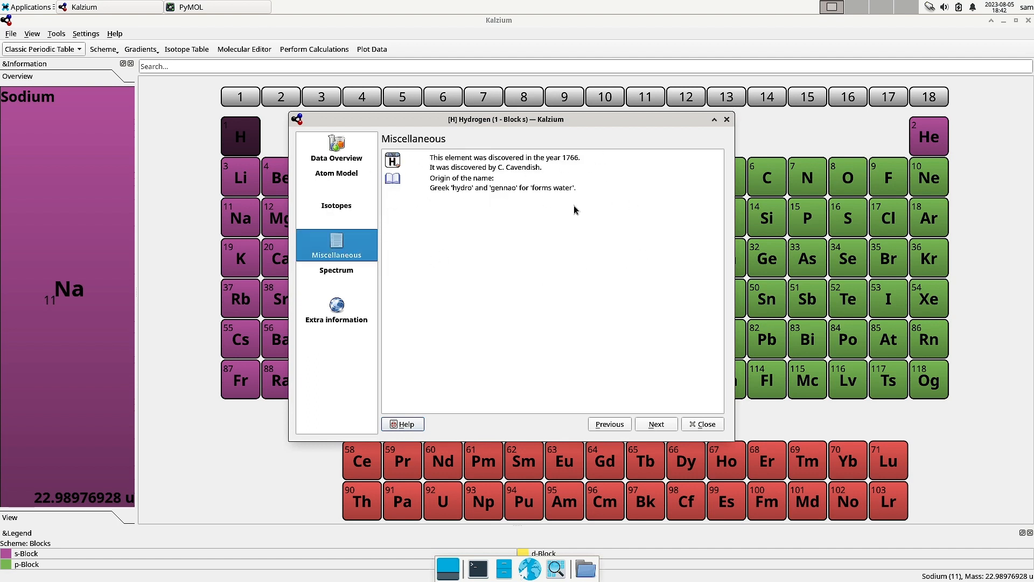
mouse_move(342, 282)
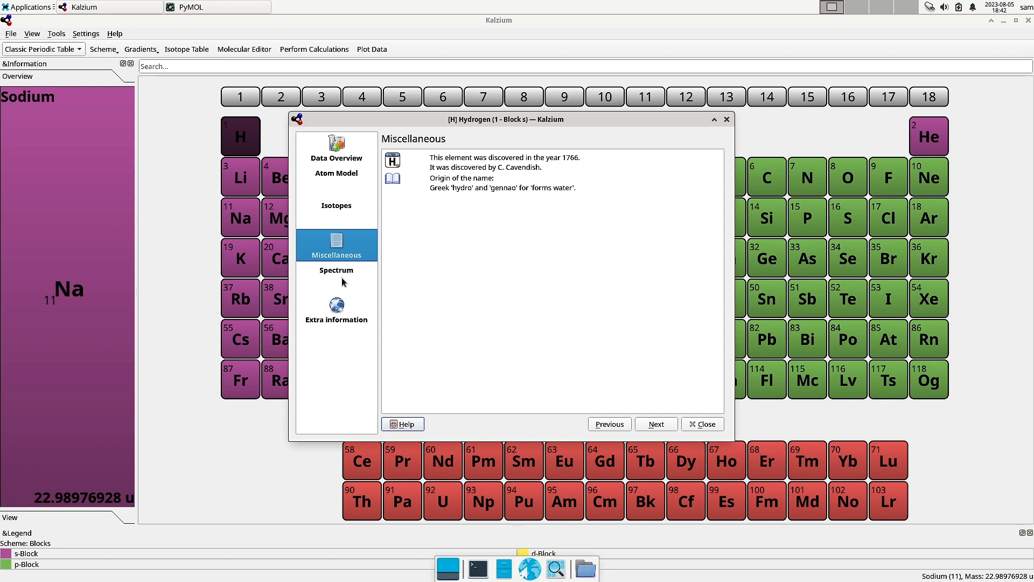
View hydrogen's emission spectrum, then its extra information links to Wikipedia, Jefferson Lab and Webelements.
click(336, 274)
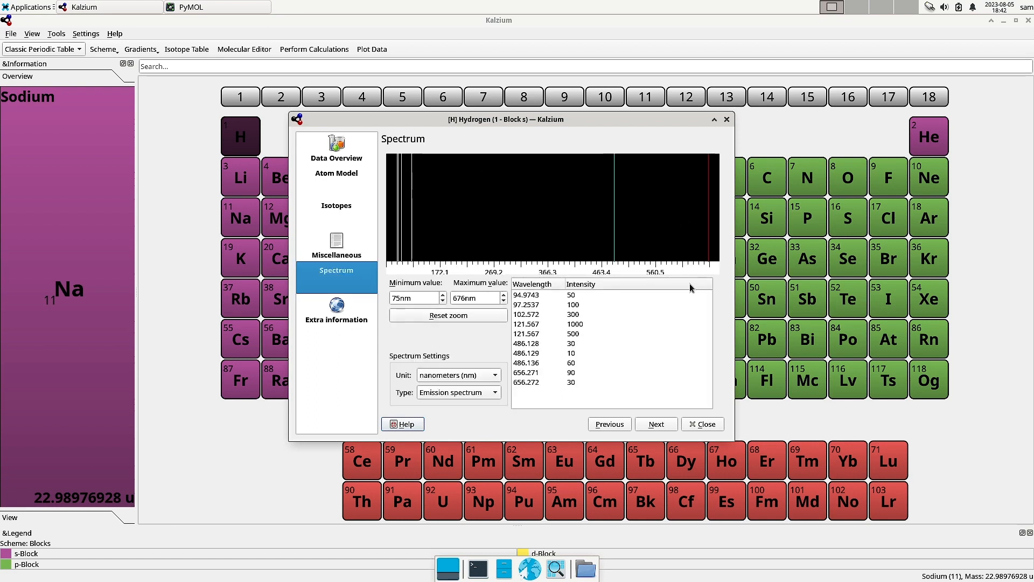
mouse_move(501, 284)
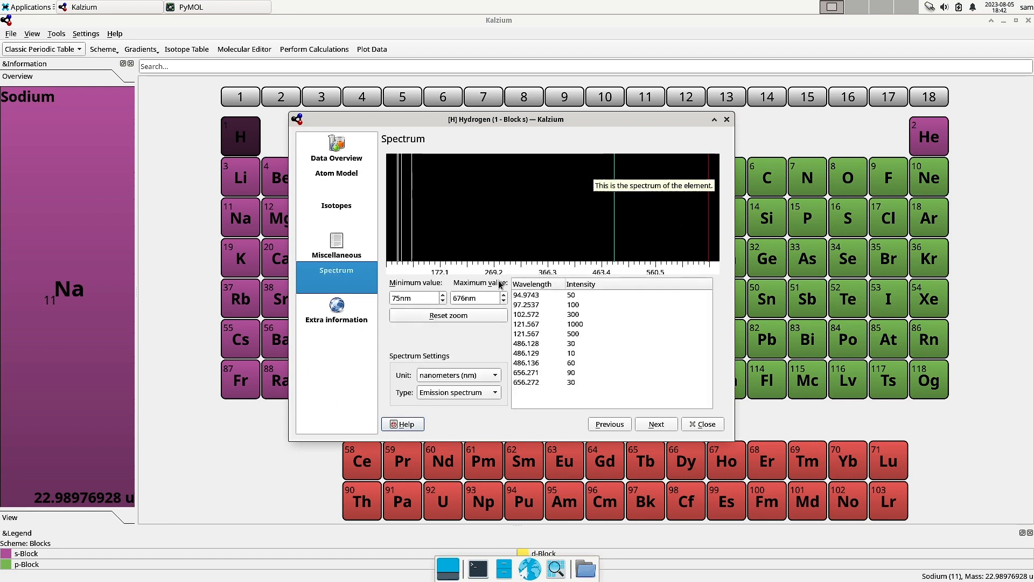
mouse_move(448, 314)
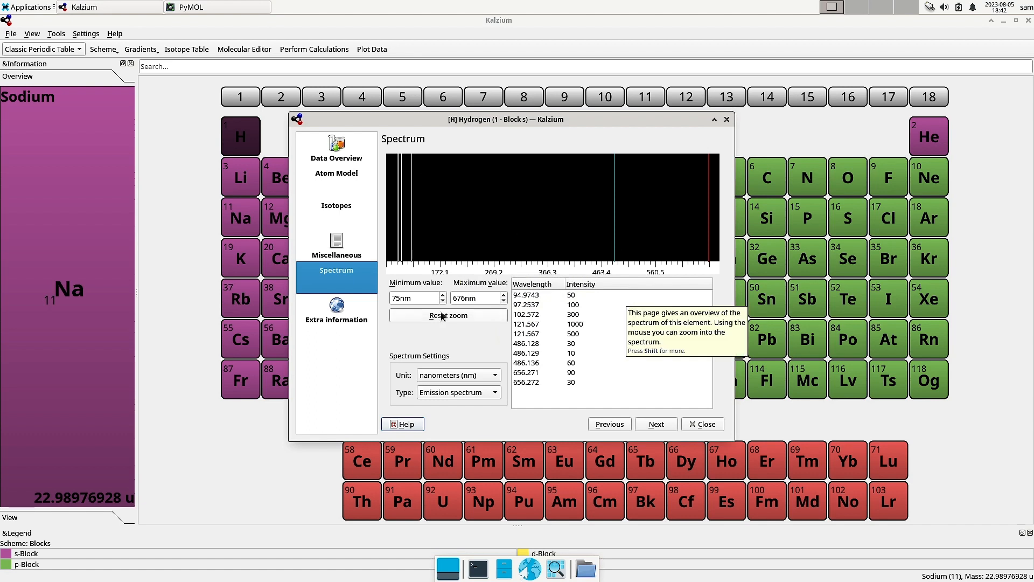
click(336, 309)
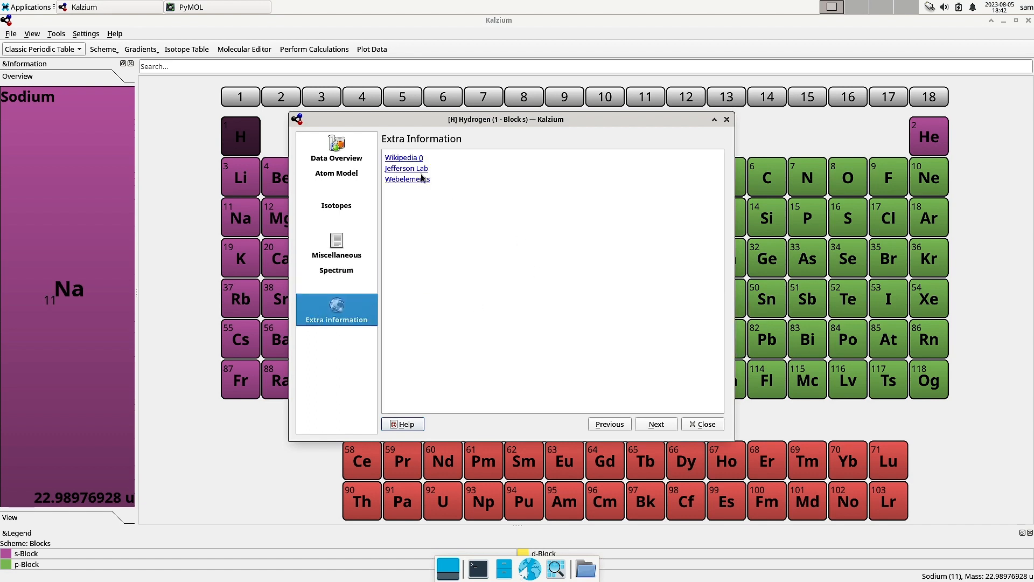
mouse_move(405, 187)
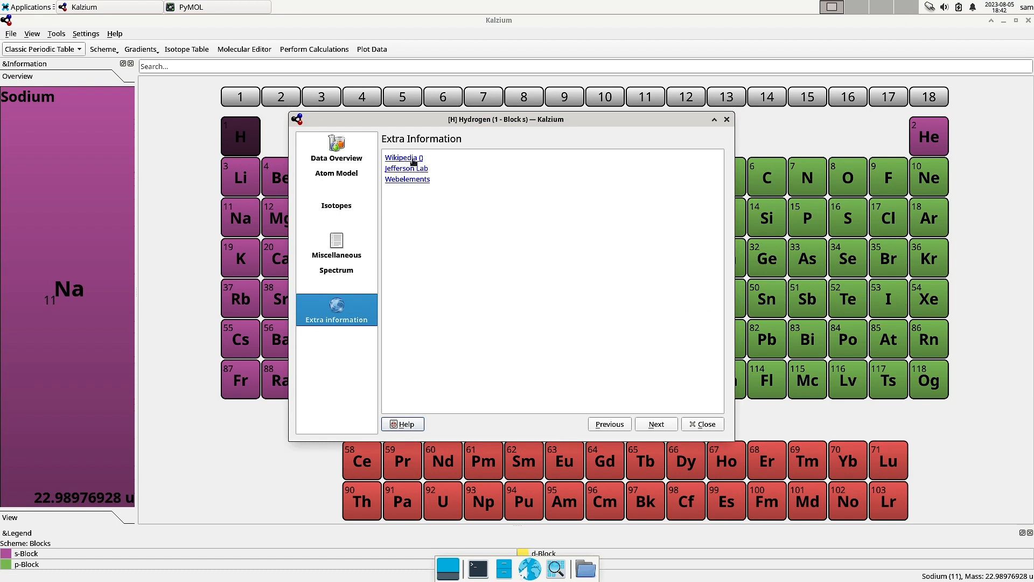
mouse_move(415, 192)
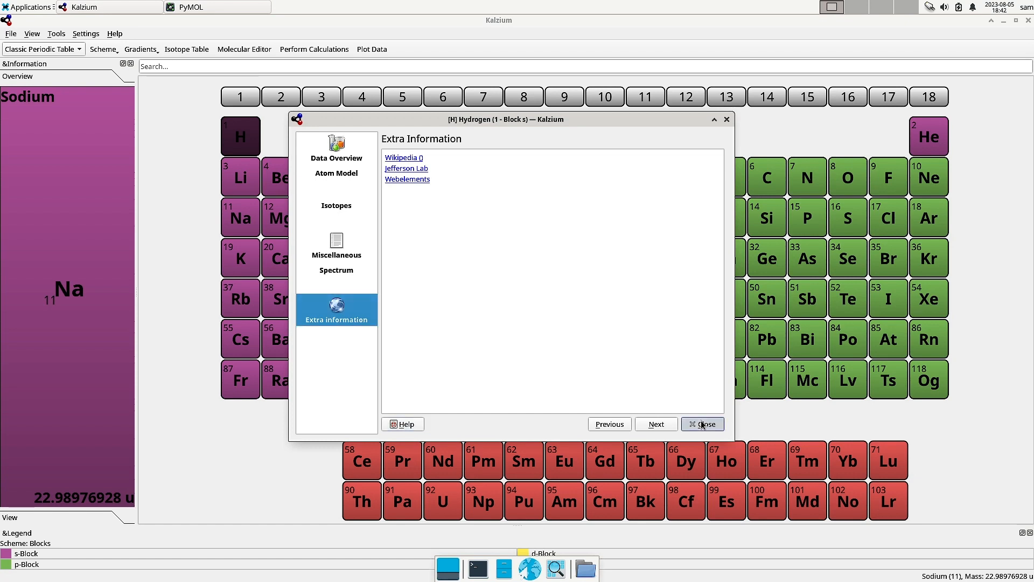
Close Kalzium's hydrogen details and browse PyMOL's Help and Build menus.
click(701, 423)
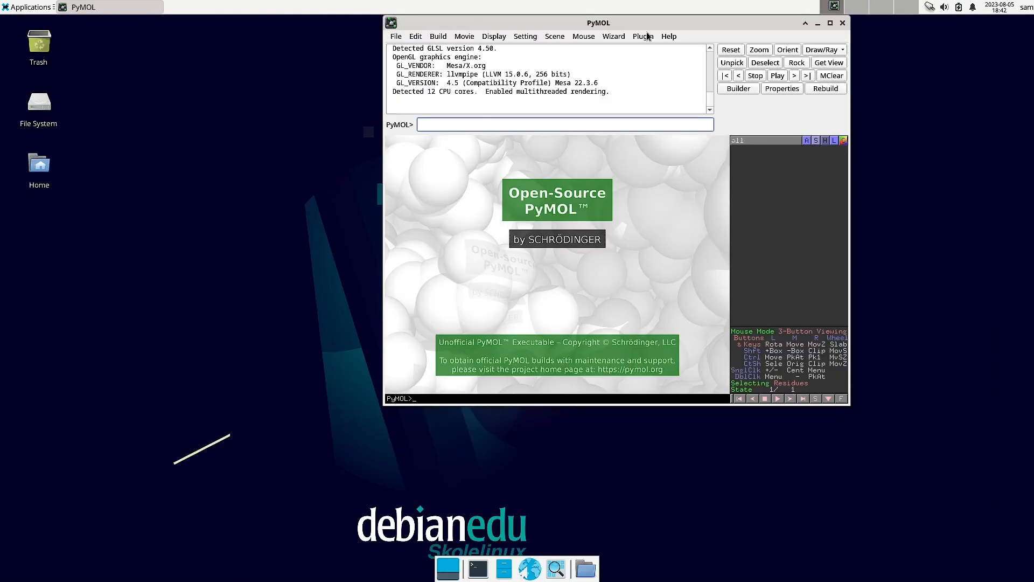
click(485, 119)
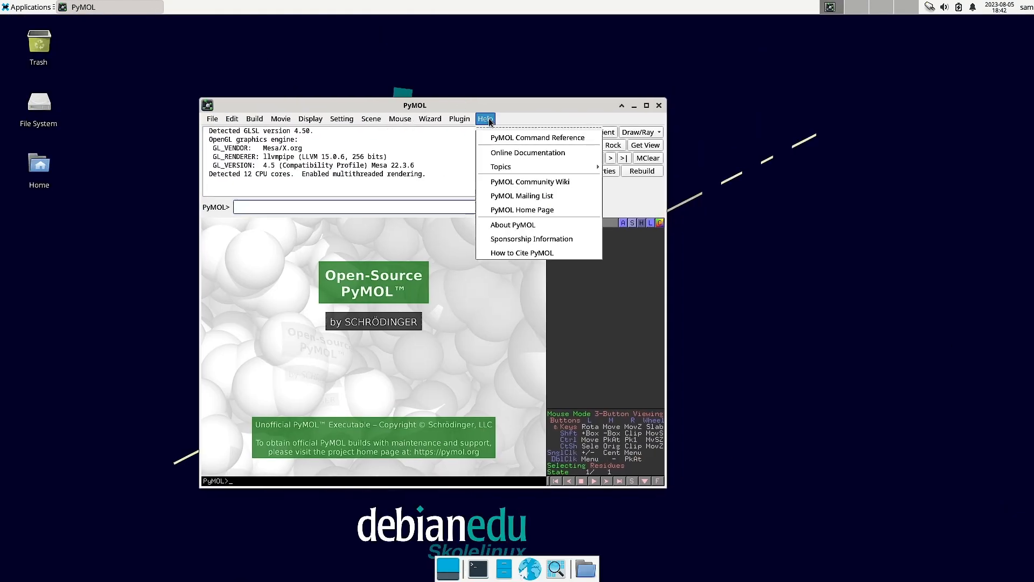
mouse_move(409, 294)
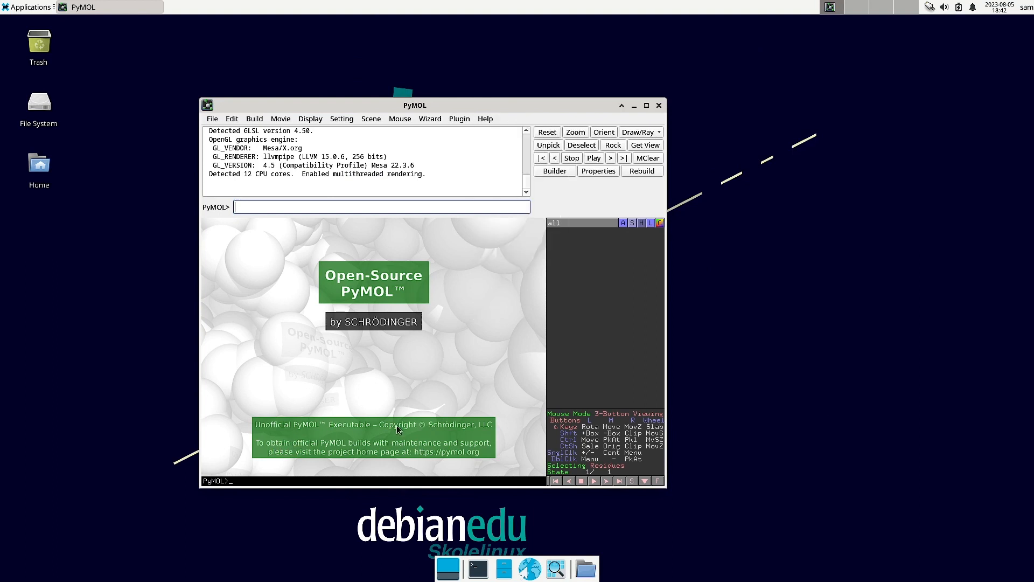
mouse_move(454, 175)
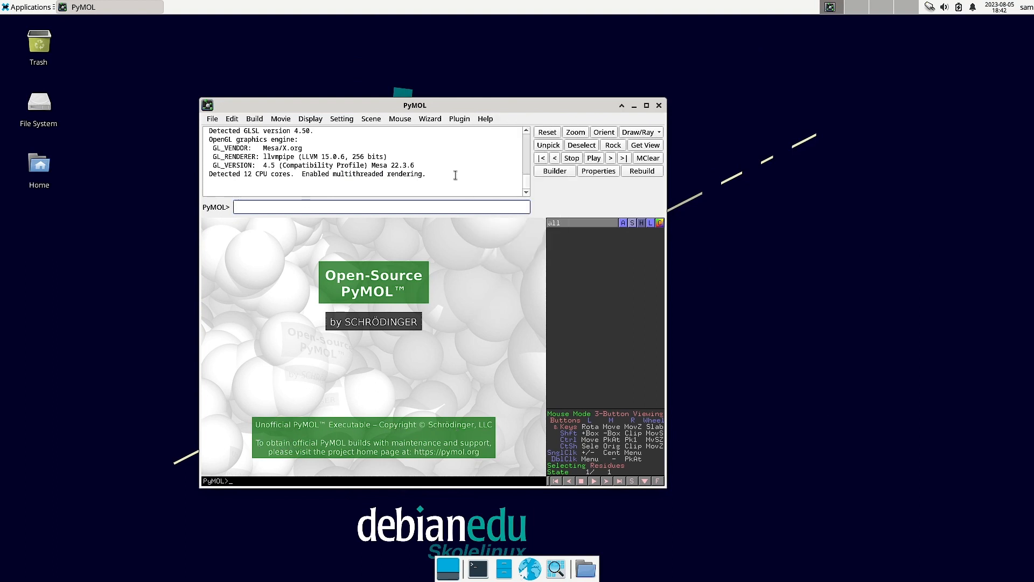
click(254, 118)
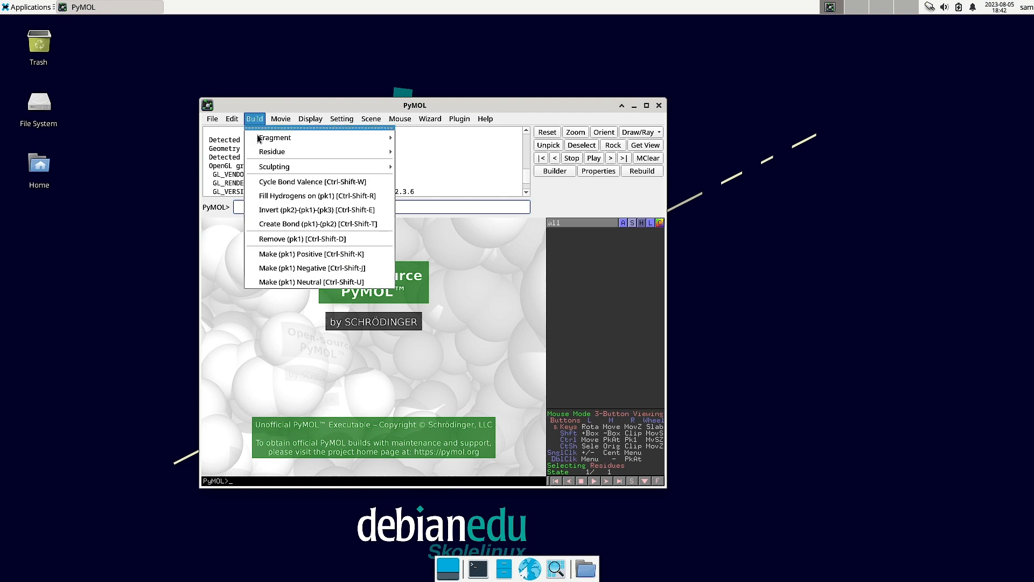
mouse_move(313, 181)
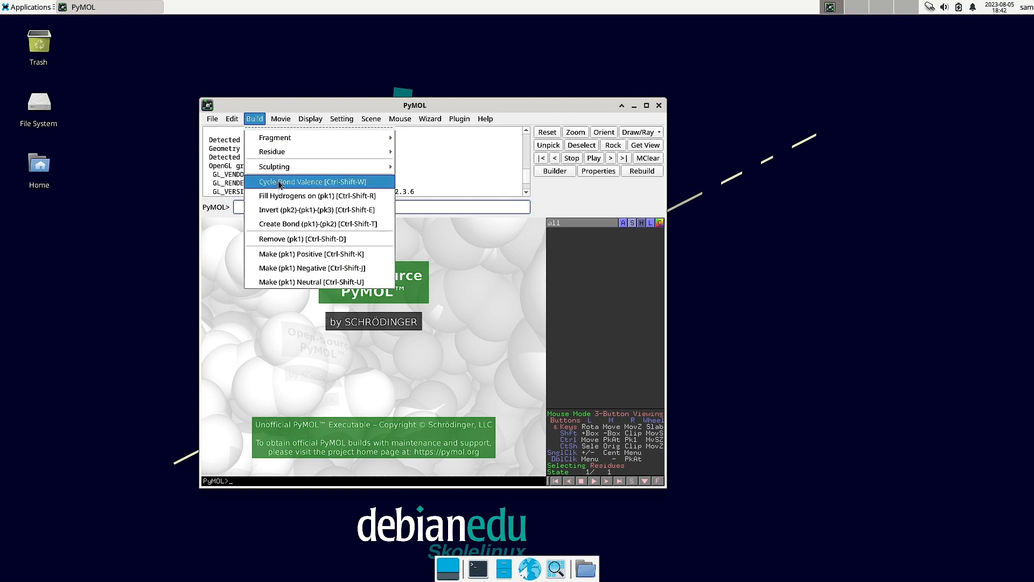
mouse_move(319, 195)
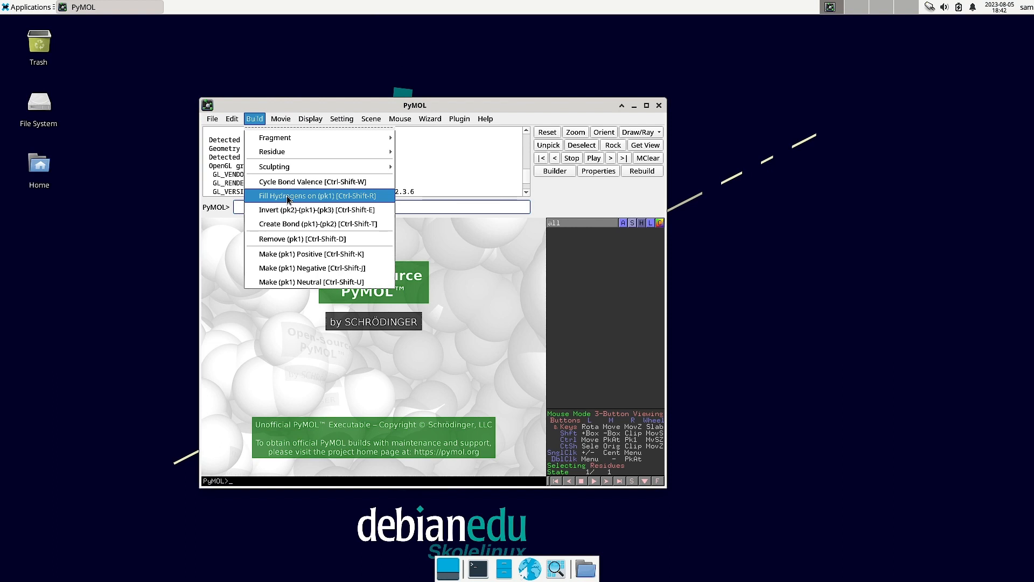
mouse_move(313, 181)
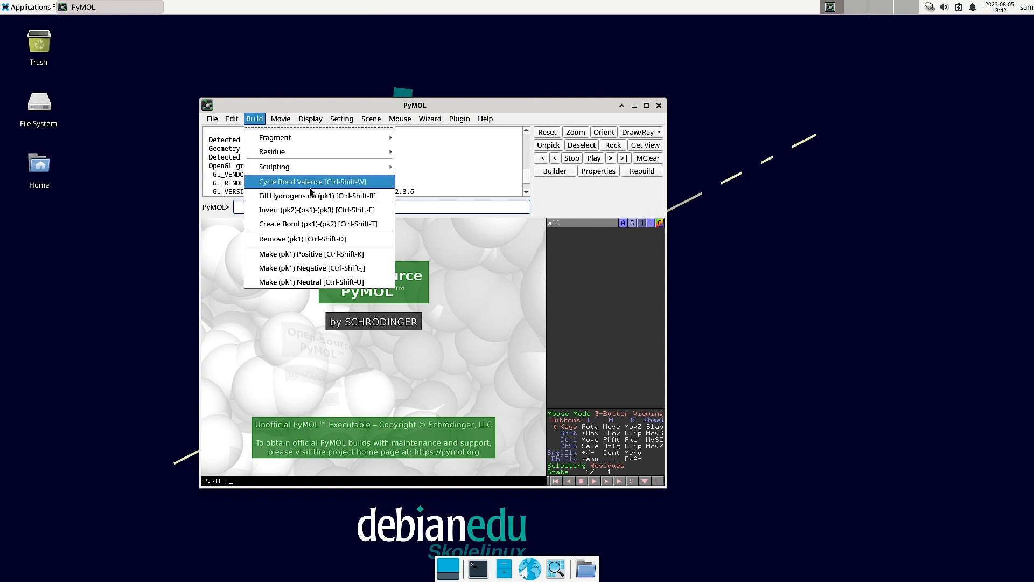
mouse_move(483, 398)
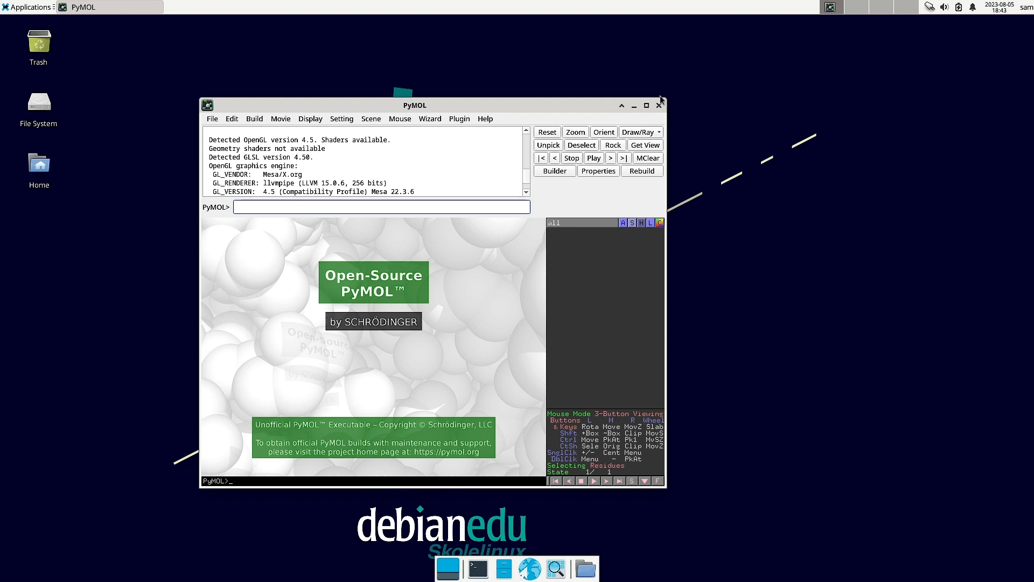
mouse_move(404, 127)
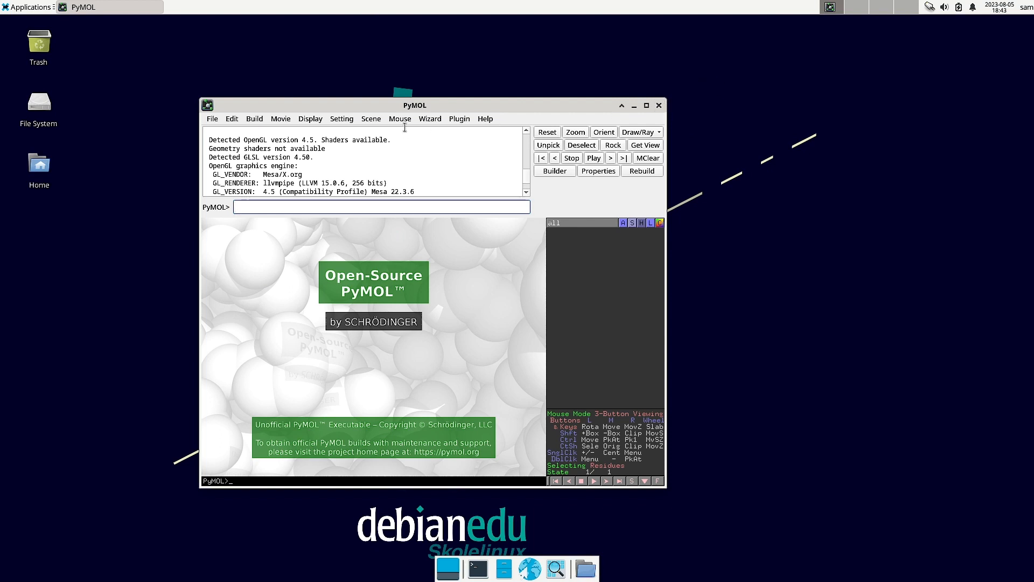
Browse PyMOL's Setting, Display, Build and File menus.
click(342, 118)
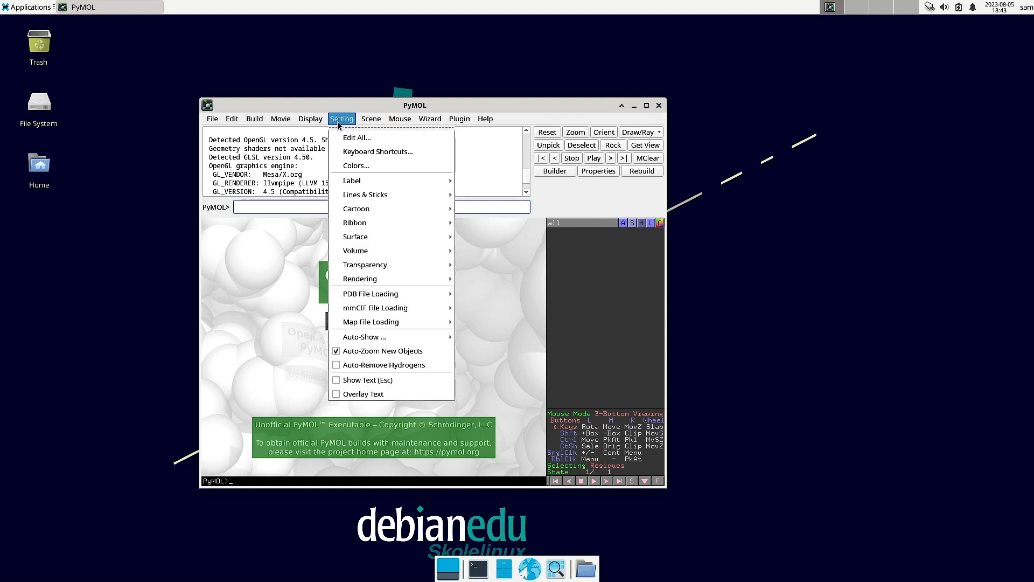
click(310, 118)
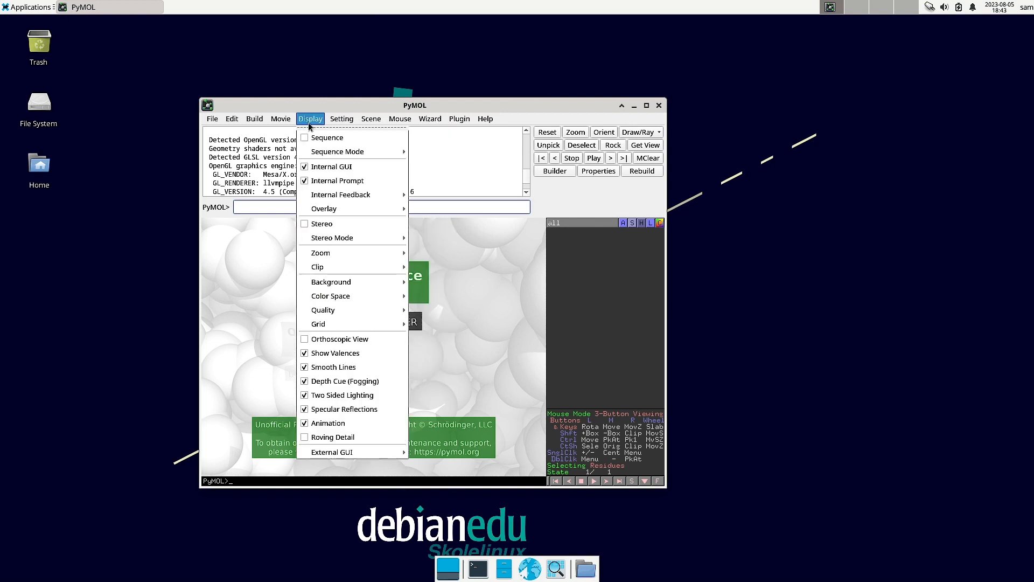
click(254, 118)
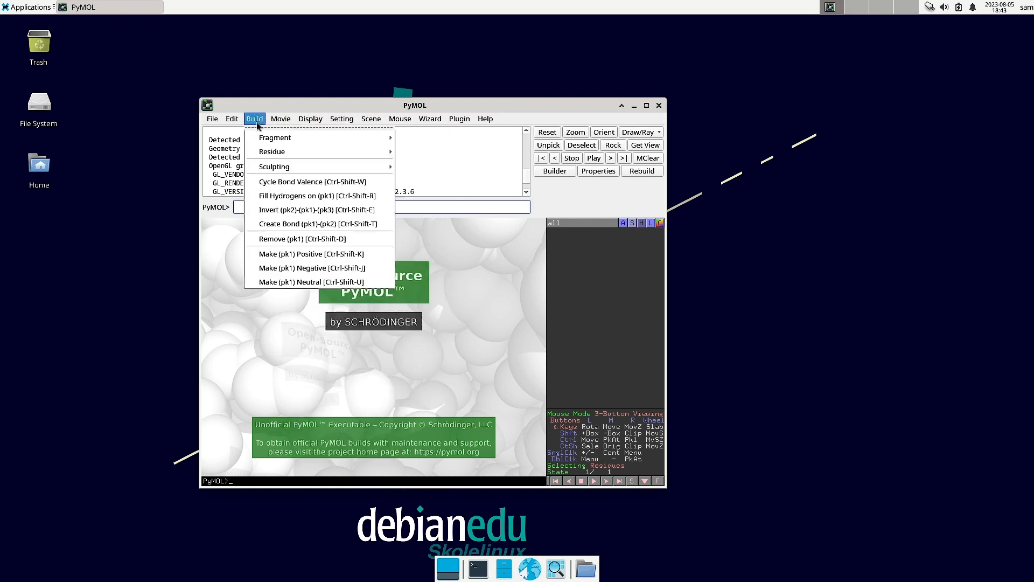
click(213, 118)
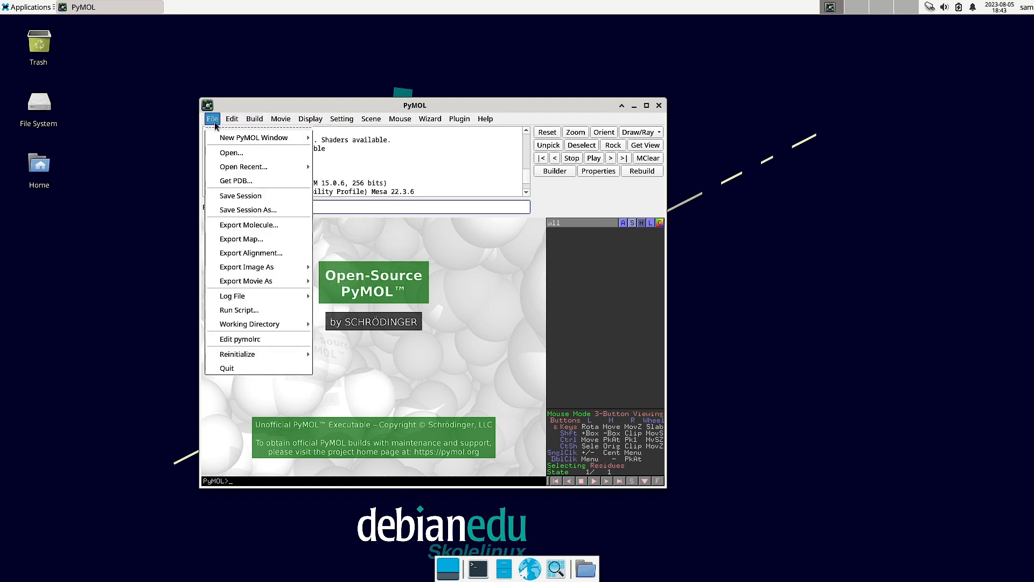
Quit PyMOL and reopen the applications menu on the Education chemistry programs.
click(28, 6)
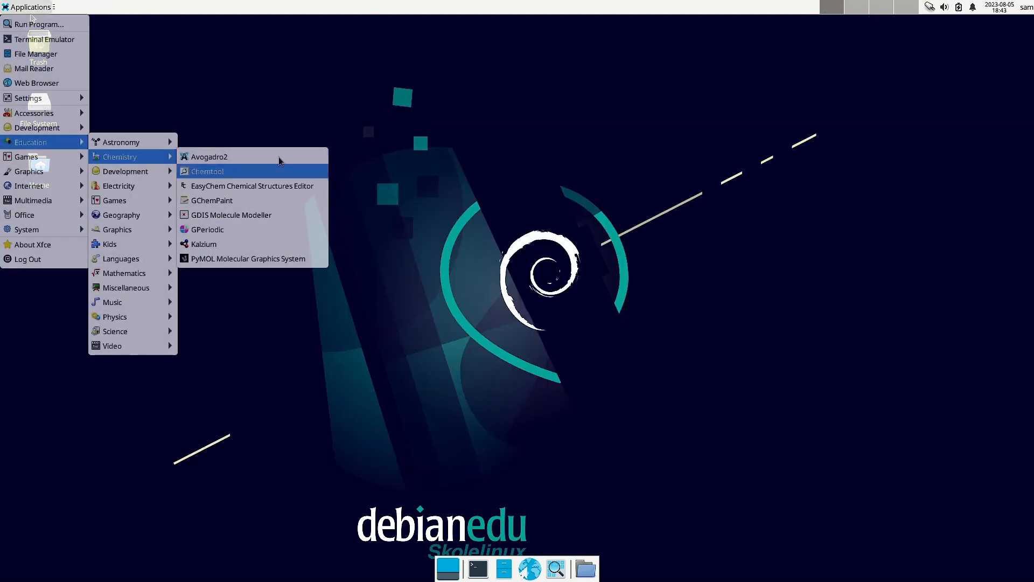
mouse_move(344, 105)
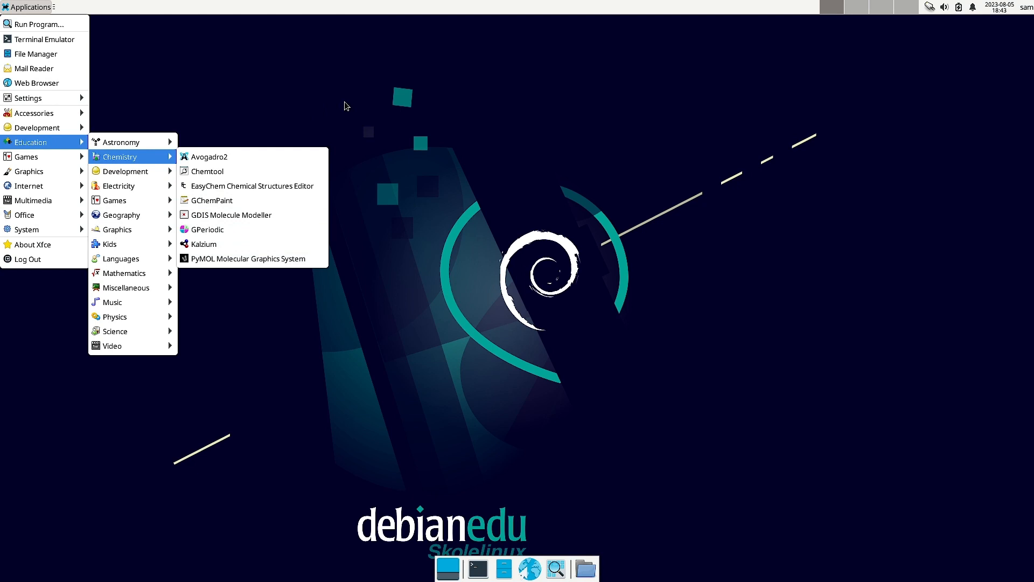
mouse_move(143, 164)
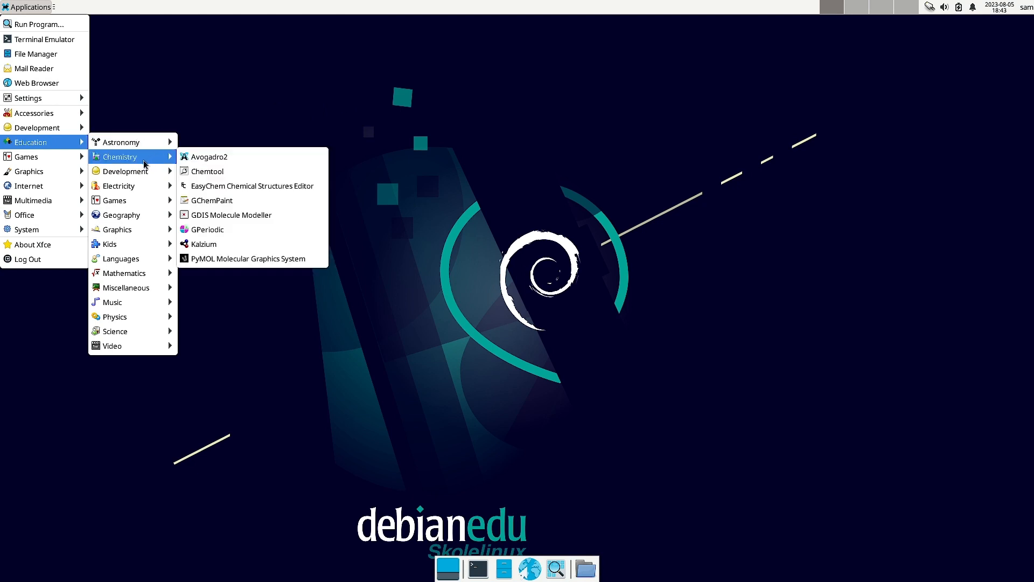
mouse_move(114, 200)
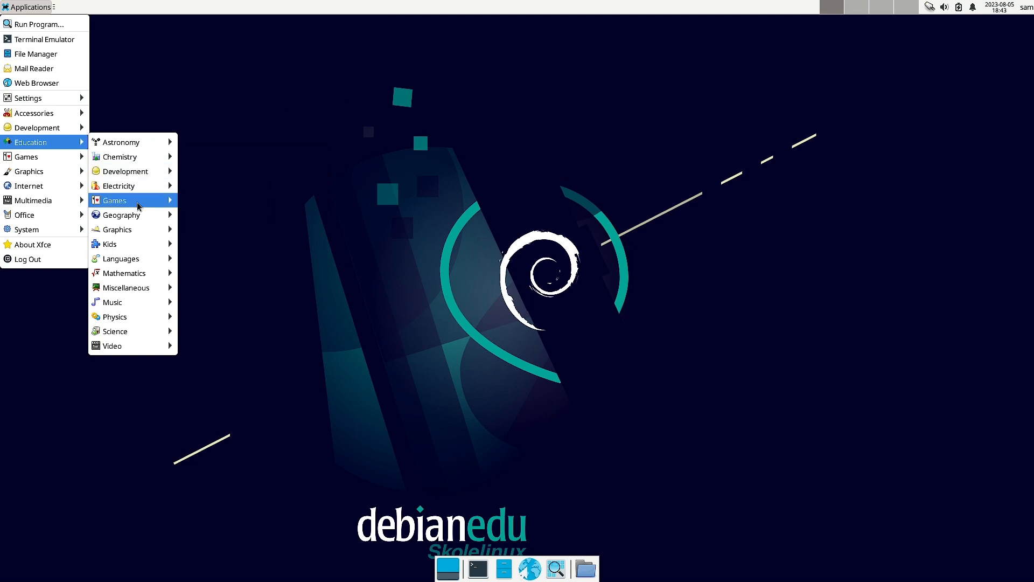
mouse_move(124, 288)
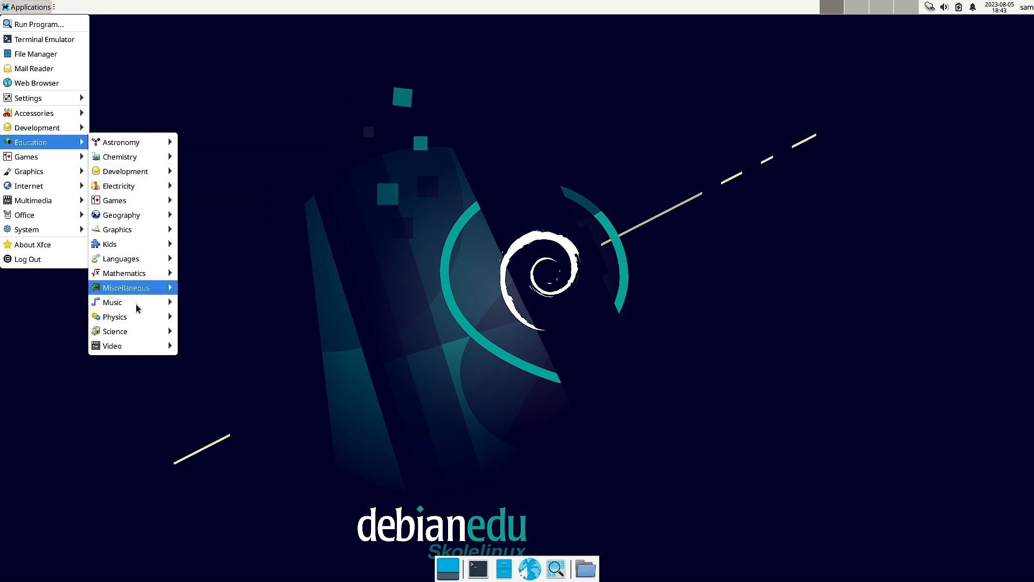
mouse_move(520, 228)
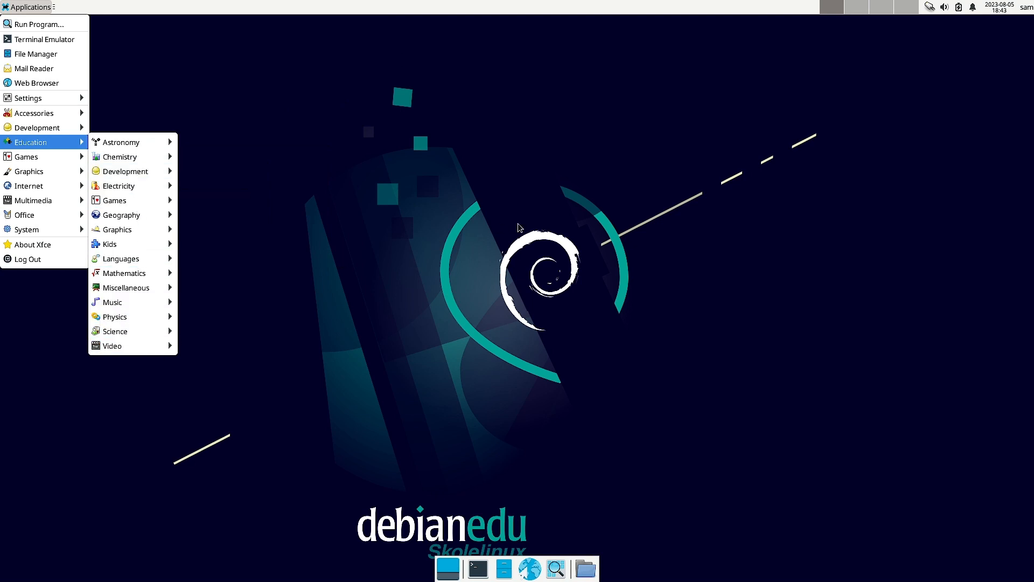